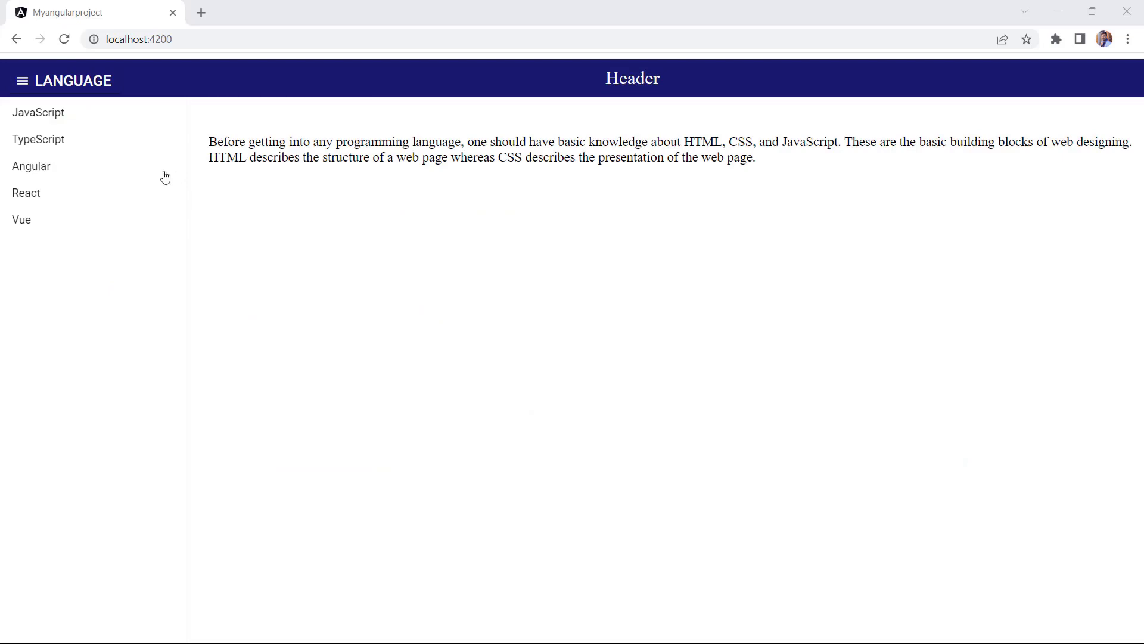
Step: Select Angular in the running app's sidebar so its description fills the main content
click(38, 139)
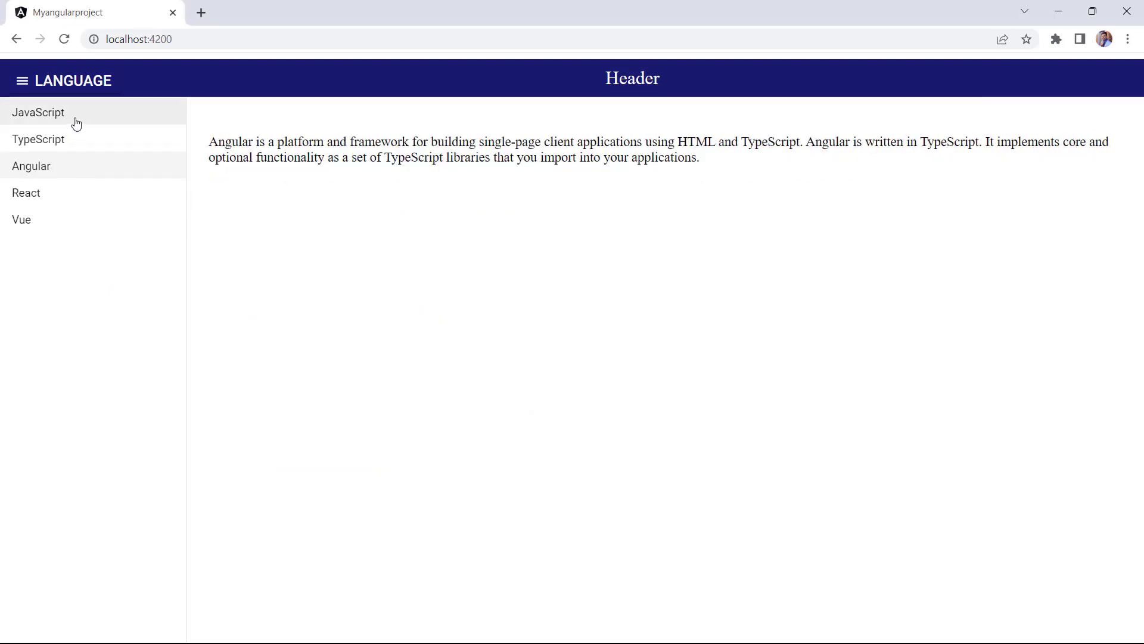
click(39, 112)
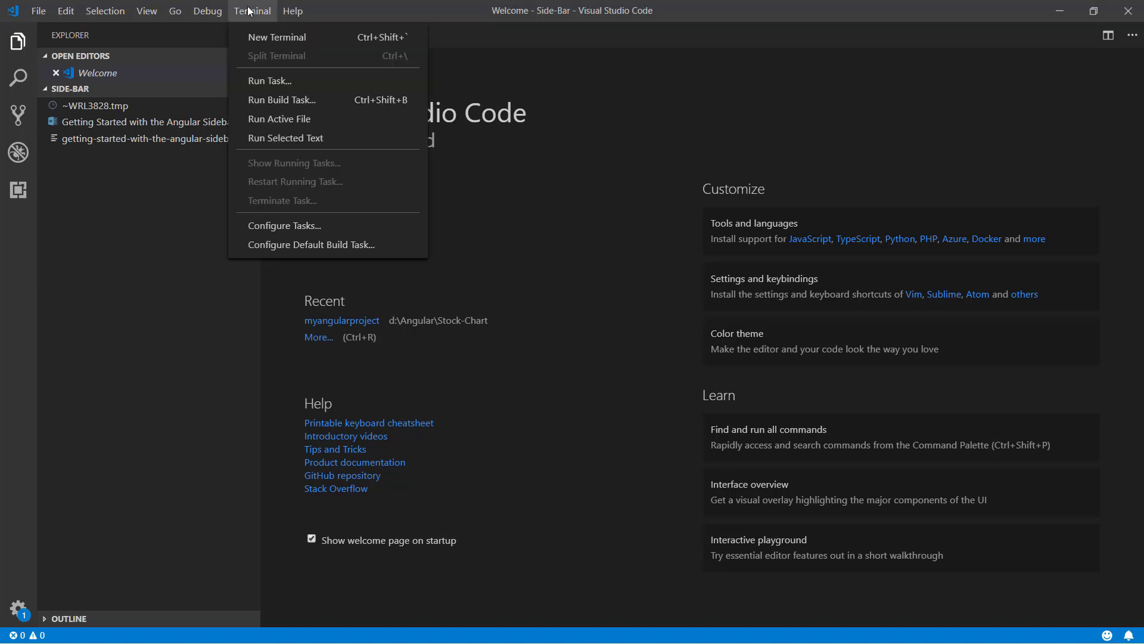
click(275, 37)
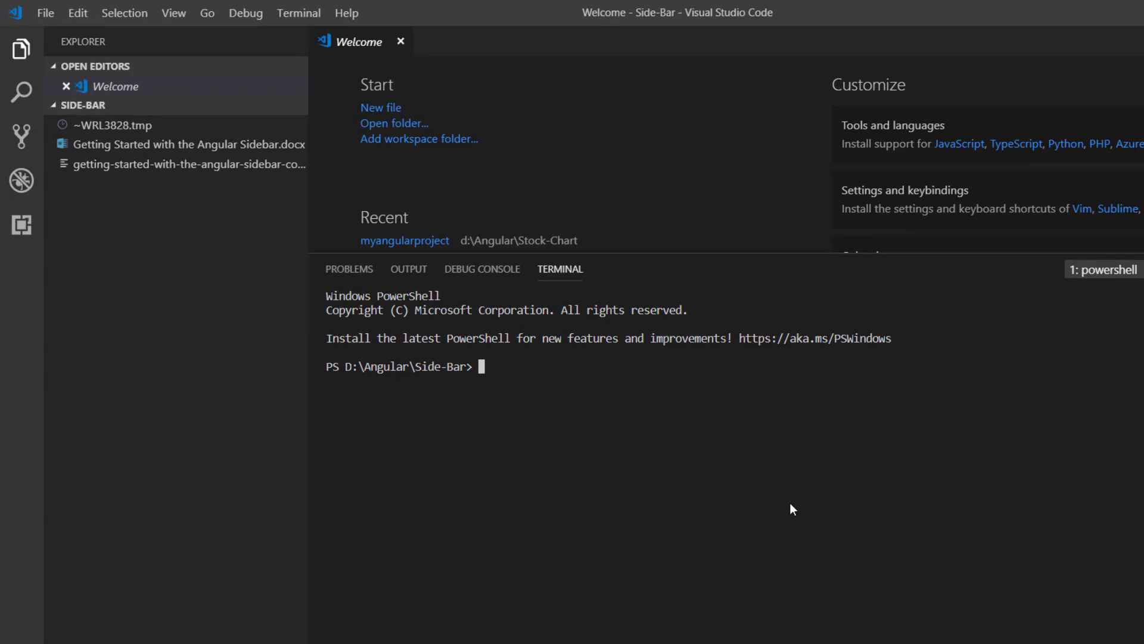
text(npm i -g @an)
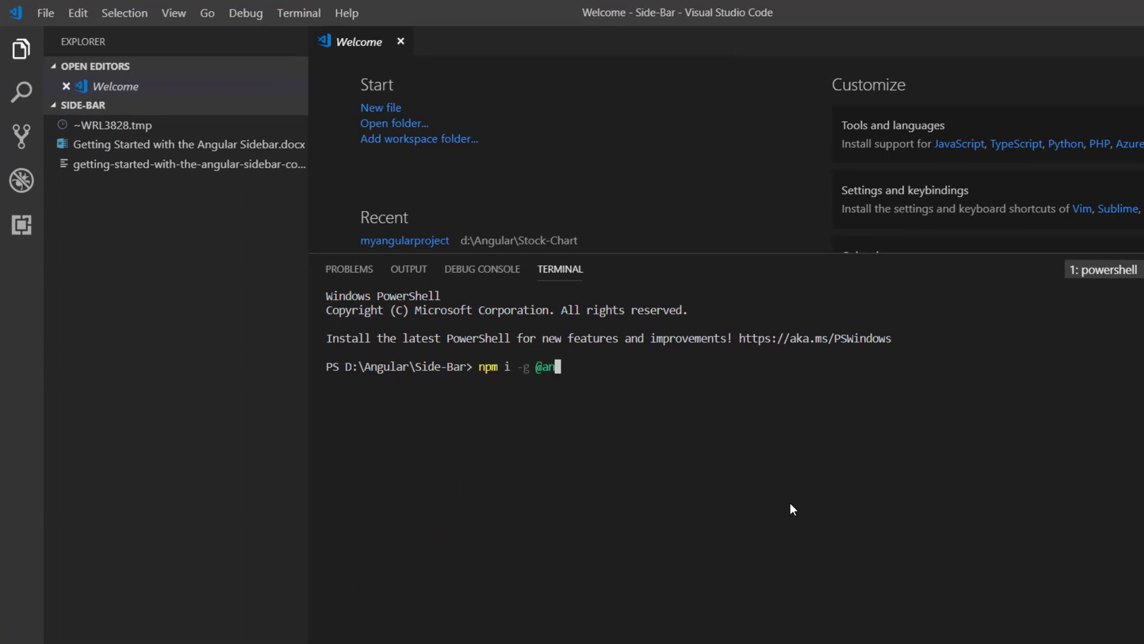
text(gular/cli)
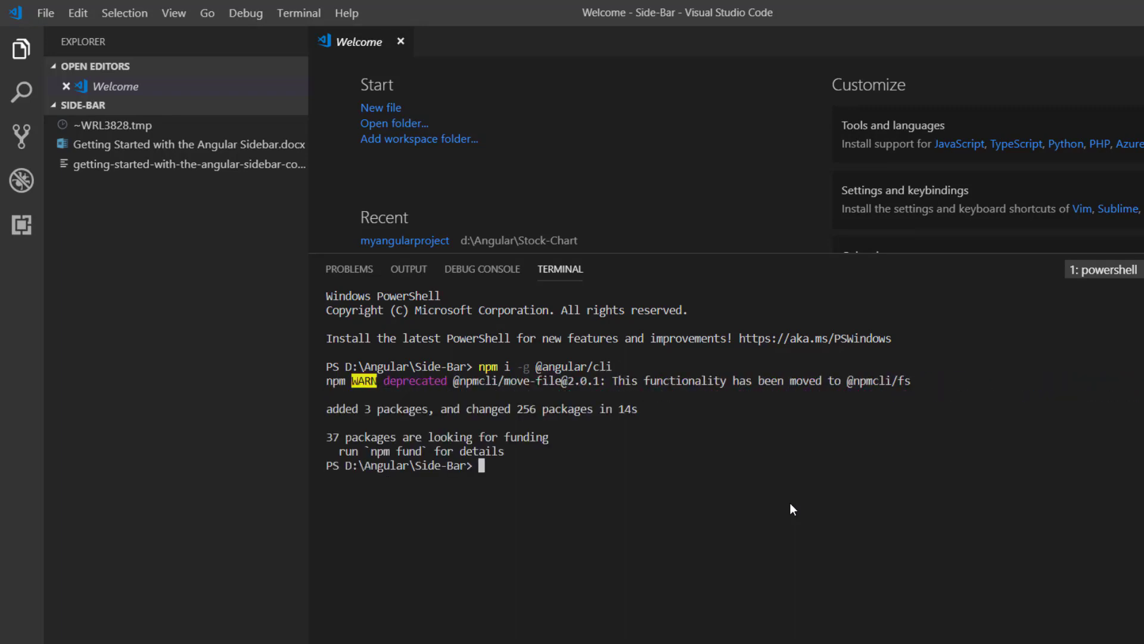
Step: Generate a new Angular project myangularproject, answering N to routing
text(ng)
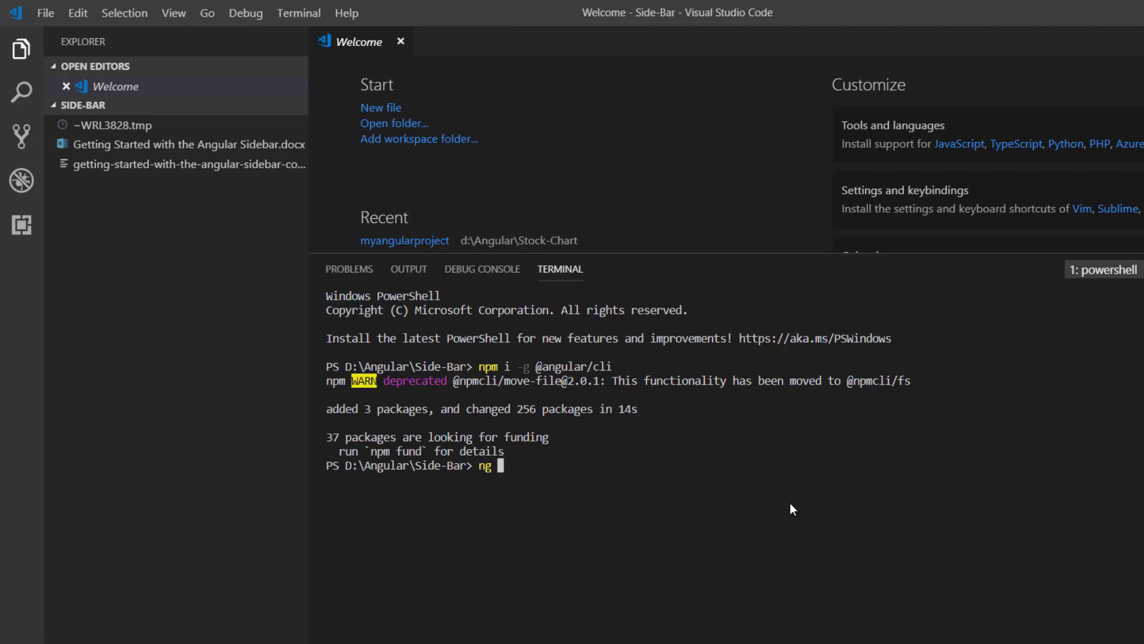
text(new)
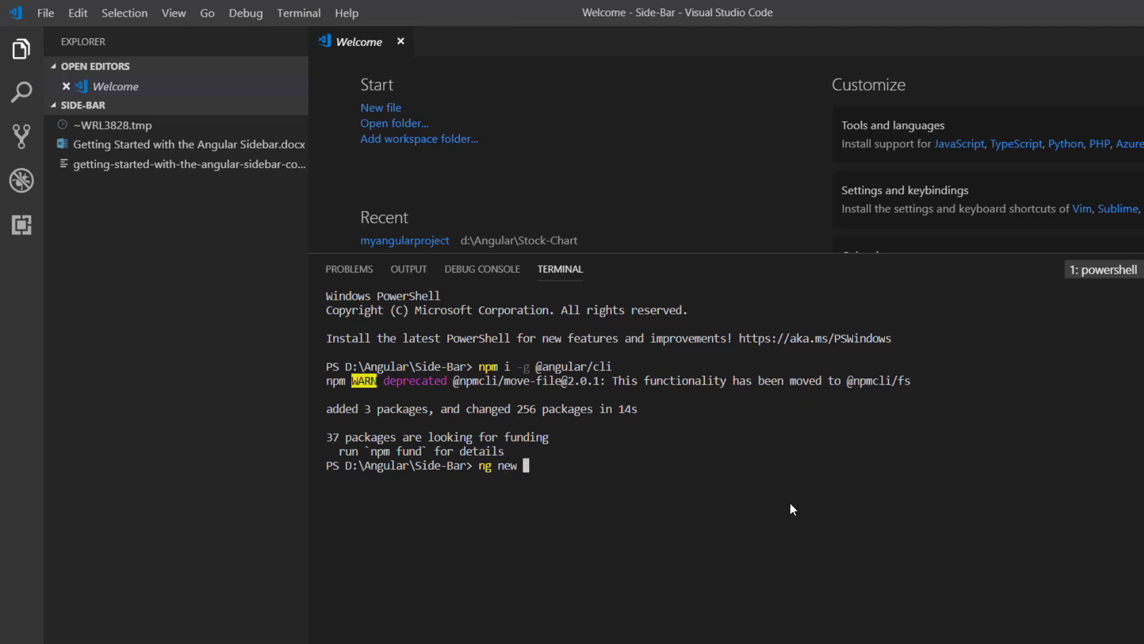
text(myangularproject)
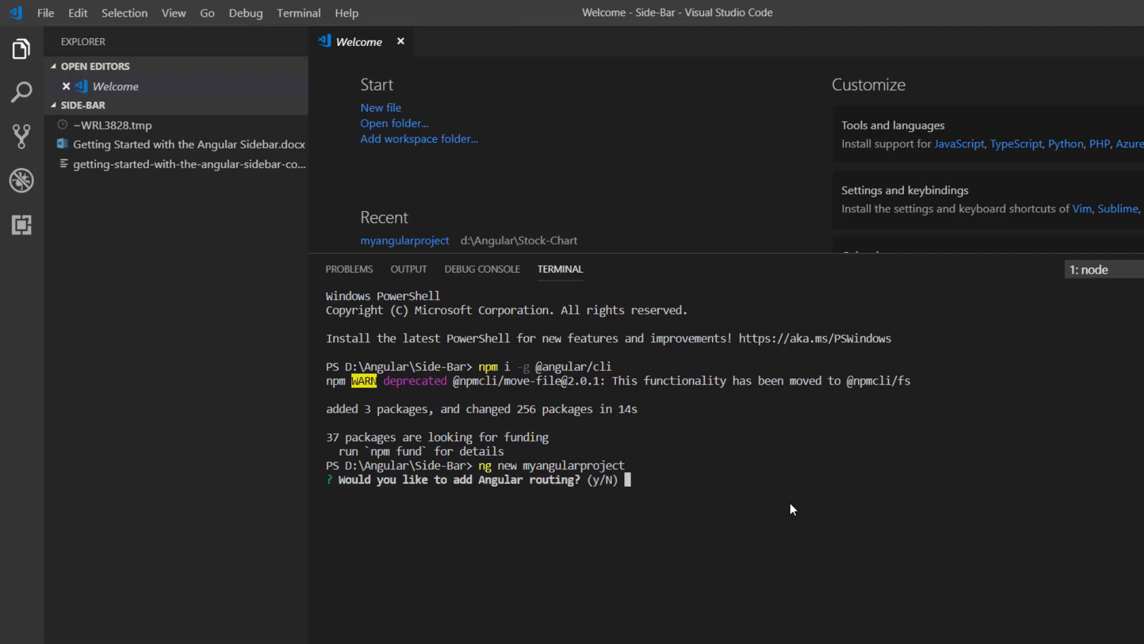
text(N)
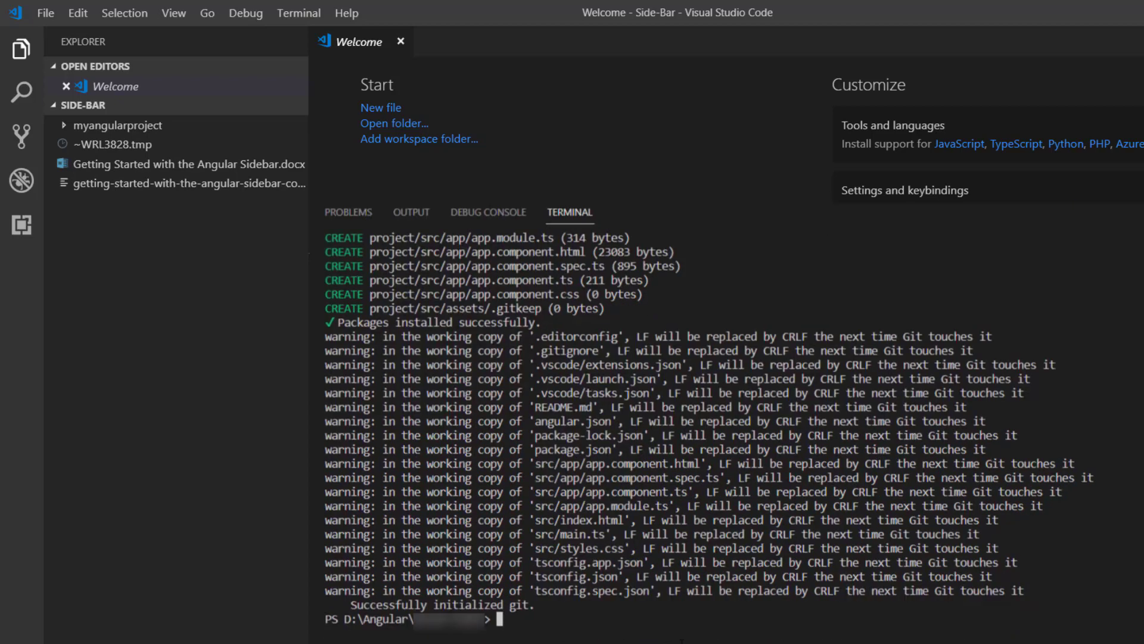
Step: Change the terminal directory into myangularproject
text(cd my)
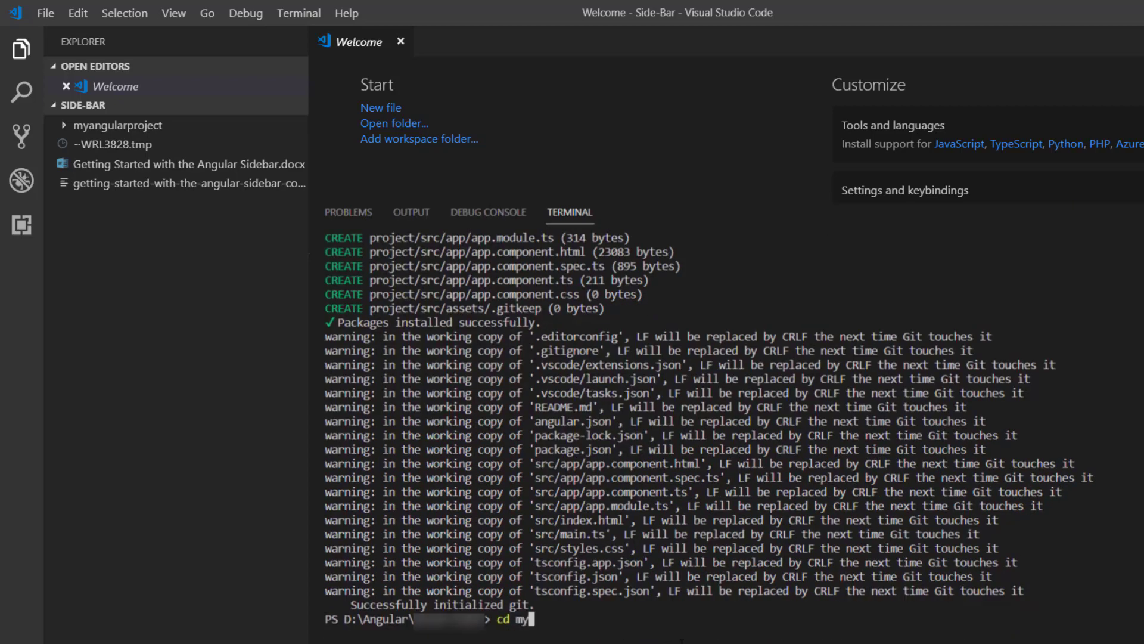
text(angularp)
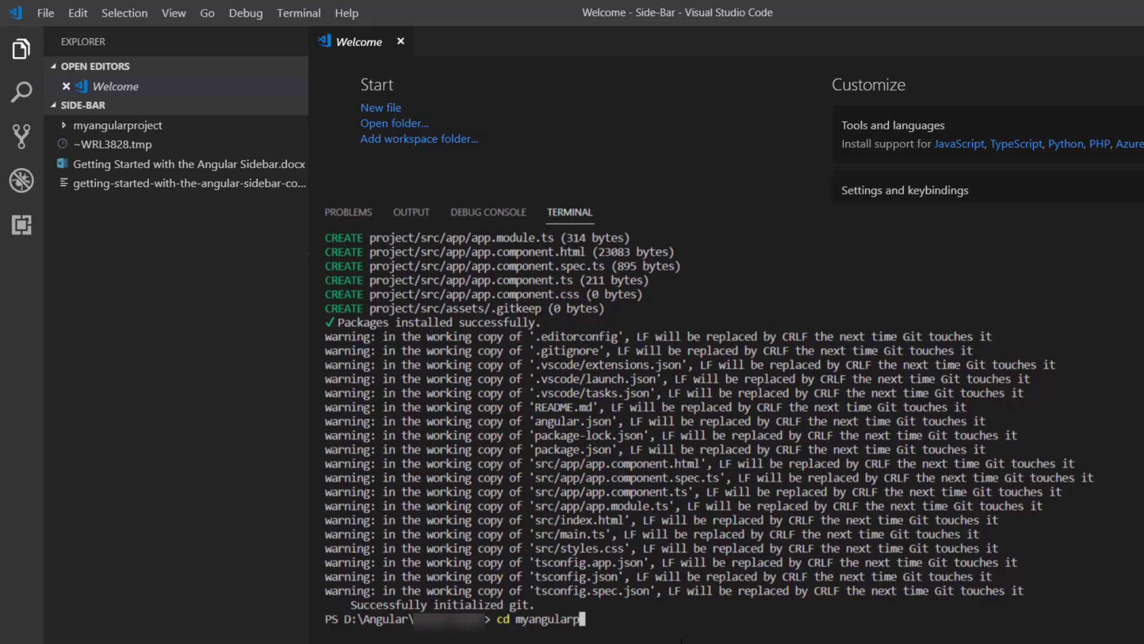
text(roject)
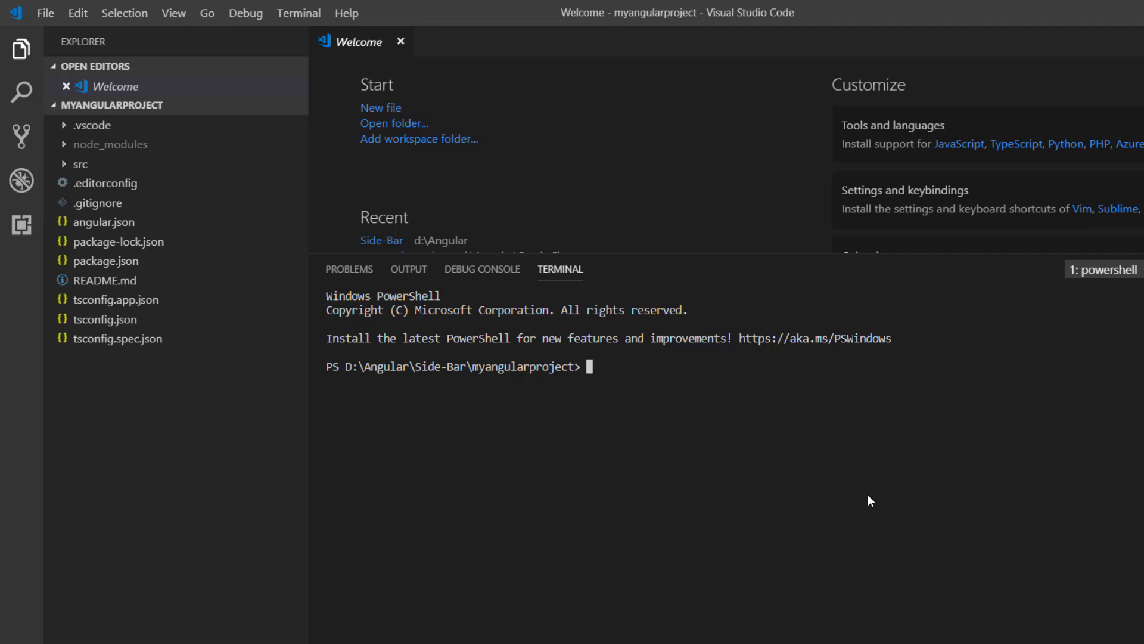
text(ng add @sy)
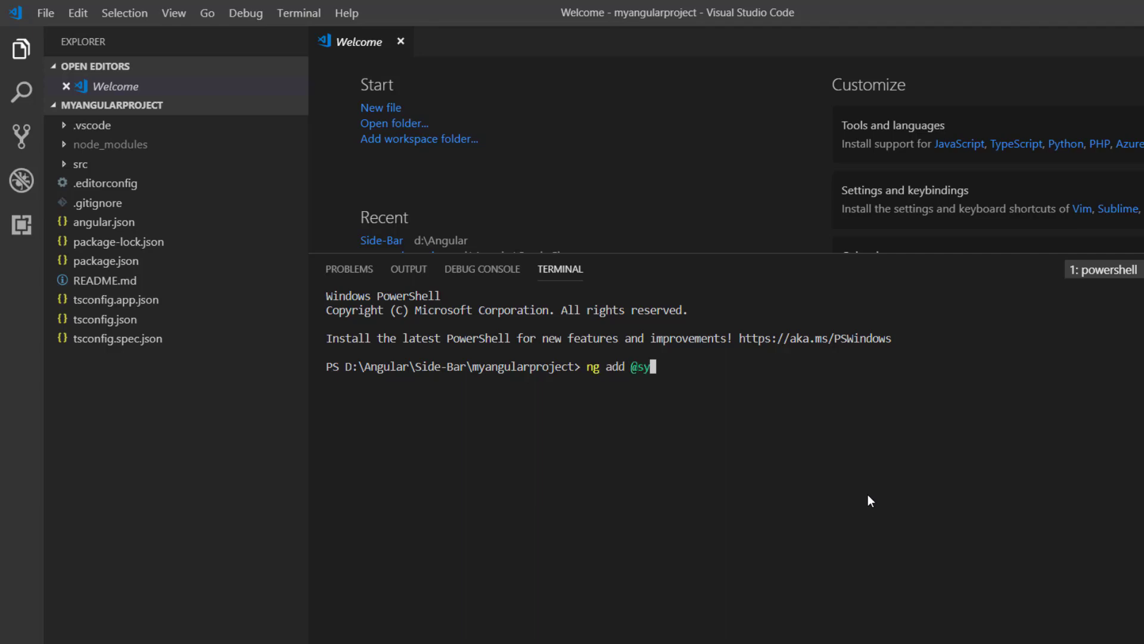
text(ncfusion/e)
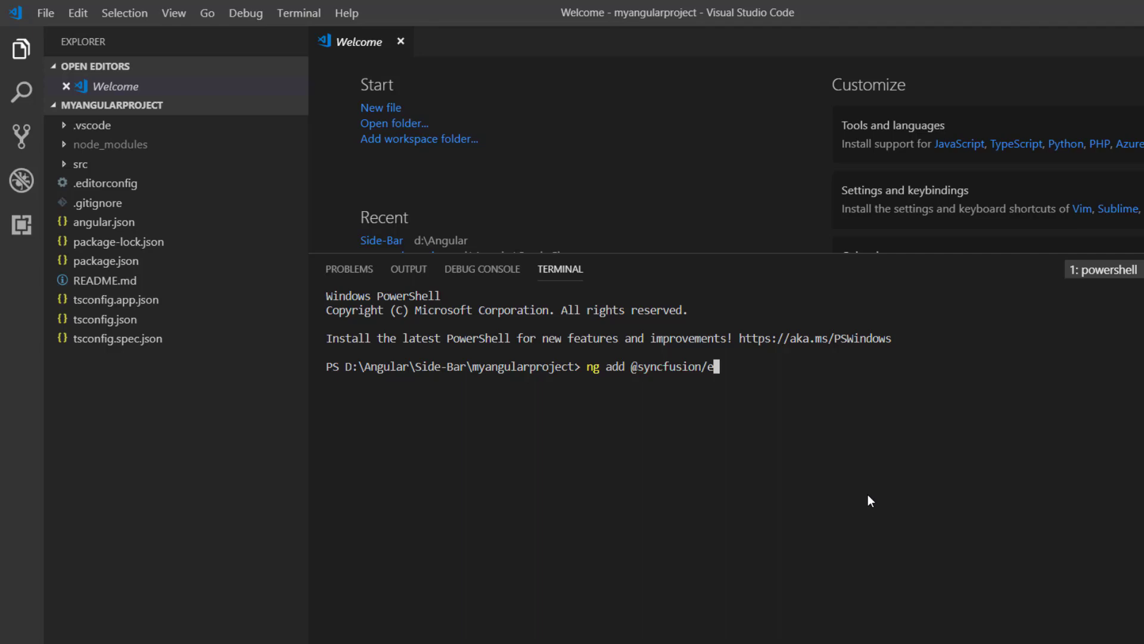
text(j2-angula)
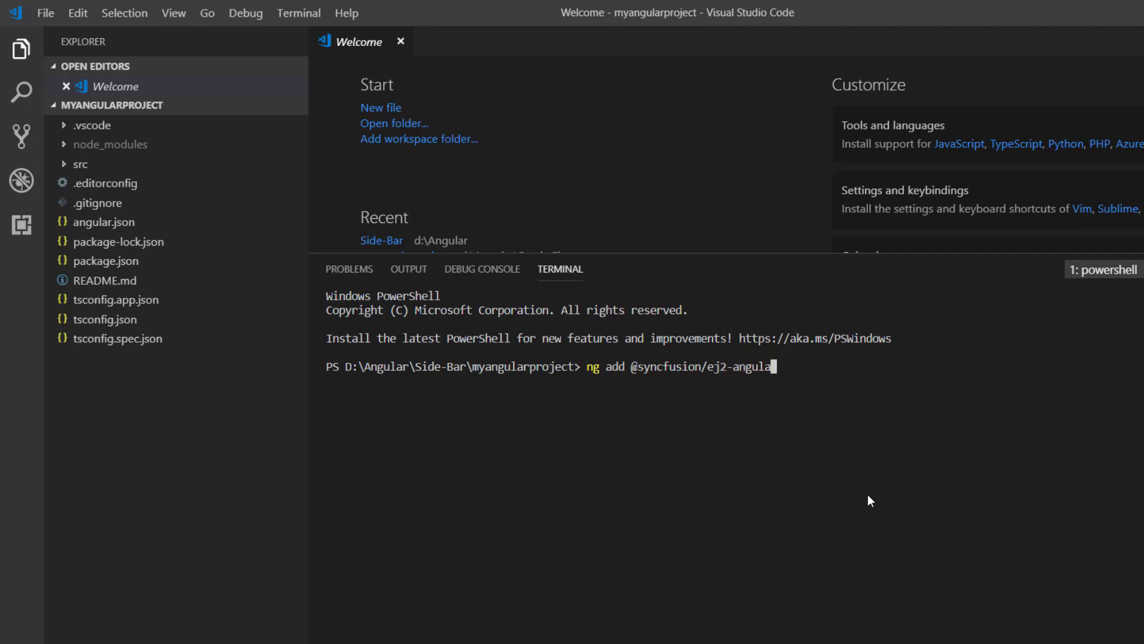
text(-navig)
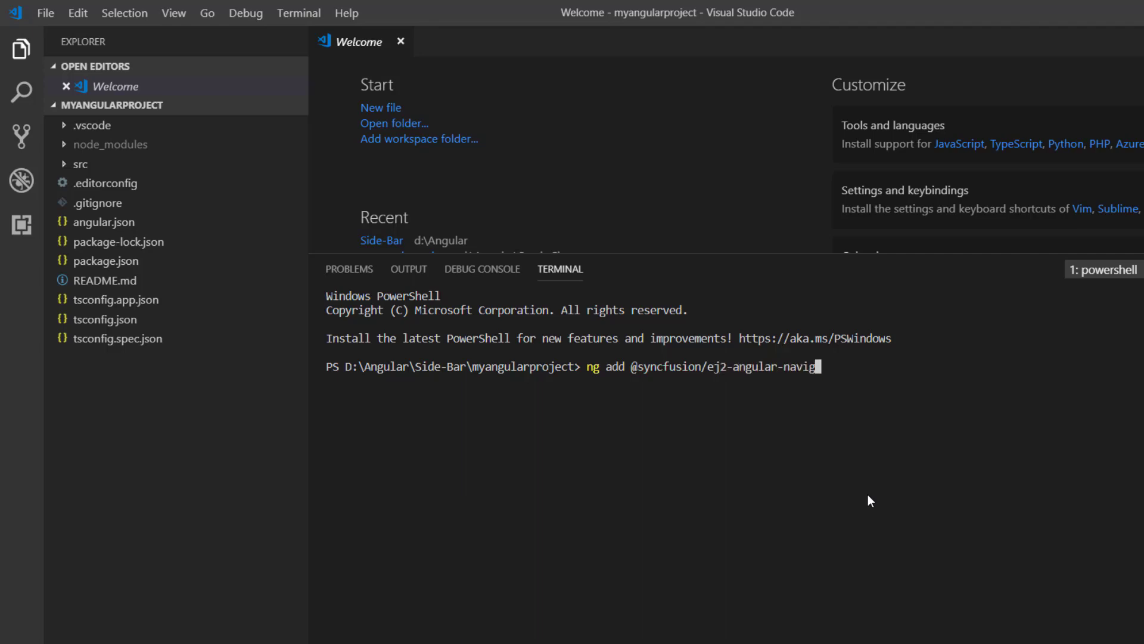
key(enter)
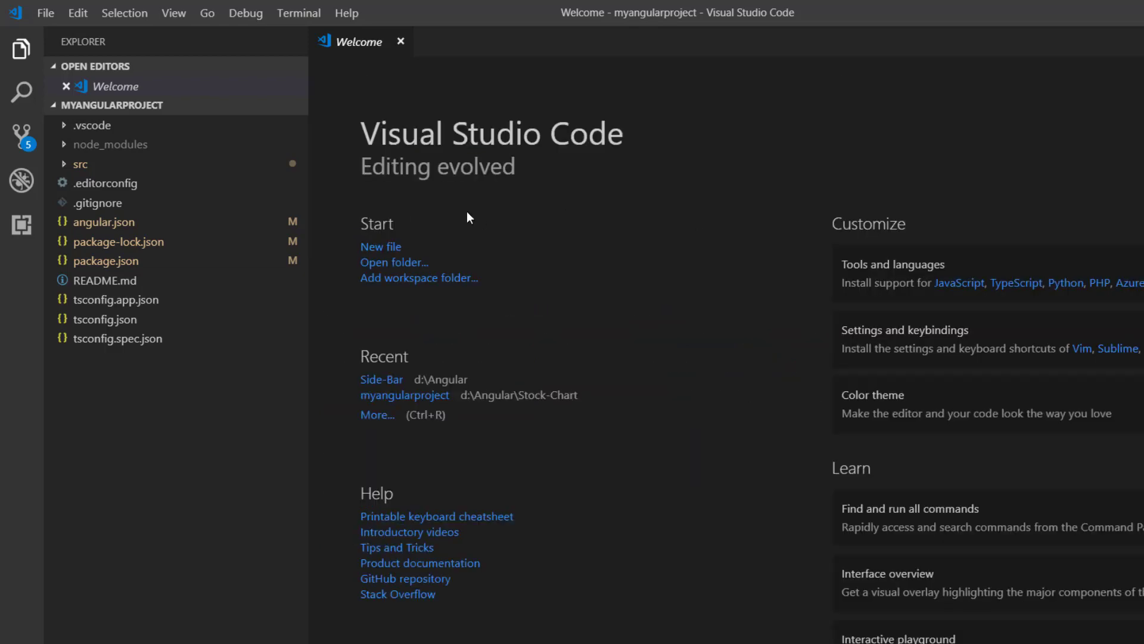
click(99, 261)
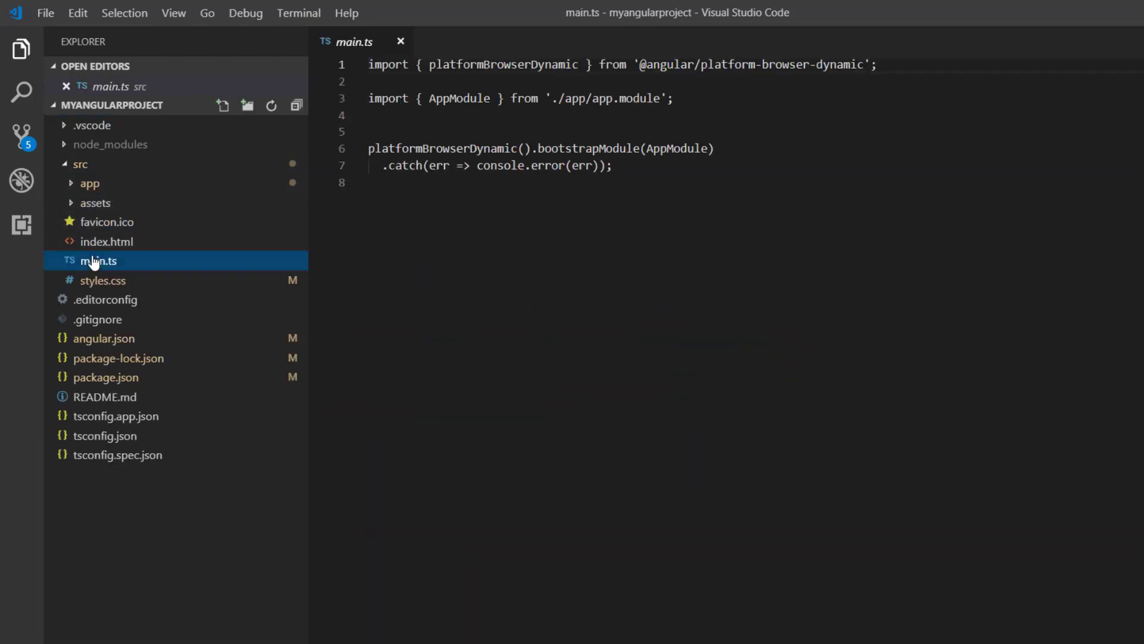
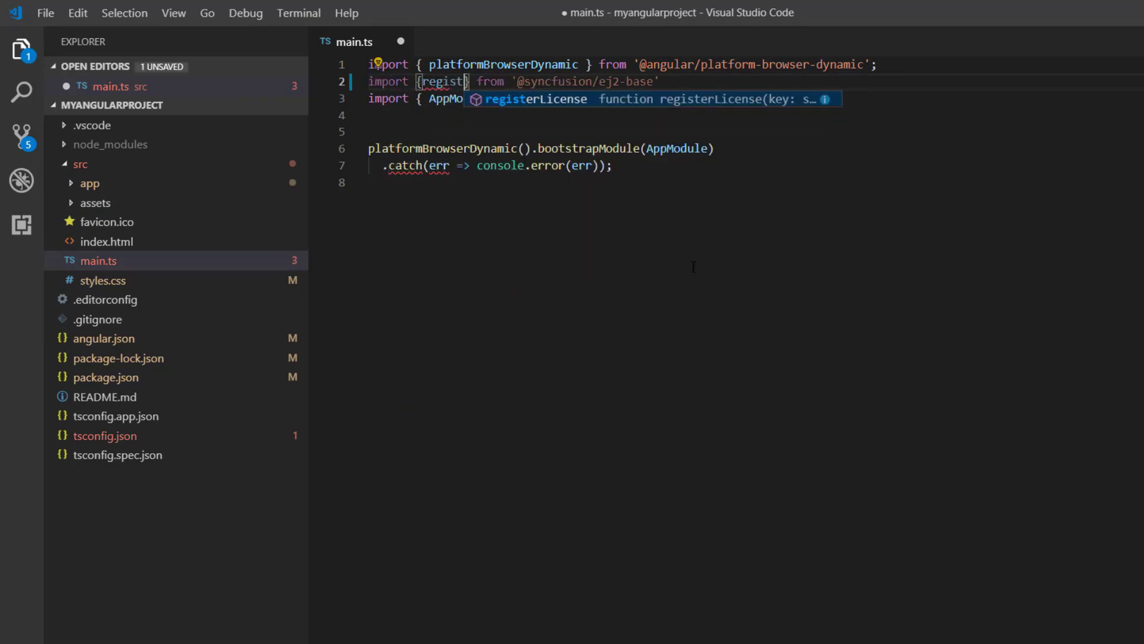
key(Tab)
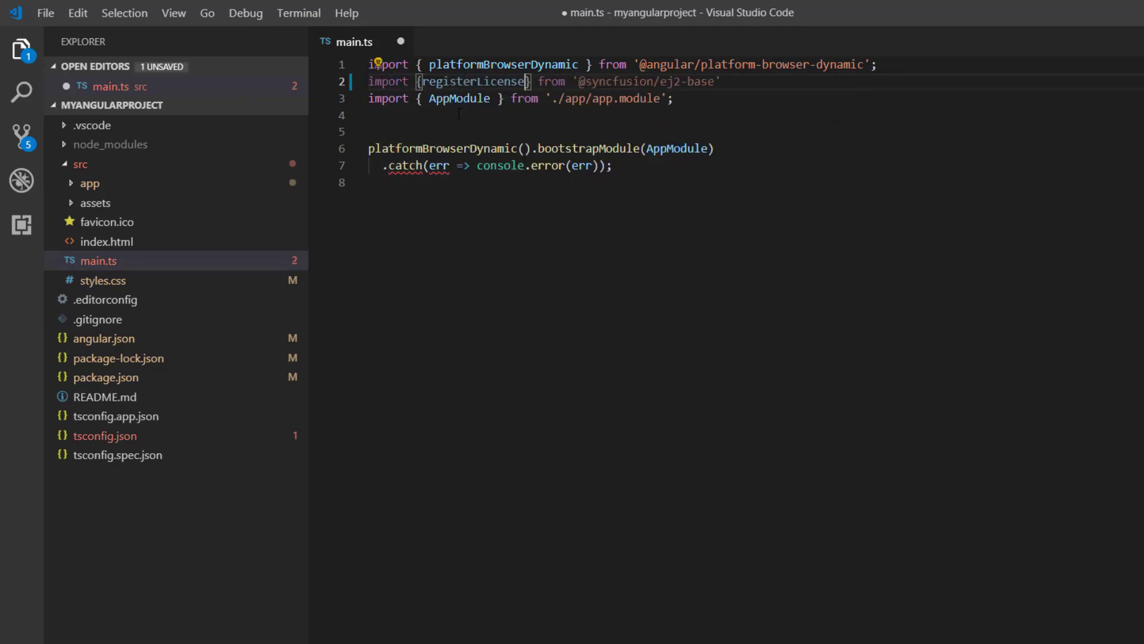
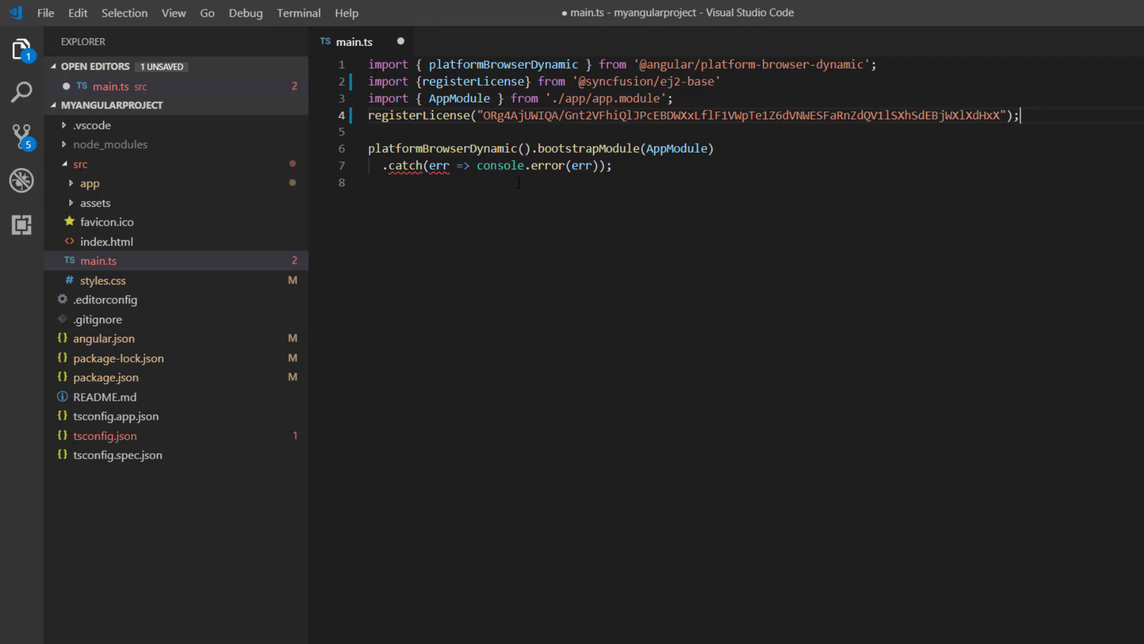
click(372, 182)
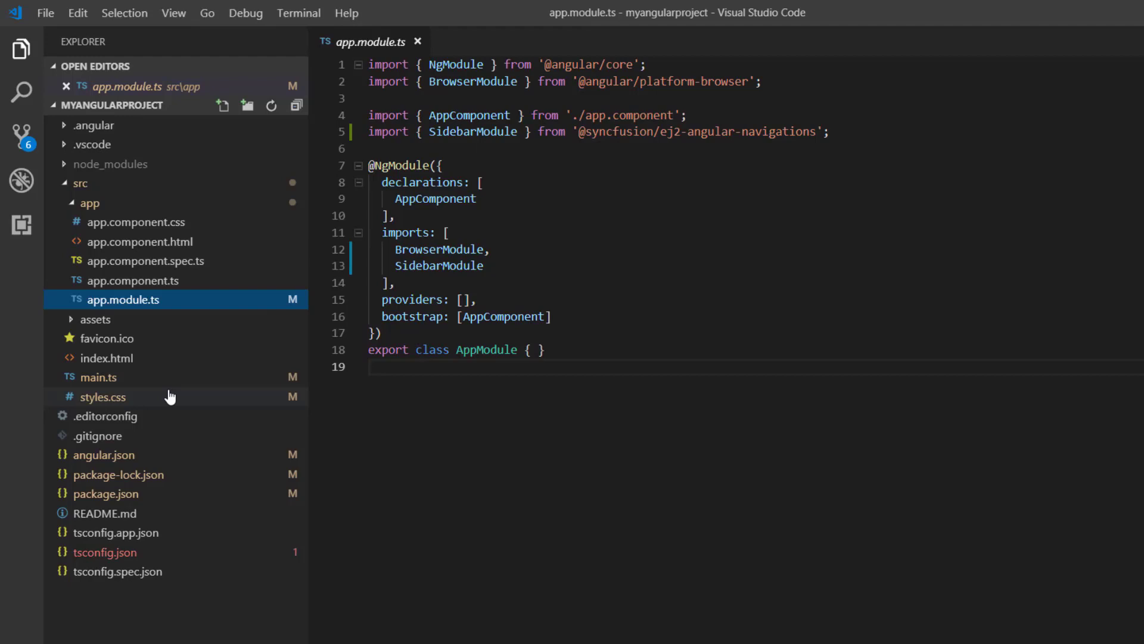
click(102, 396)
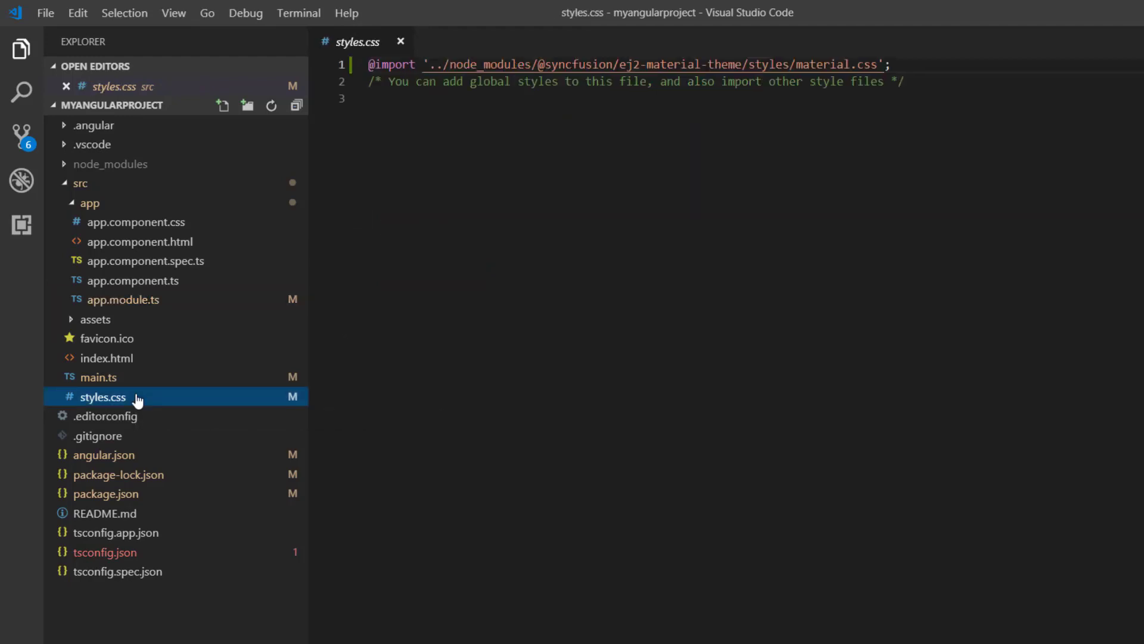
drag(464, 284, 496, 110)
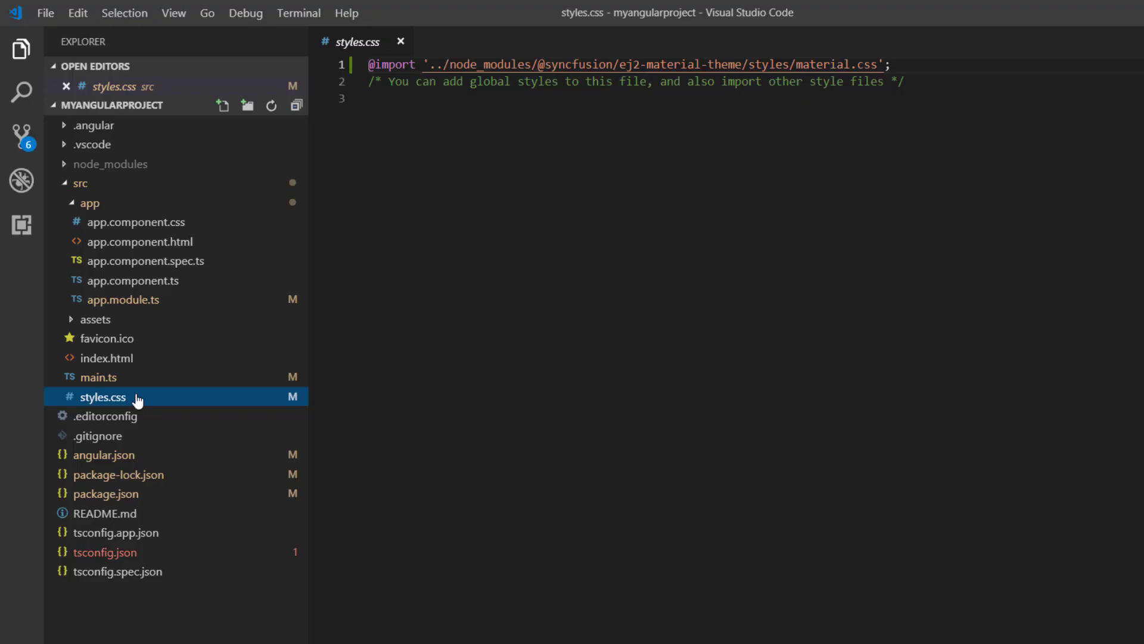
click(140, 242)
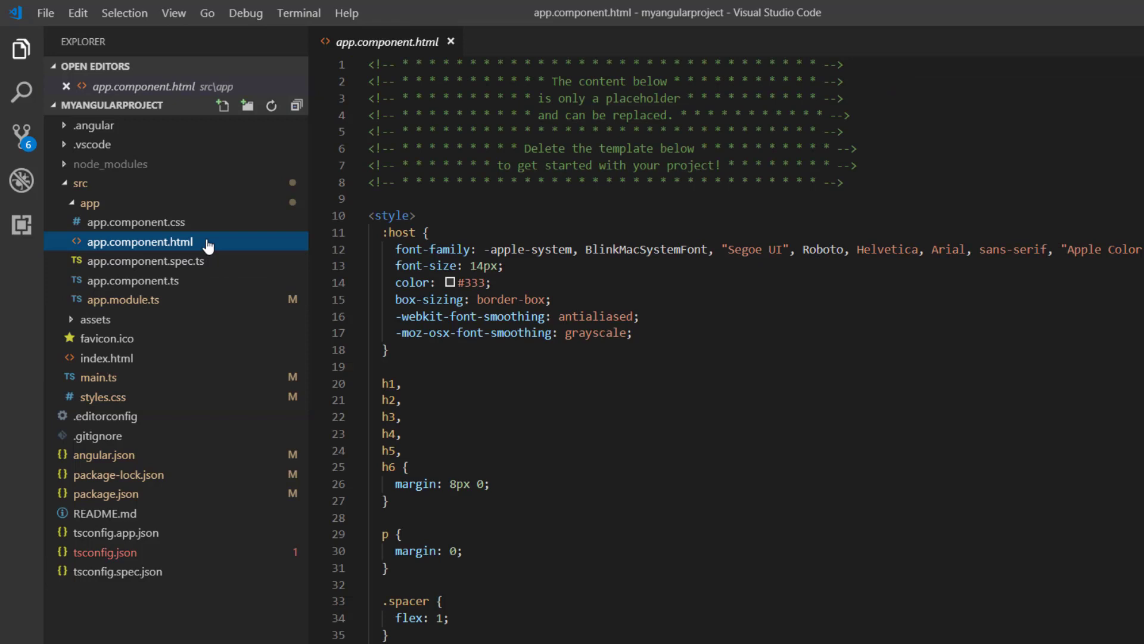
Step: Replace the template with an ejs-sidebar element of width 250
key(ctrl+a)
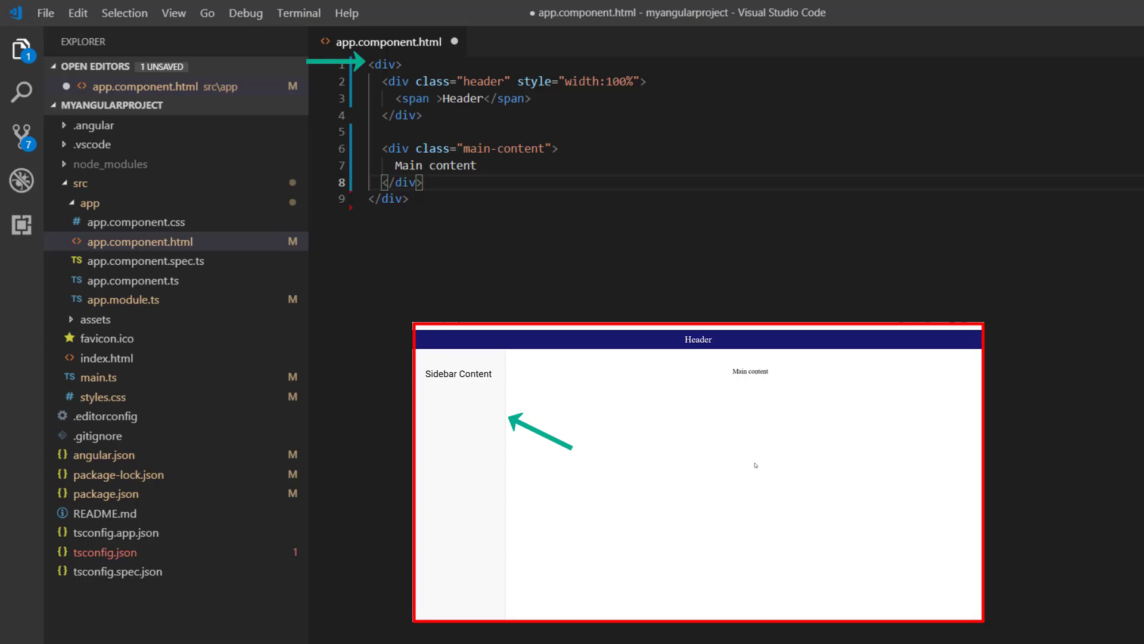
text(<ejs-)
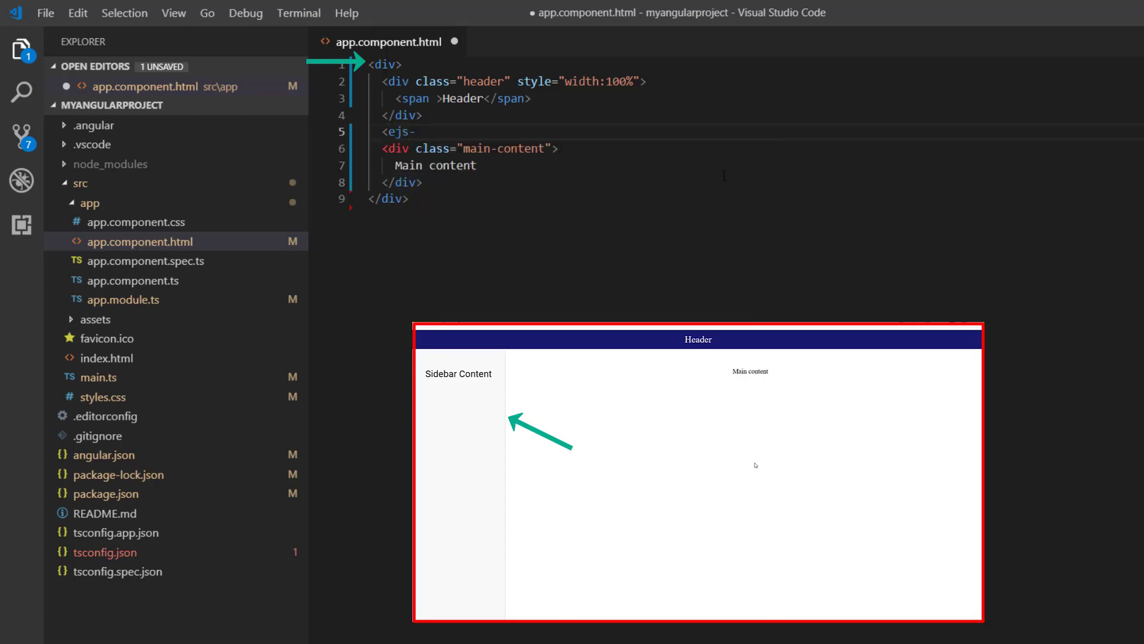
text(sidebar)
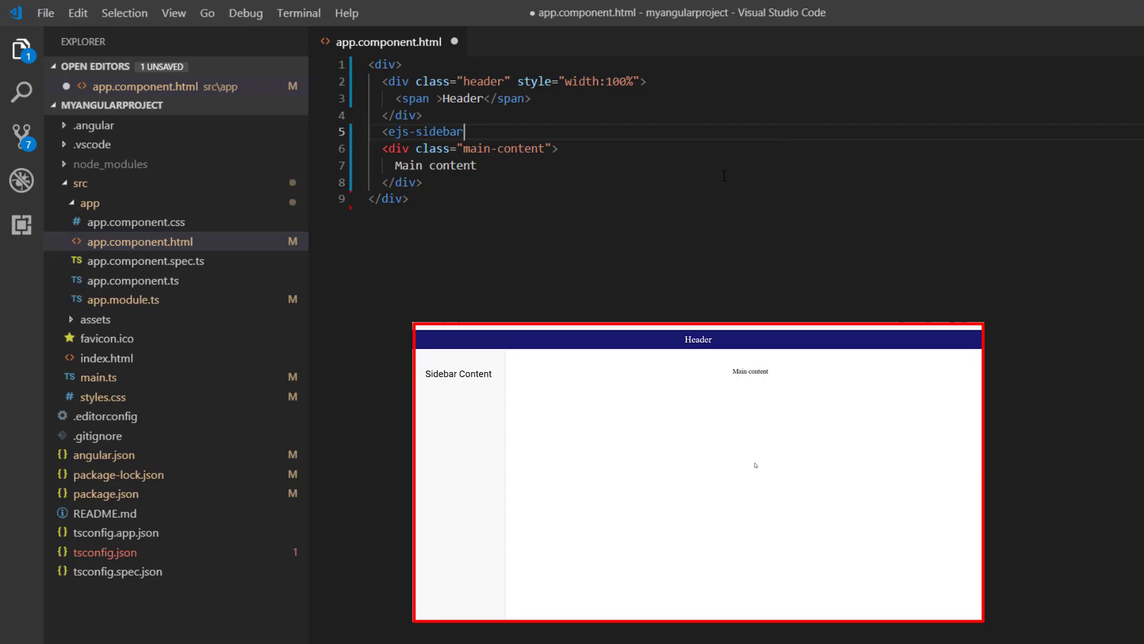
text(width></ejs-sidebar>)
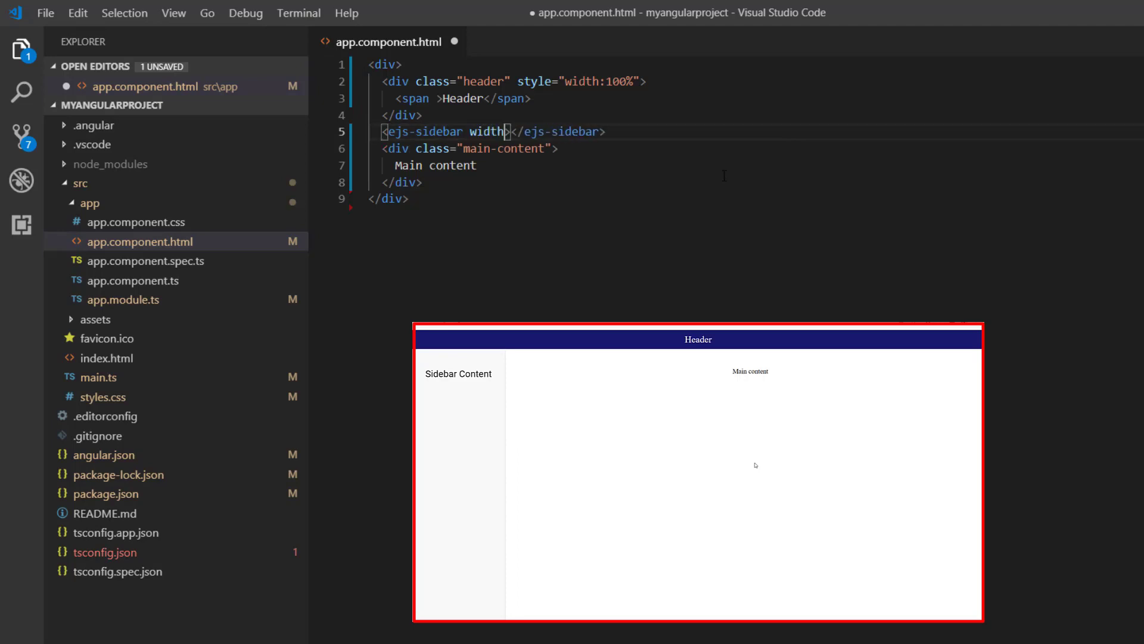
text(="250")
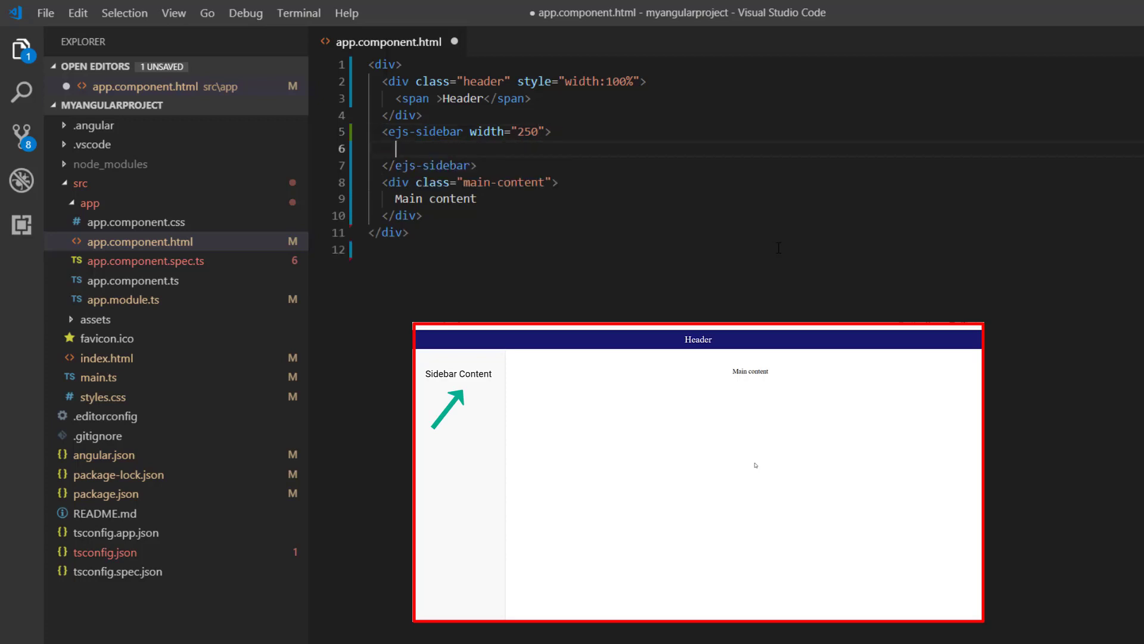
Step: Add a sidebar-content div reading Sidebar Content plus a style block for header, main content and sidebar, and save
text(<div class="sidebar-content"></div>)
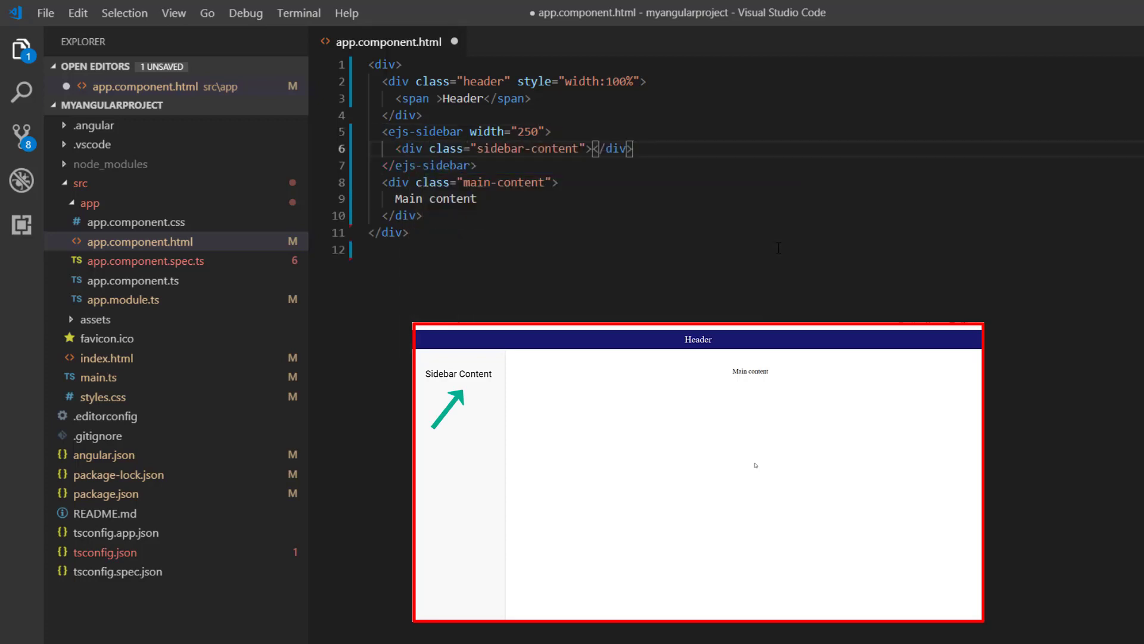
text(Side)
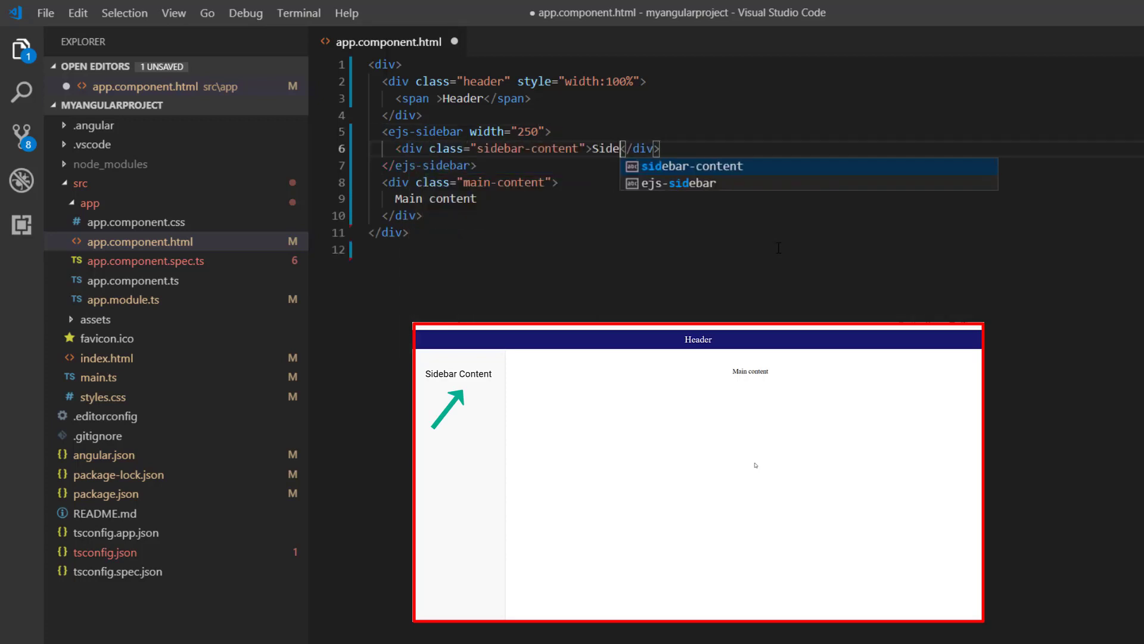
text(bar Content)
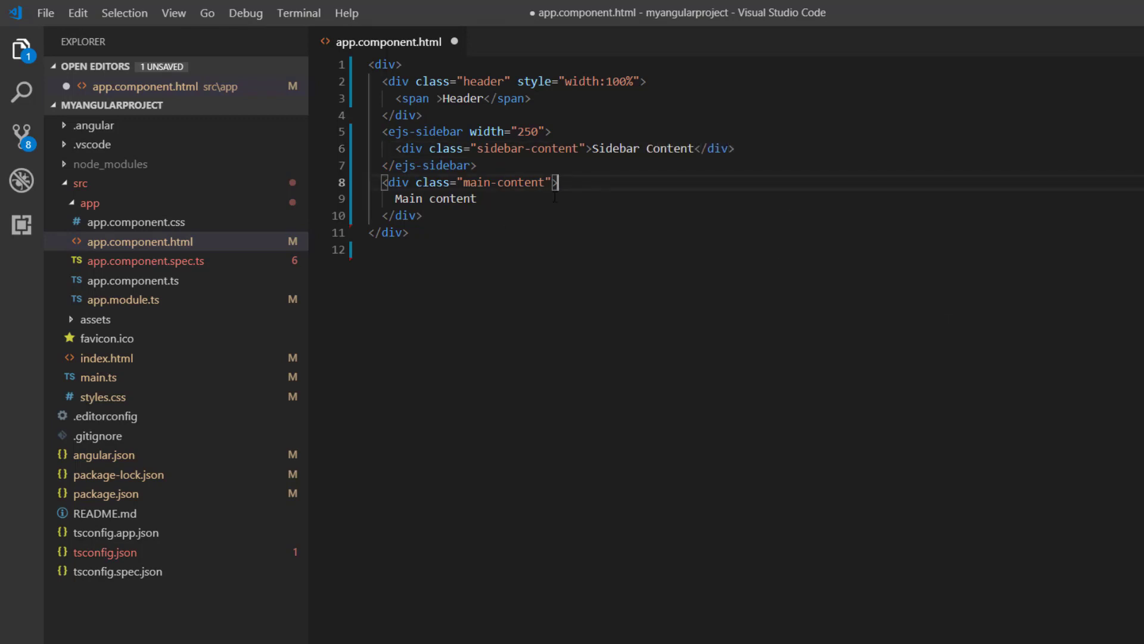
text(<style>)
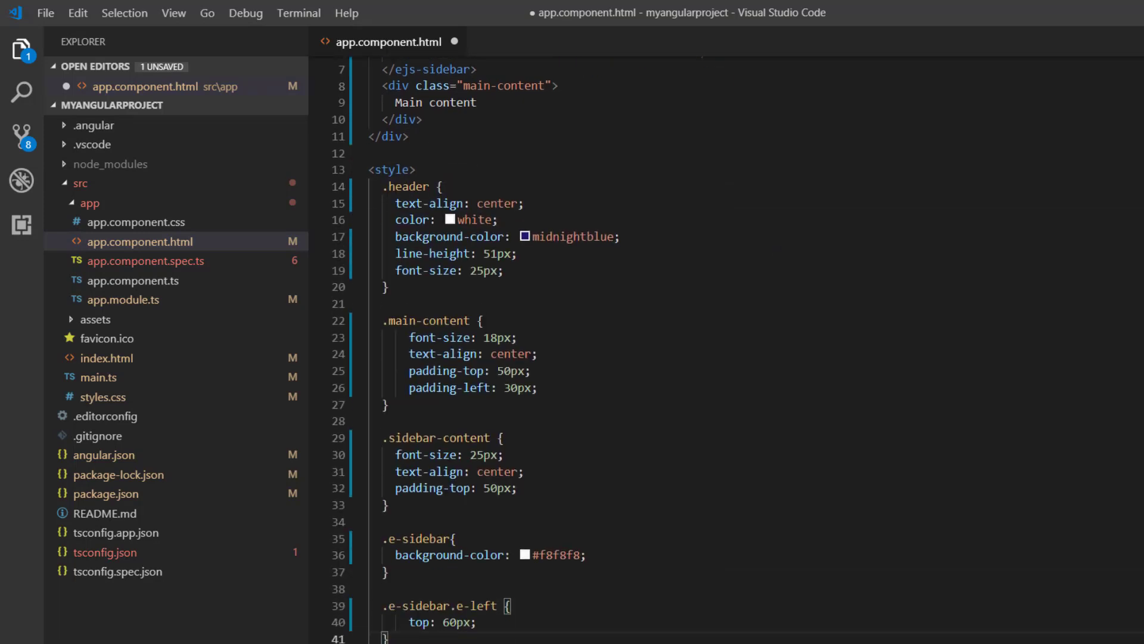
scroll(down, 3)
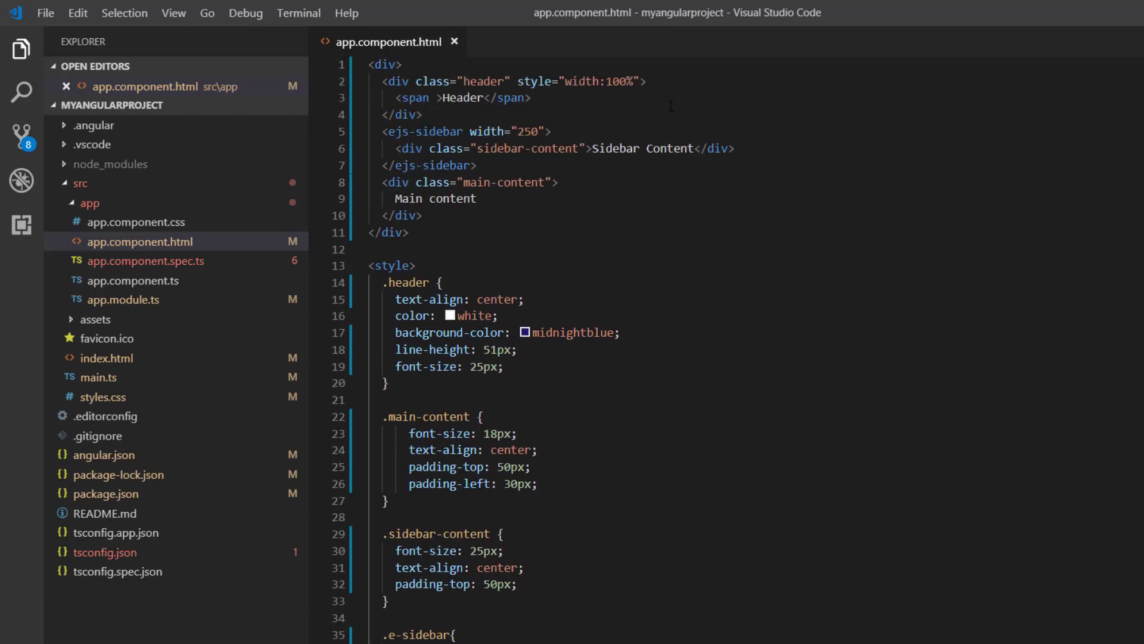
Step: Run ng serve from a new terminal to launch the development server
click(298, 11)
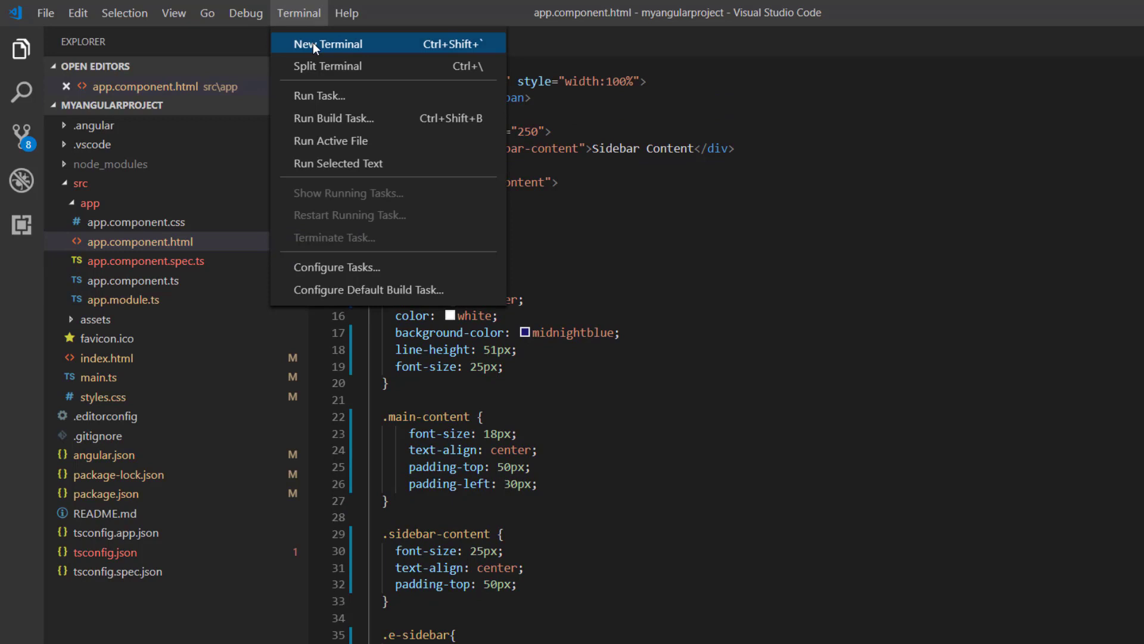
click(329, 44)
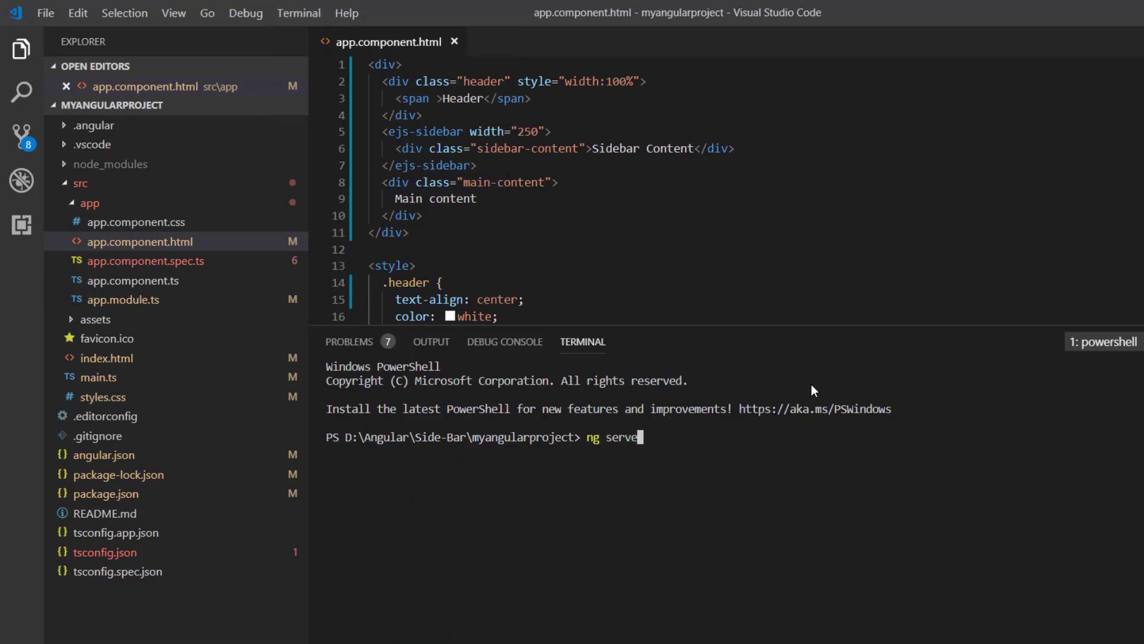
key(Enter)
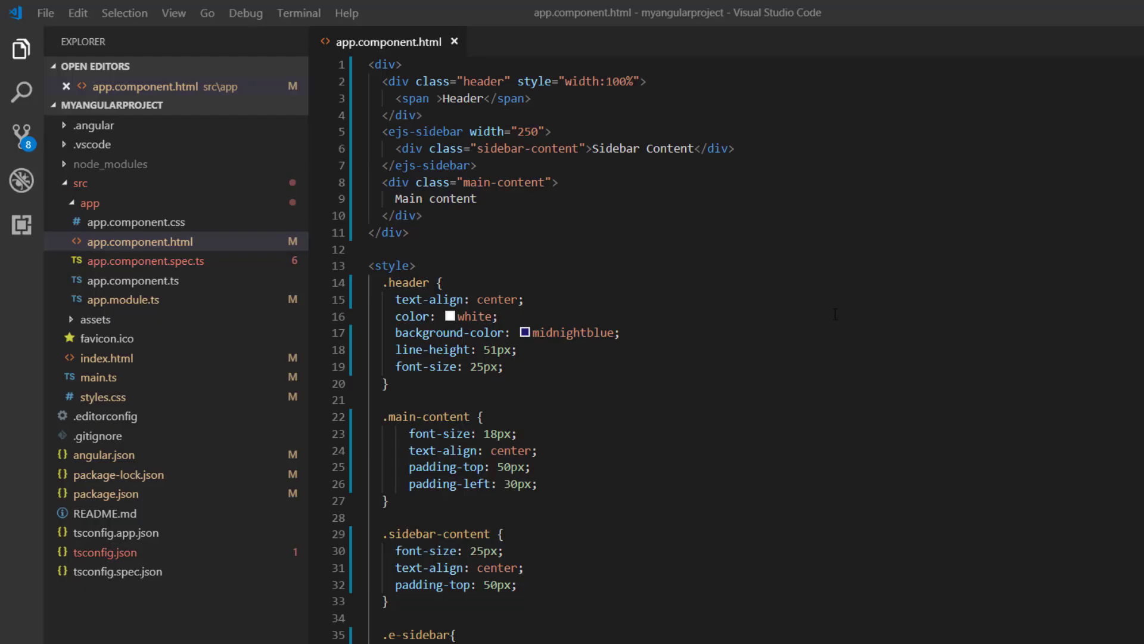
mouse_move(779, 280)
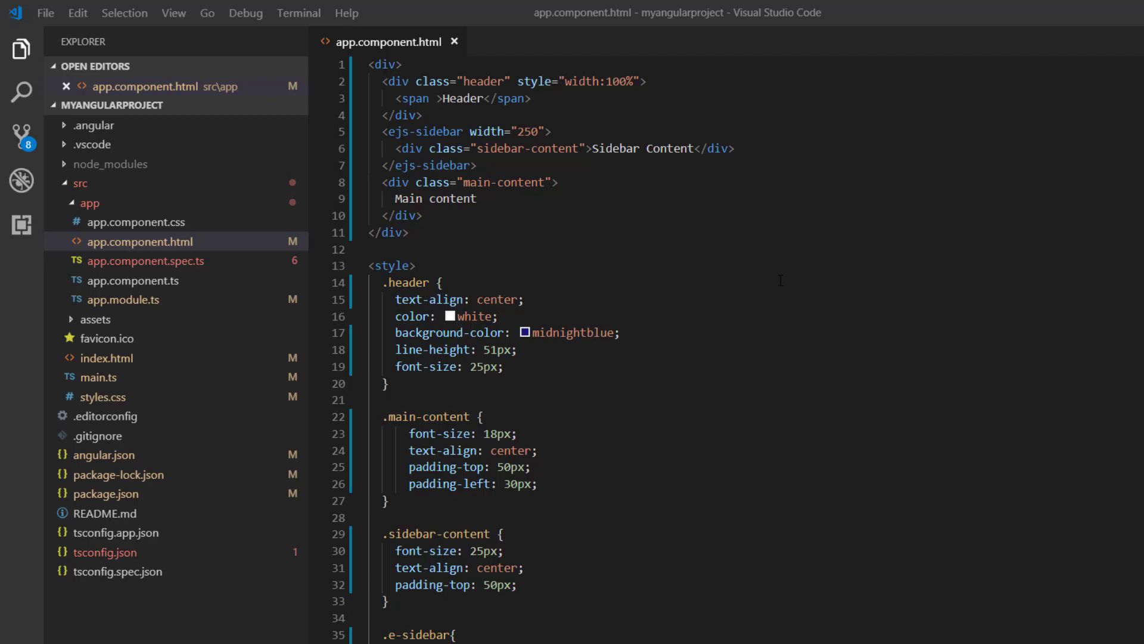
Step: Add position="Right" to the ejs-sidebar tag and save the template
text(position=)
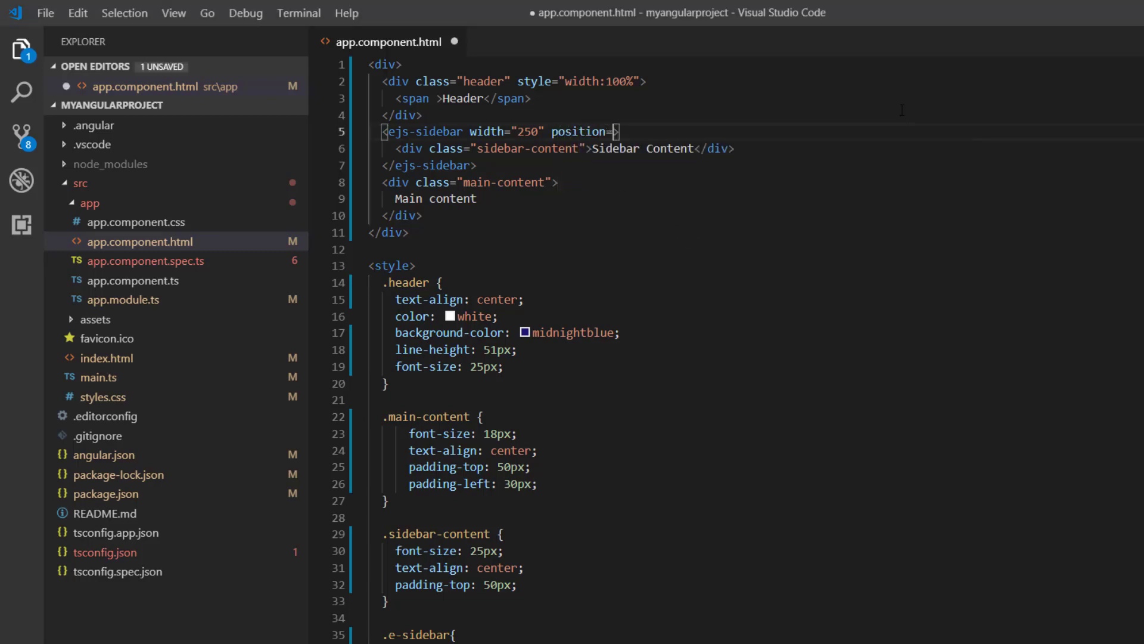
text(Right)
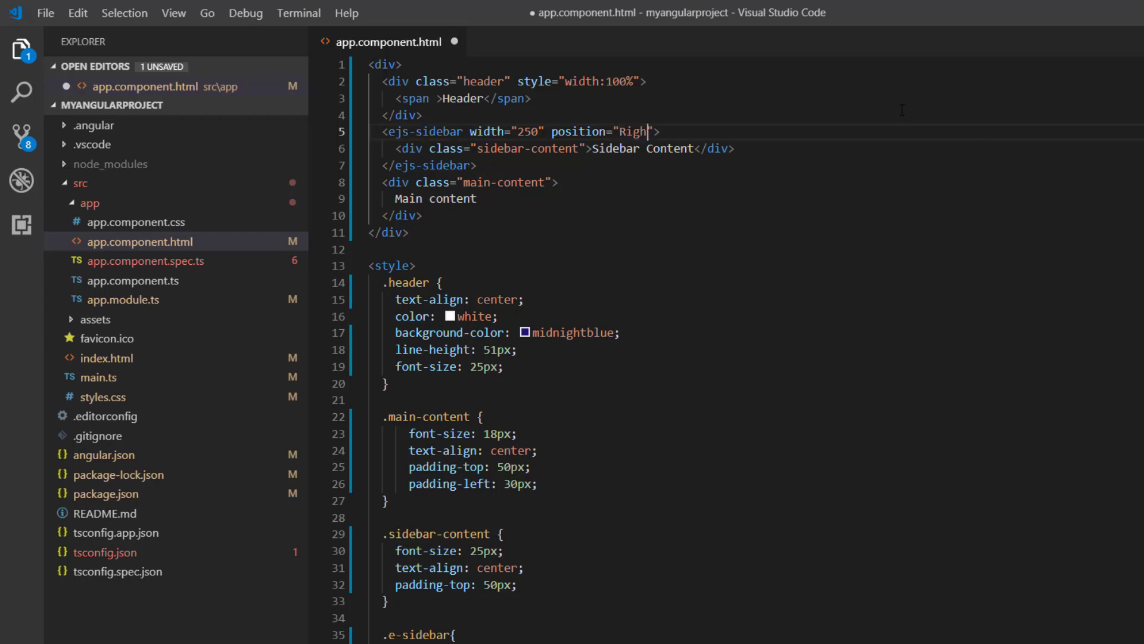
key(ctrl+s)
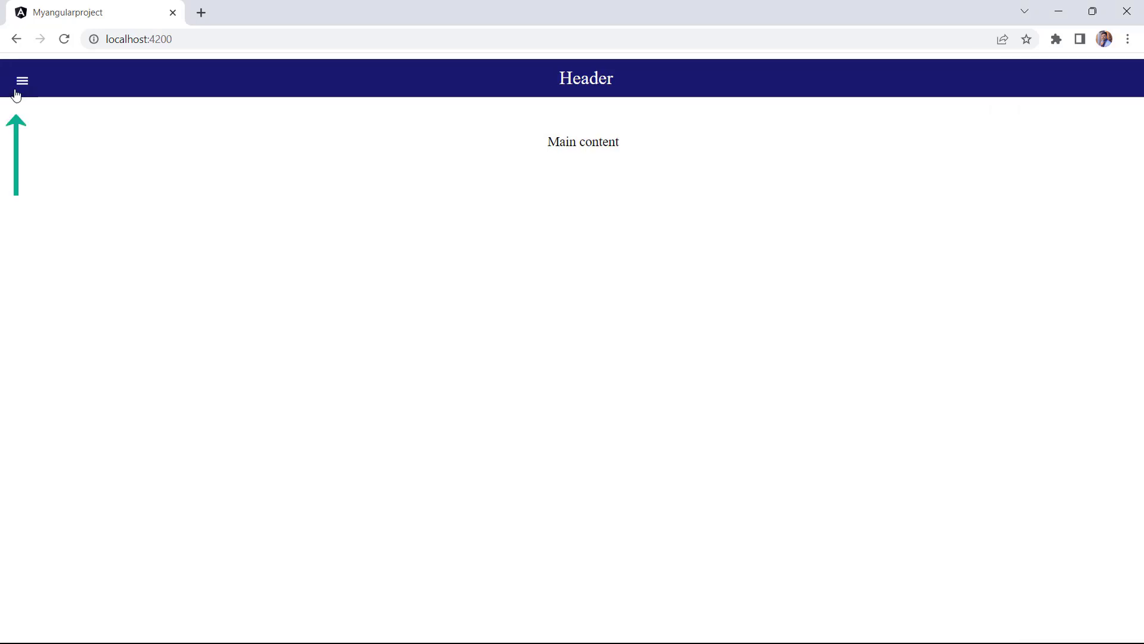
click(22, 80)
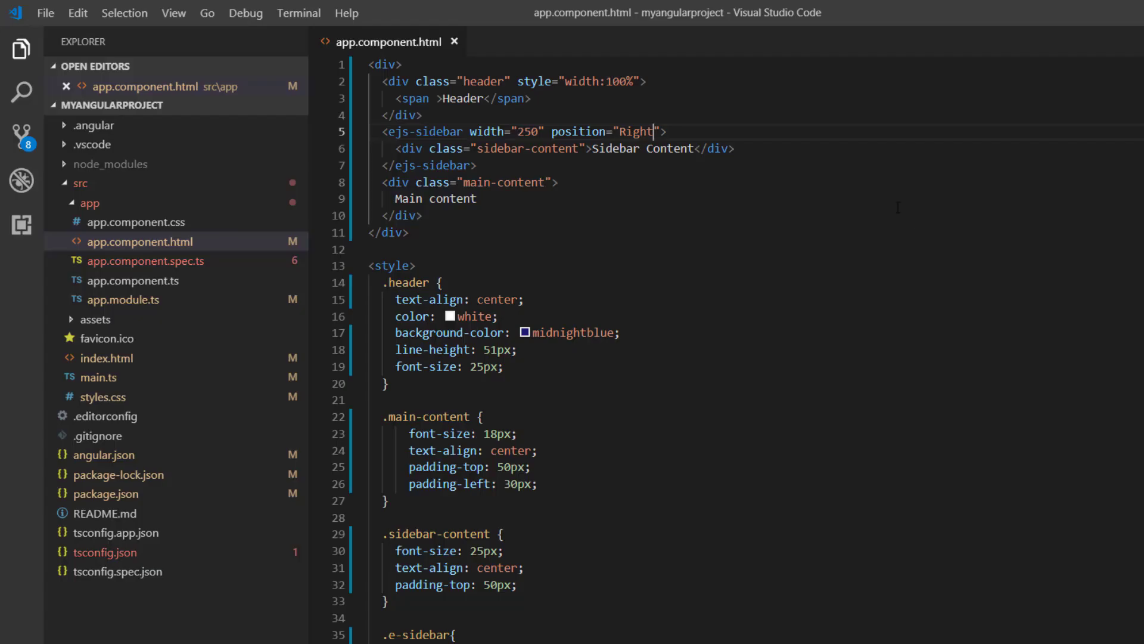
Step: Run ng add for the Syncfusion Angular buttons package in a new terminal
click(298, 13)
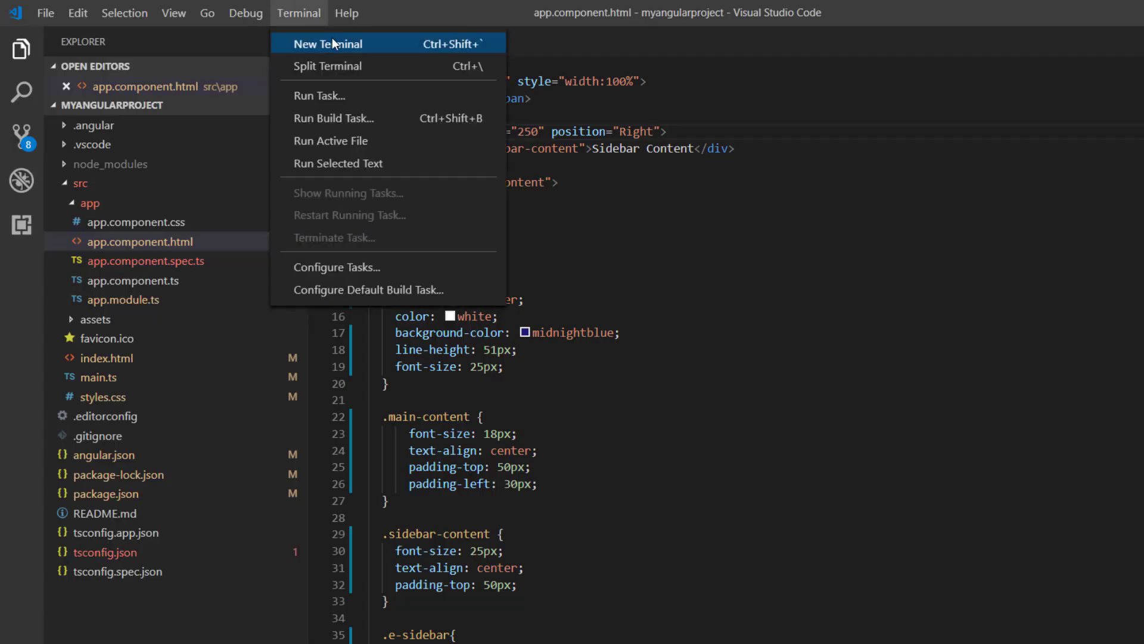
click(328, 44)
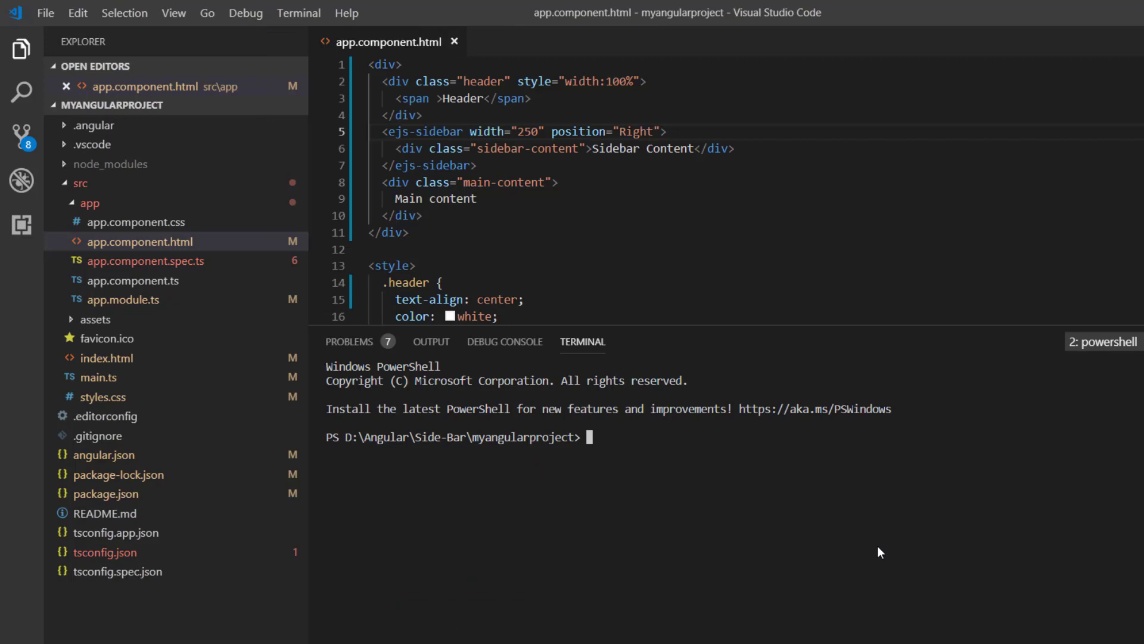
text(ng a)
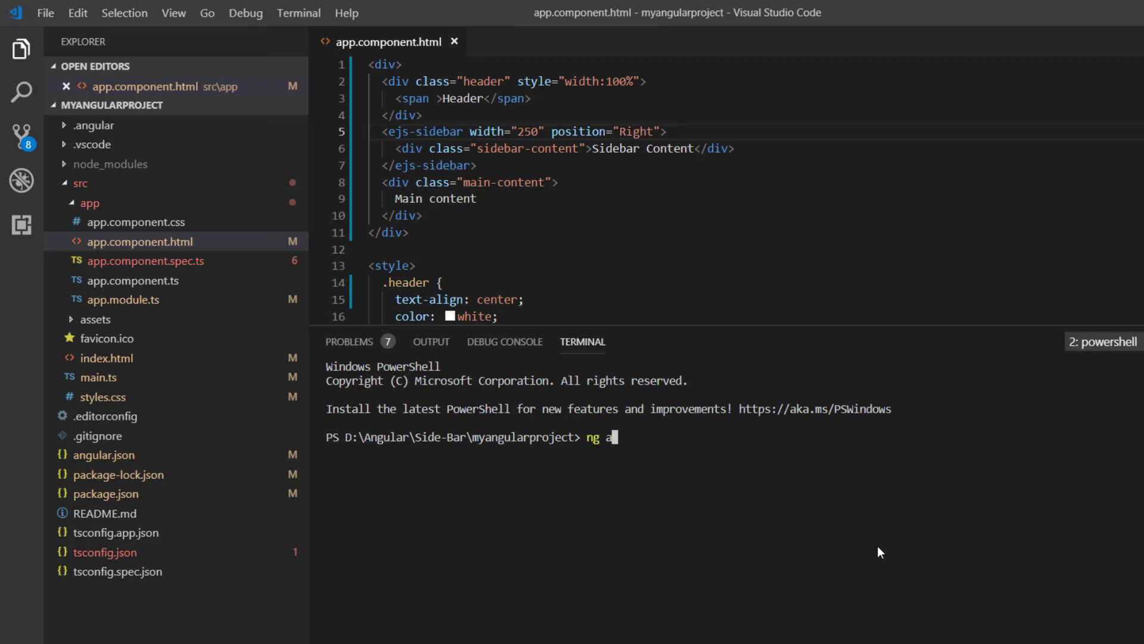
text(dd @syncfusio)
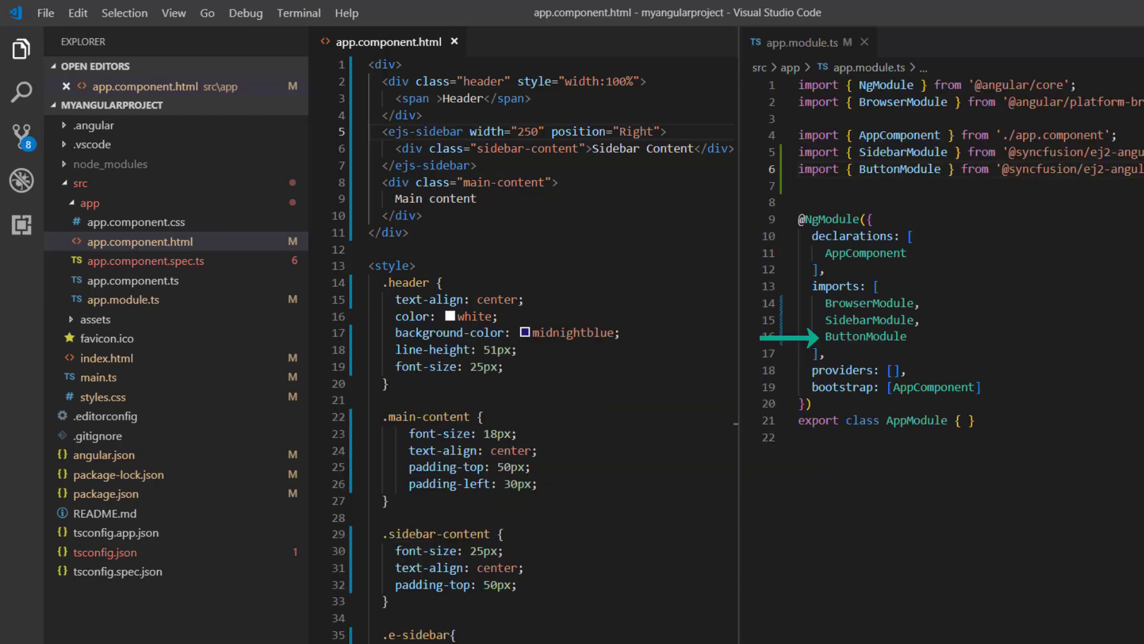
Step: Start a new line inside the header div of the template
click(649, 131)
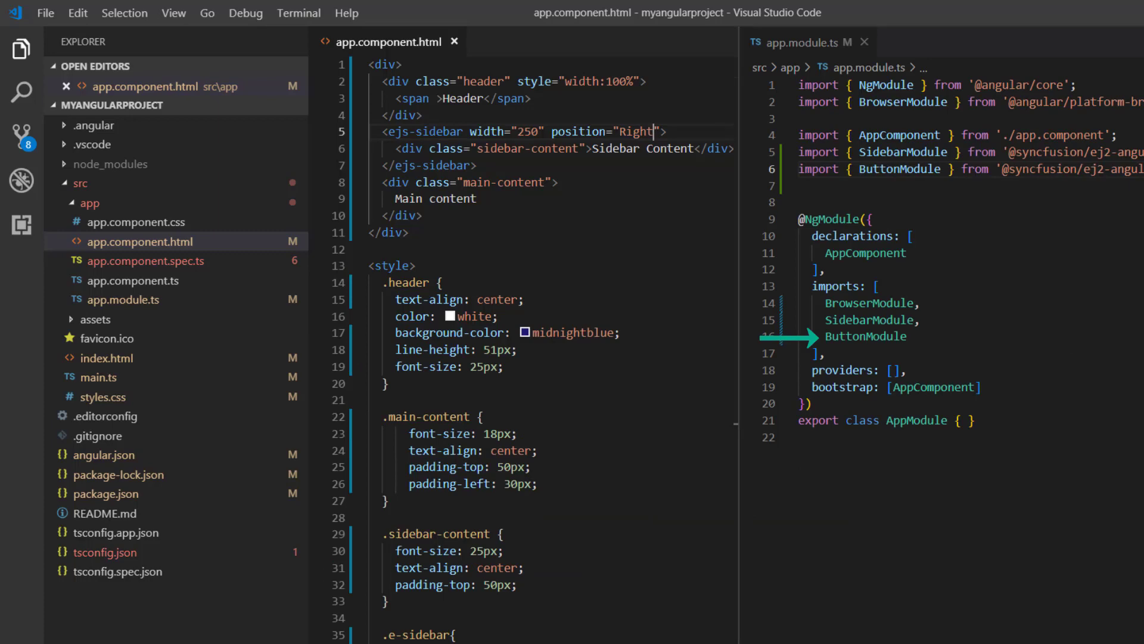
key(Enter)
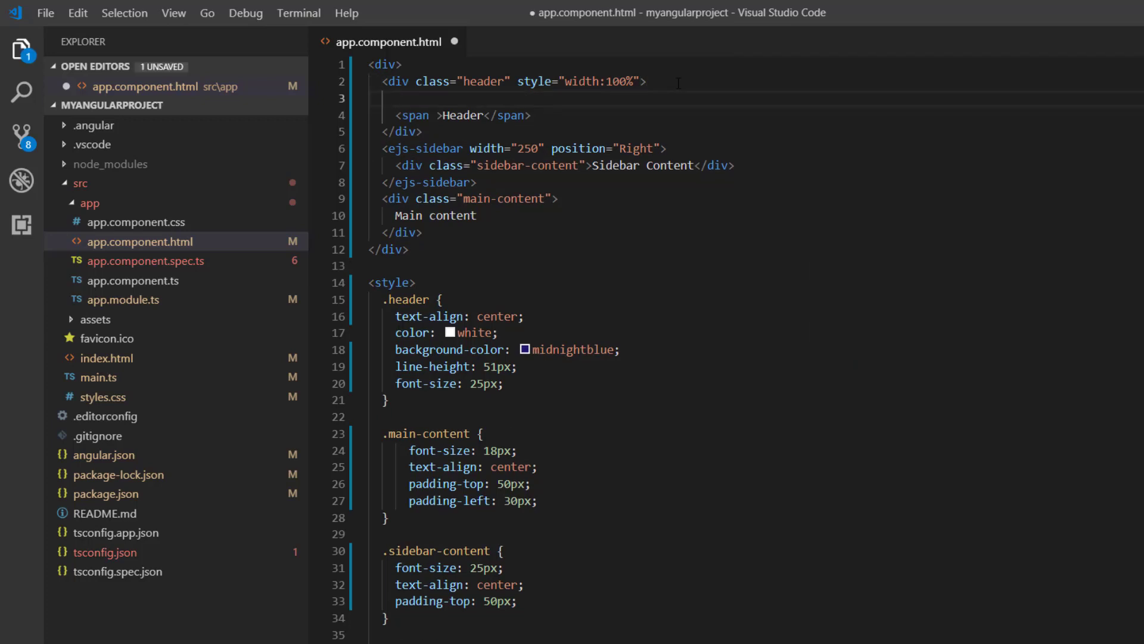
Step: Insert a left-floated span holding an ejs-button with iconCss "e-icons e-menu" in the header
text(<span style="float:left"></span>)
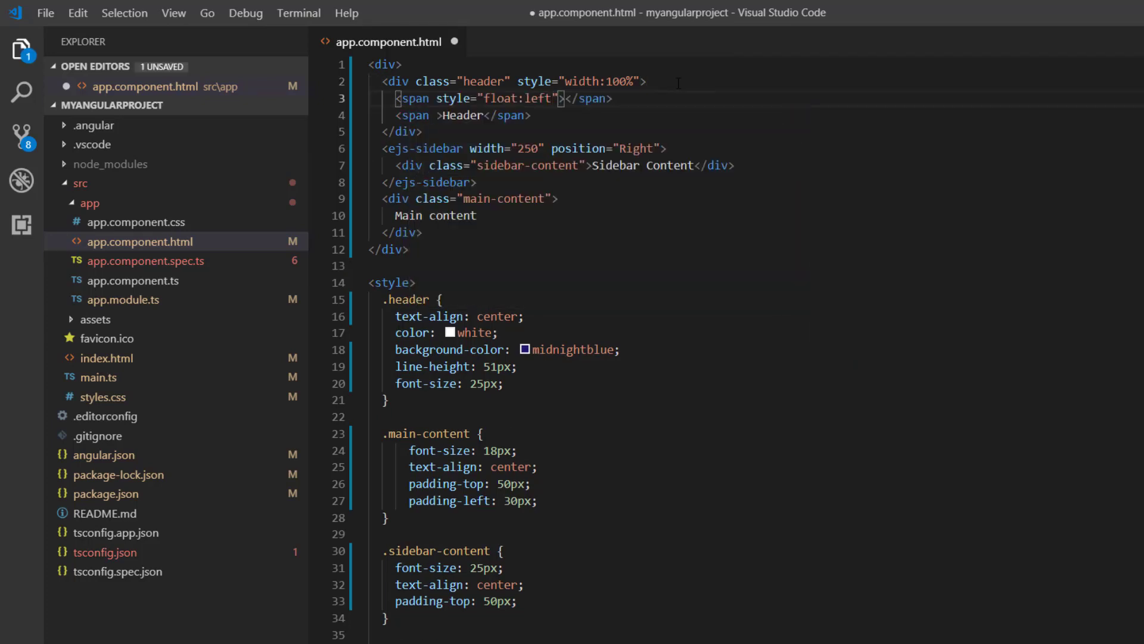
text(<)
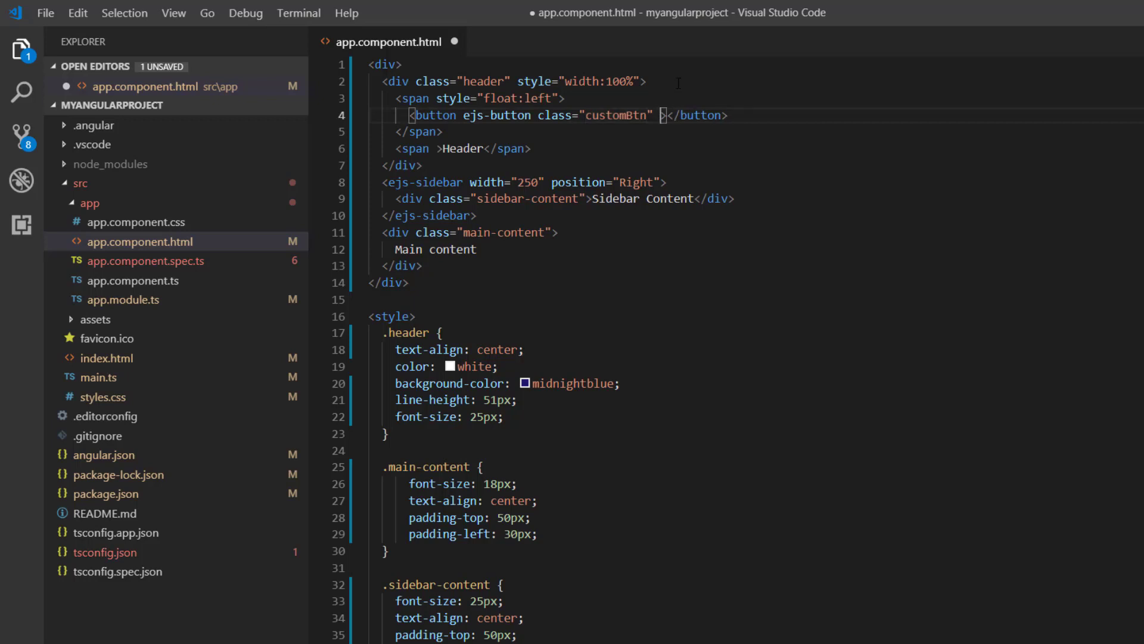
text(iconCss)
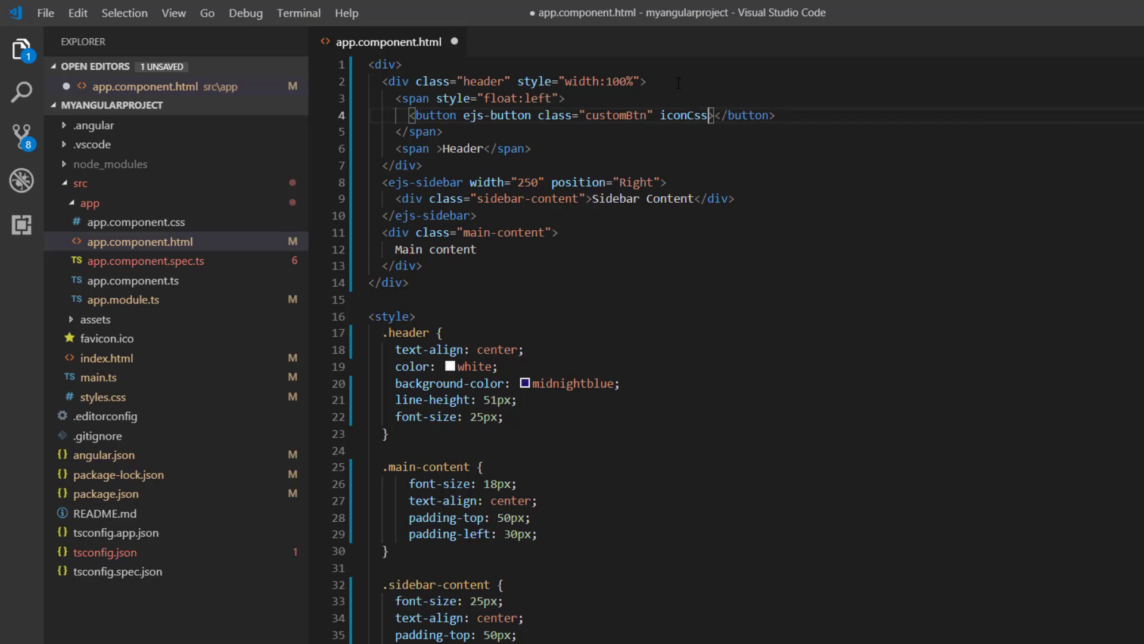
text(="">)
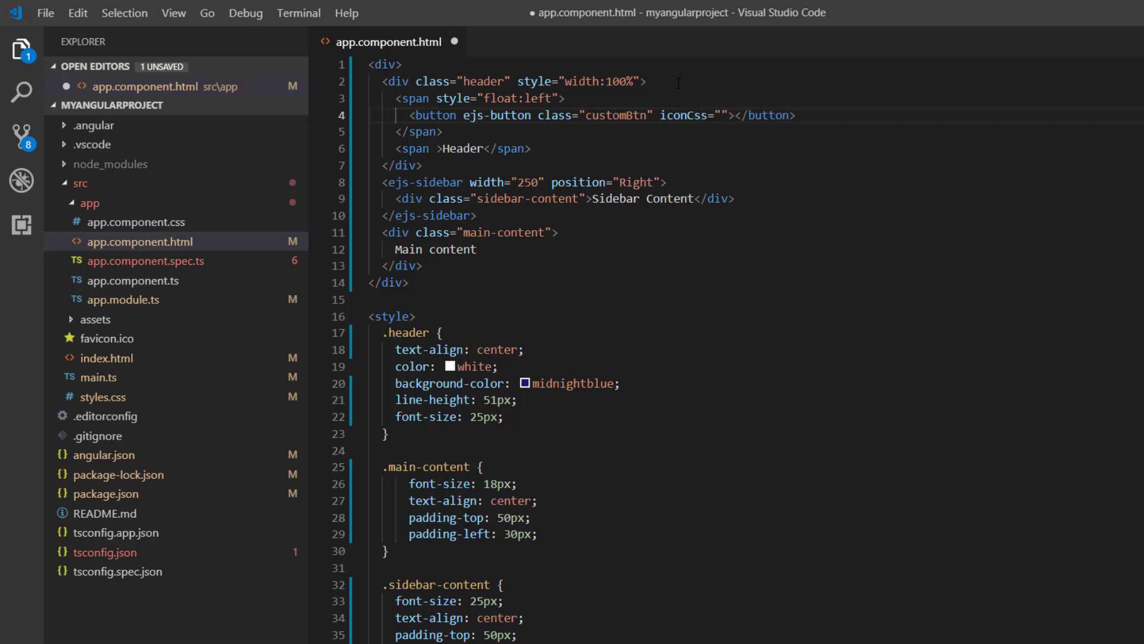
text(e-icons)
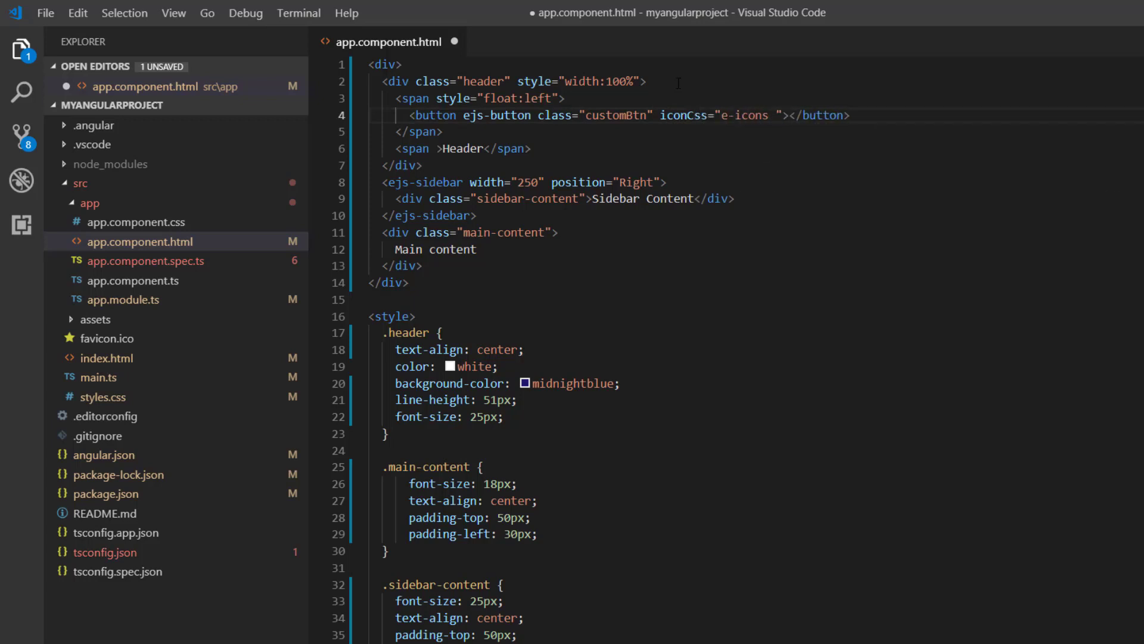
text(e-menu)
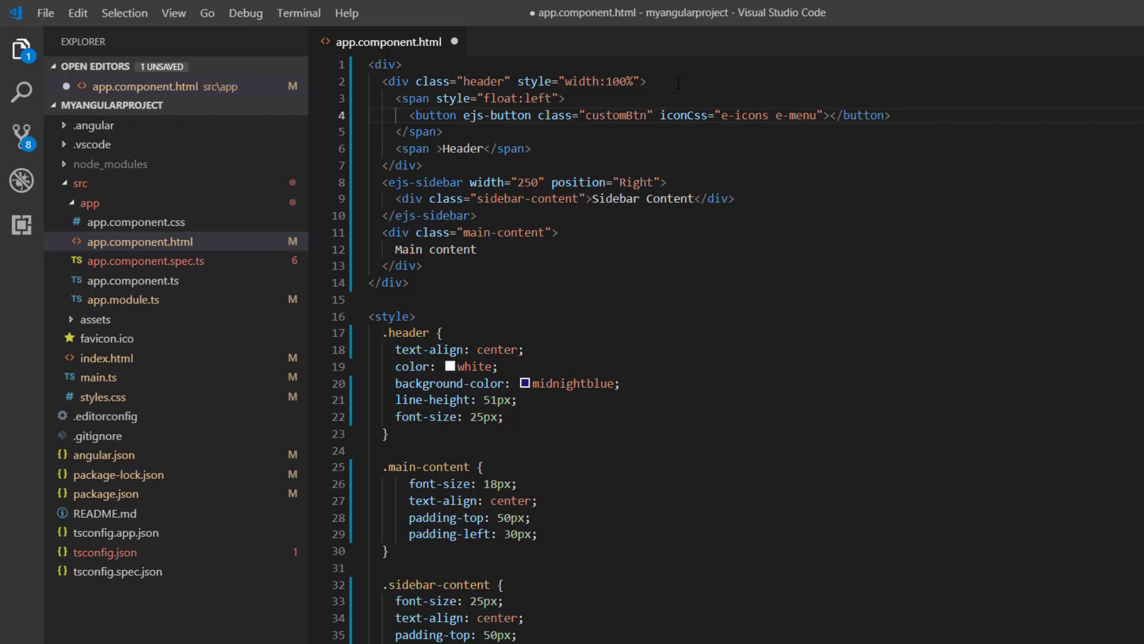
Step: Change the sidebar position value from Right to Left
double_click(635, 182)
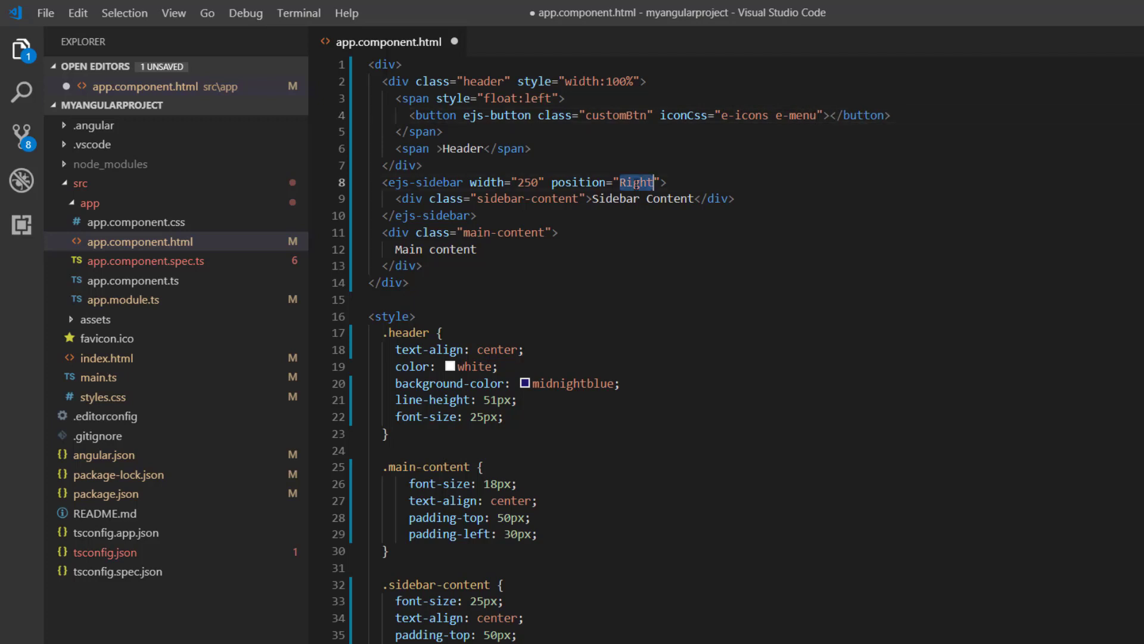
text(Left)
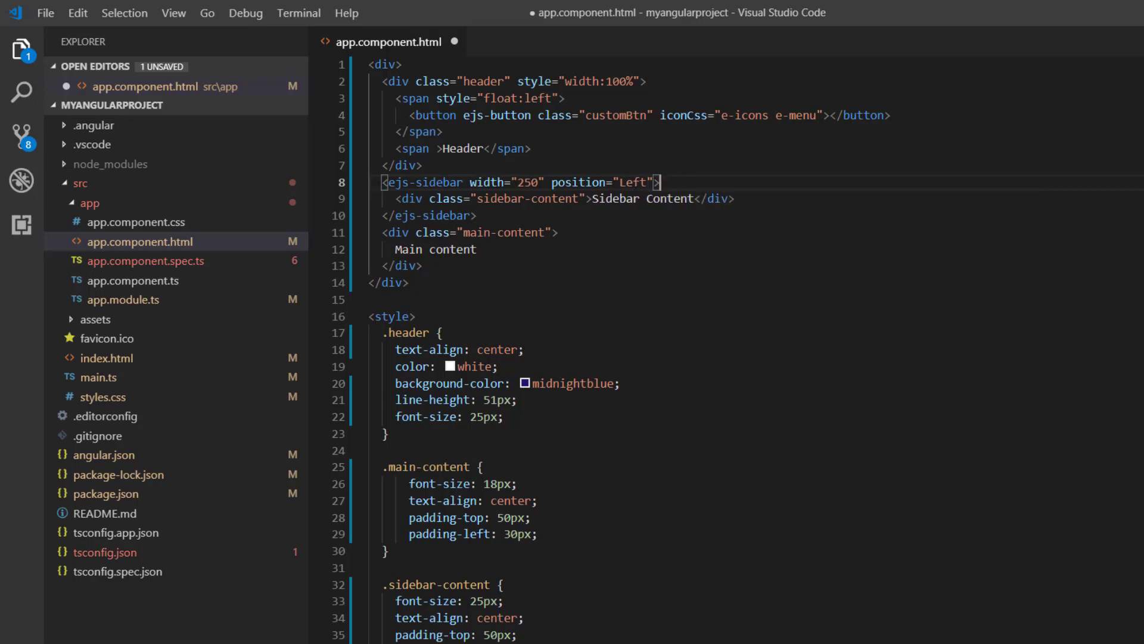
Step: Add a .customBtn rule at the end of the style block and save the file
scroll(down, 3)
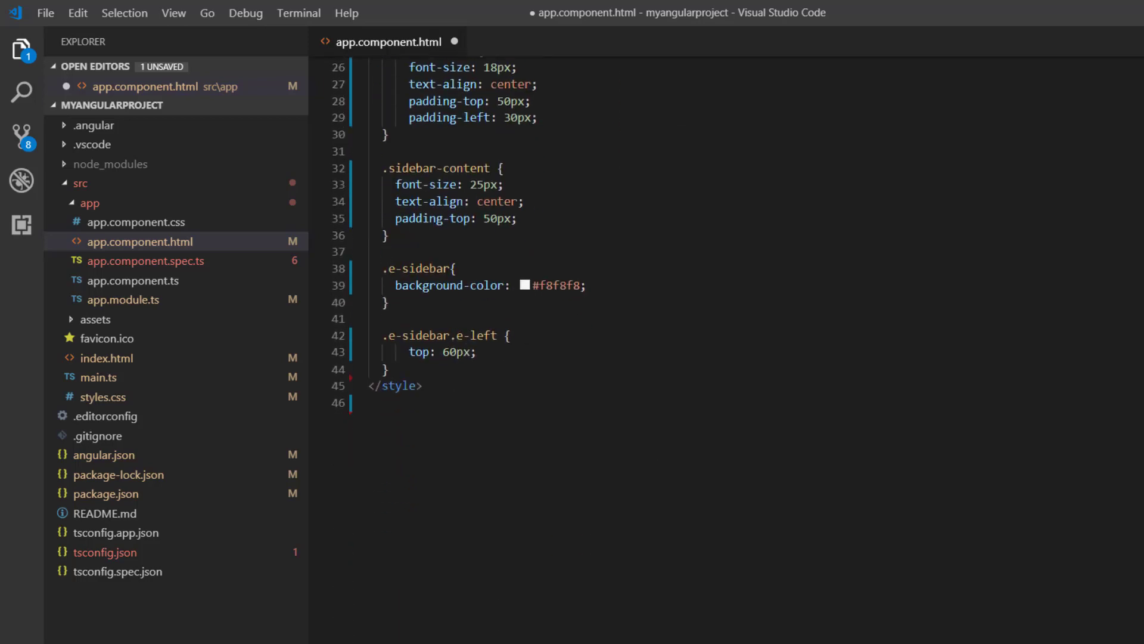
key(enter)
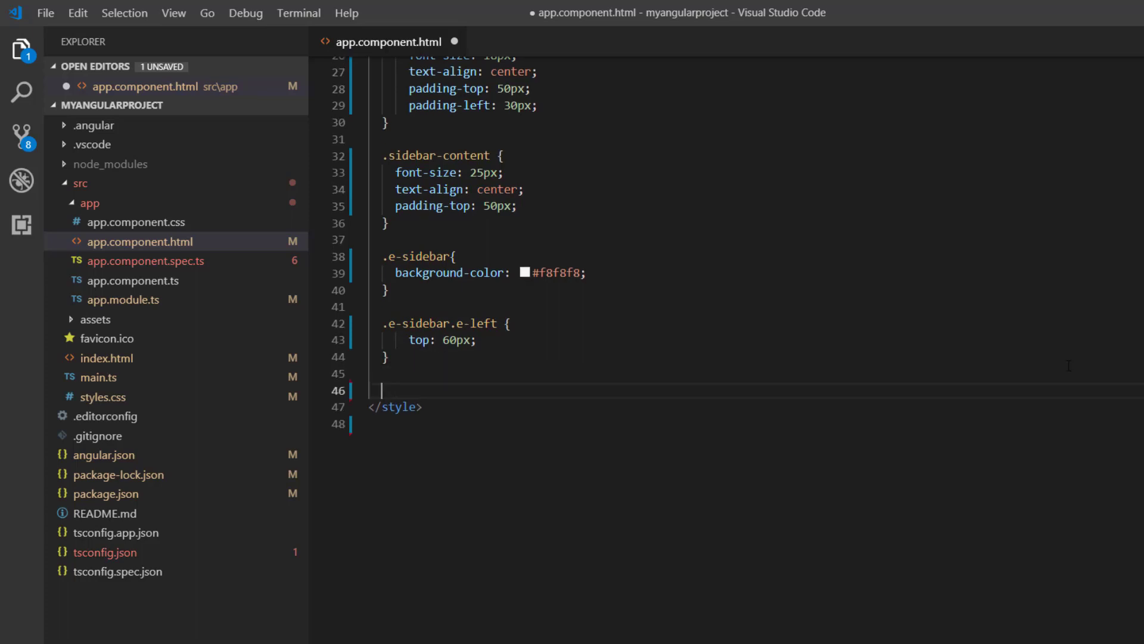
text(.customBtn {)
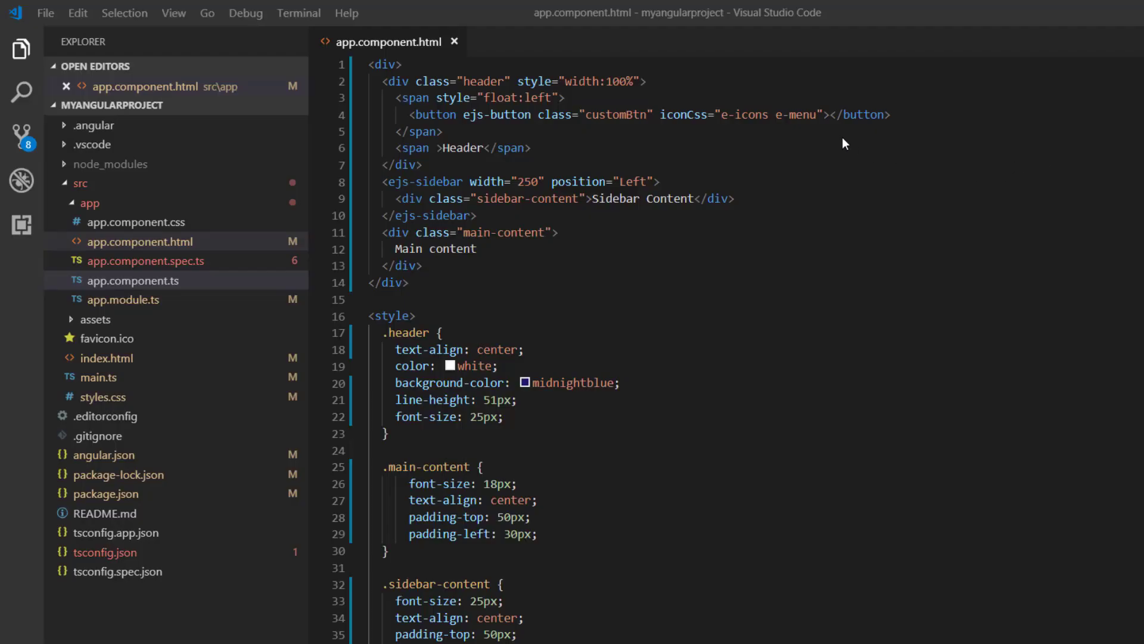
Step: Bind the button's click event to menuBtnClk() in app.component.html
text(())
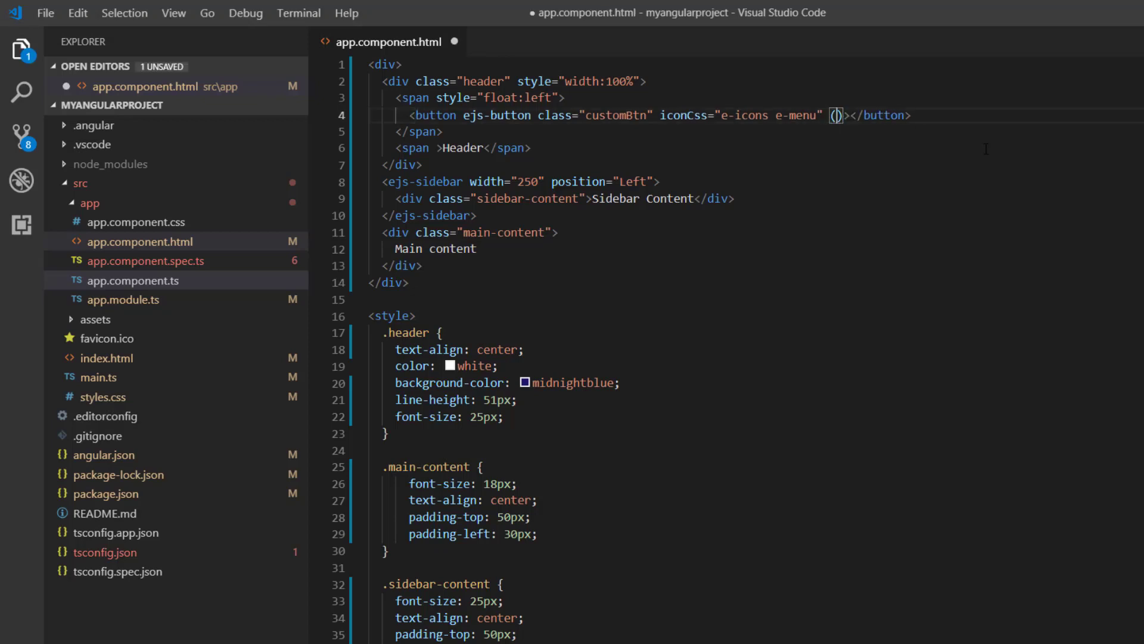
text(click)
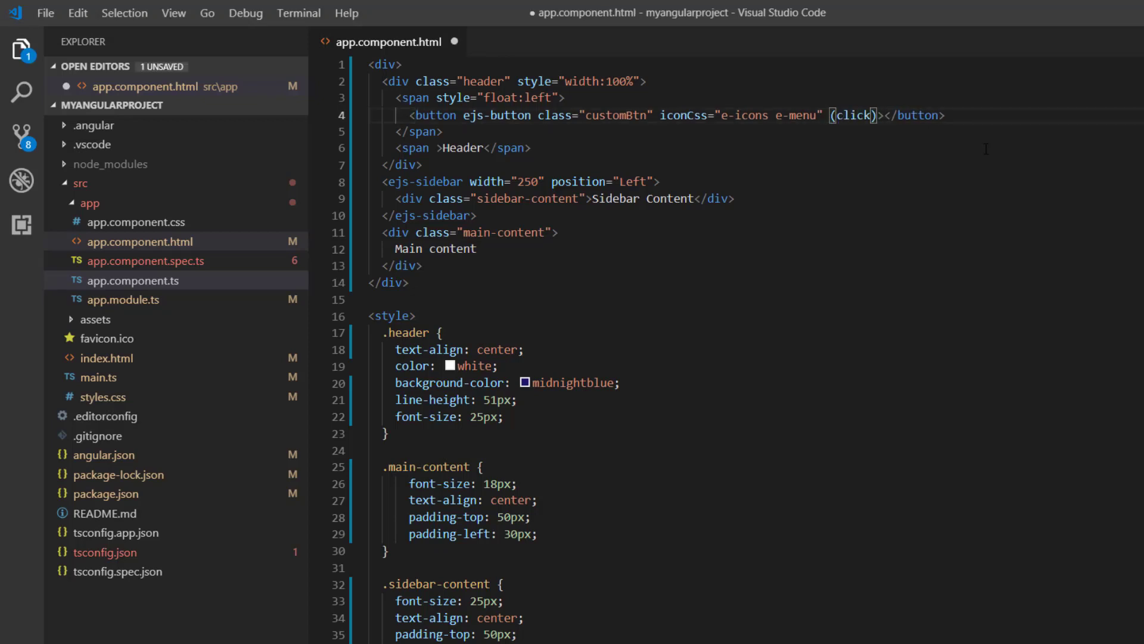
text(="menu")
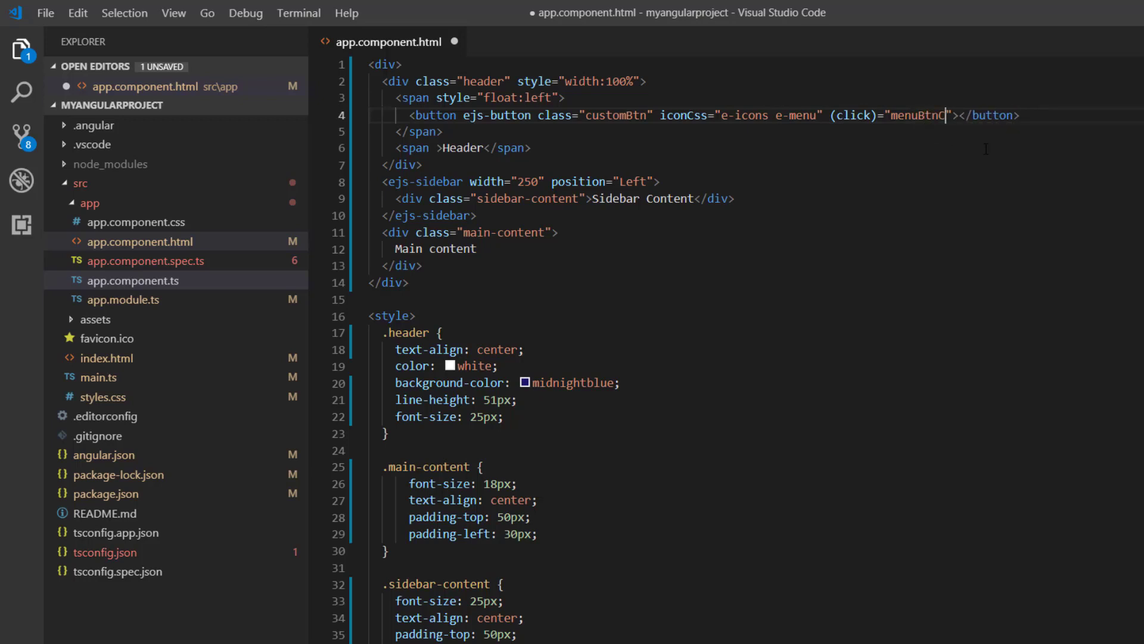
text(lk())
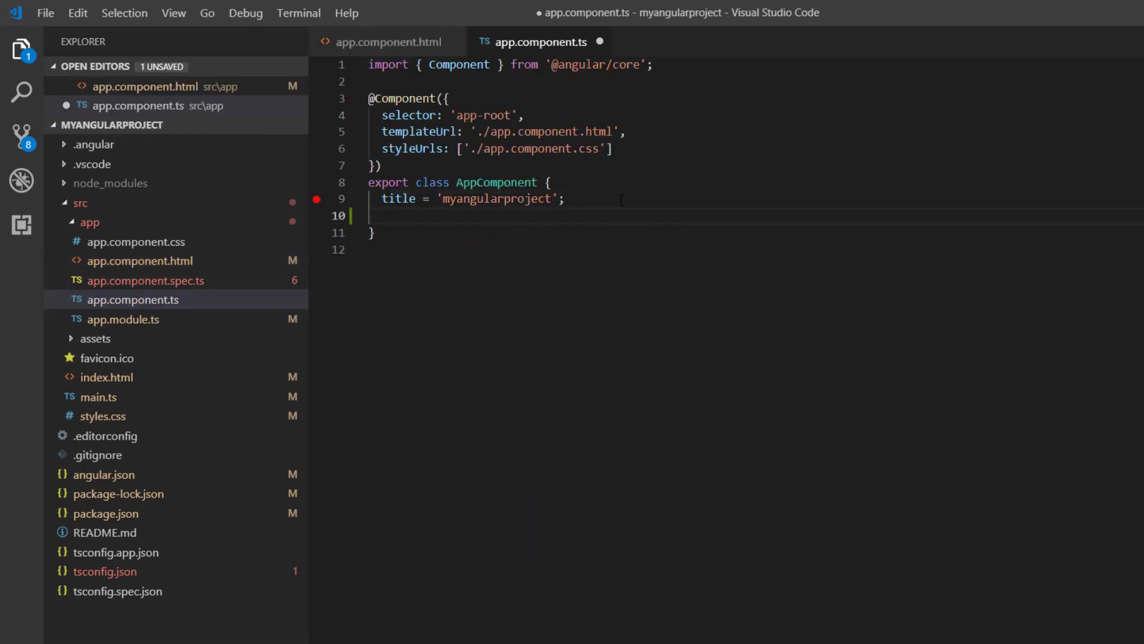
Step: Add an empty menuBtnClk method and public toggleSidebar: boolean = true to the component class
text(public menuBtnClk)
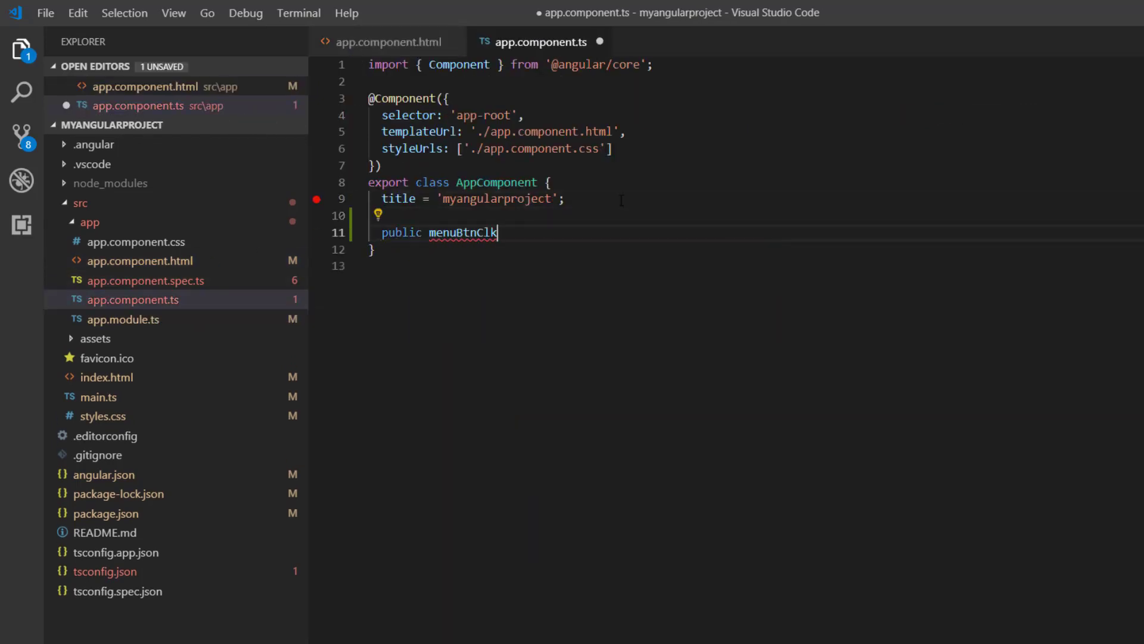
text((){})
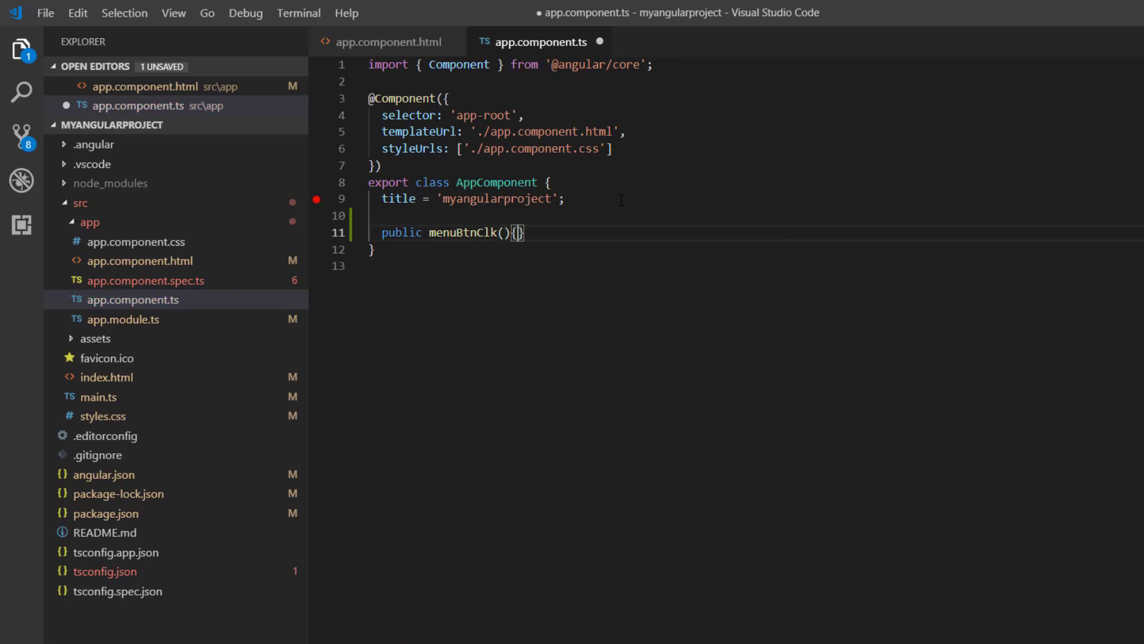
key(Enter)
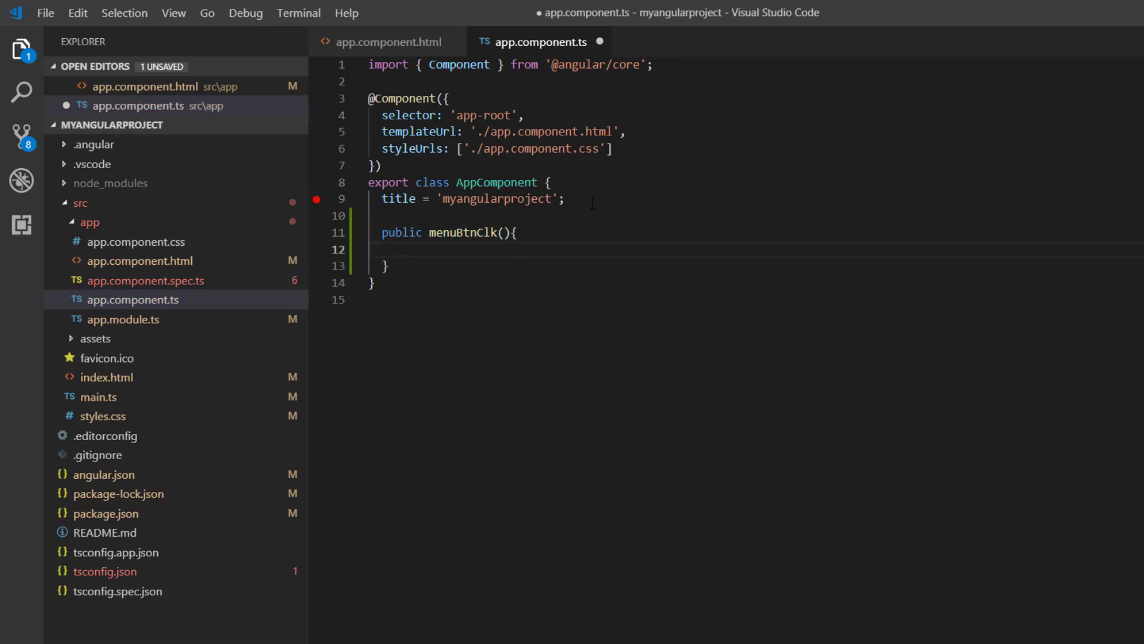
text(public)
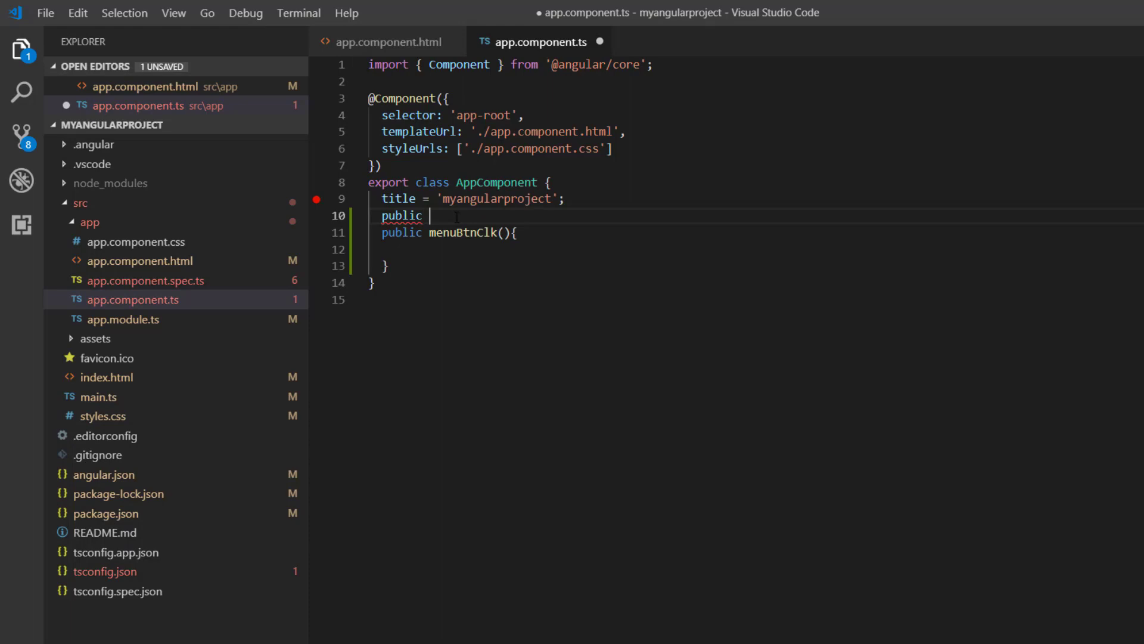
text(toggleSidebar: boolean=t)
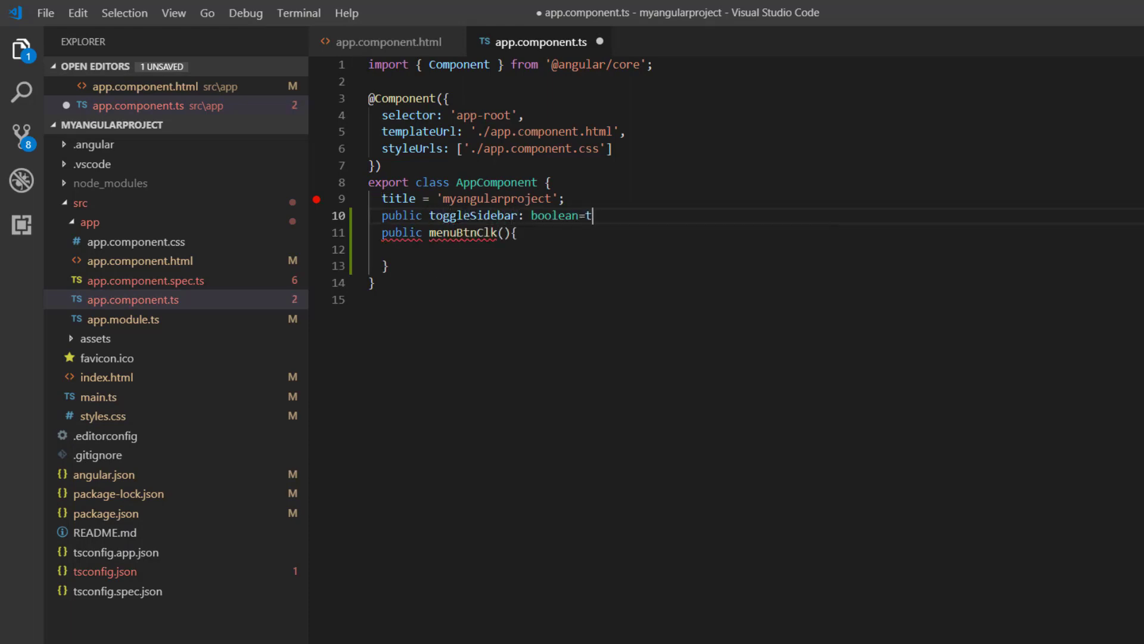
text(rue;)
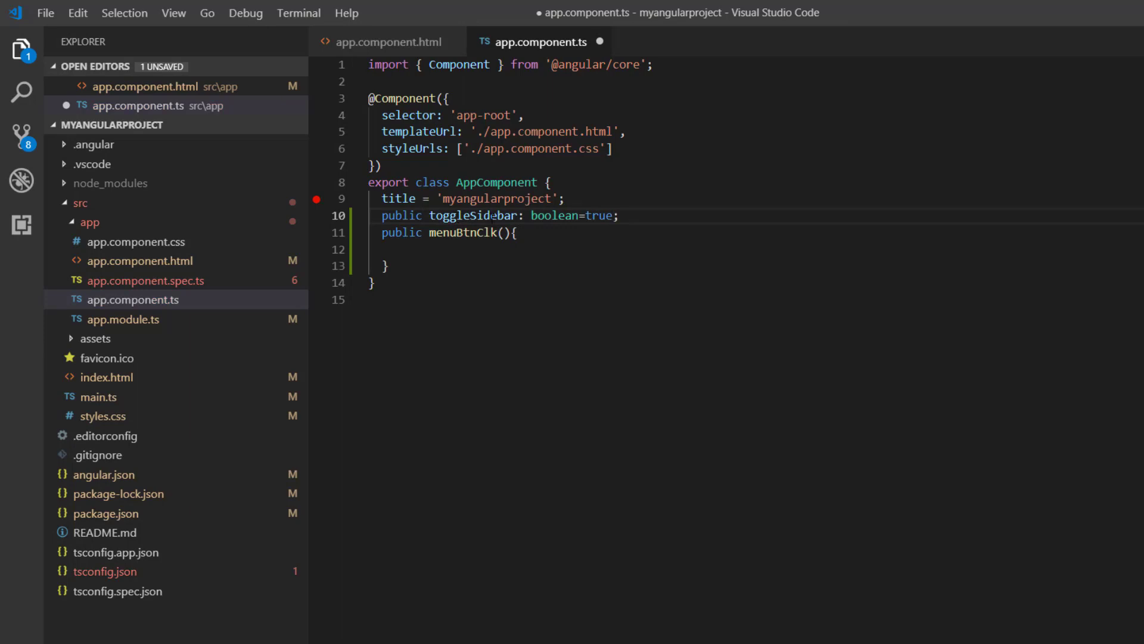
double_click(473, 216)
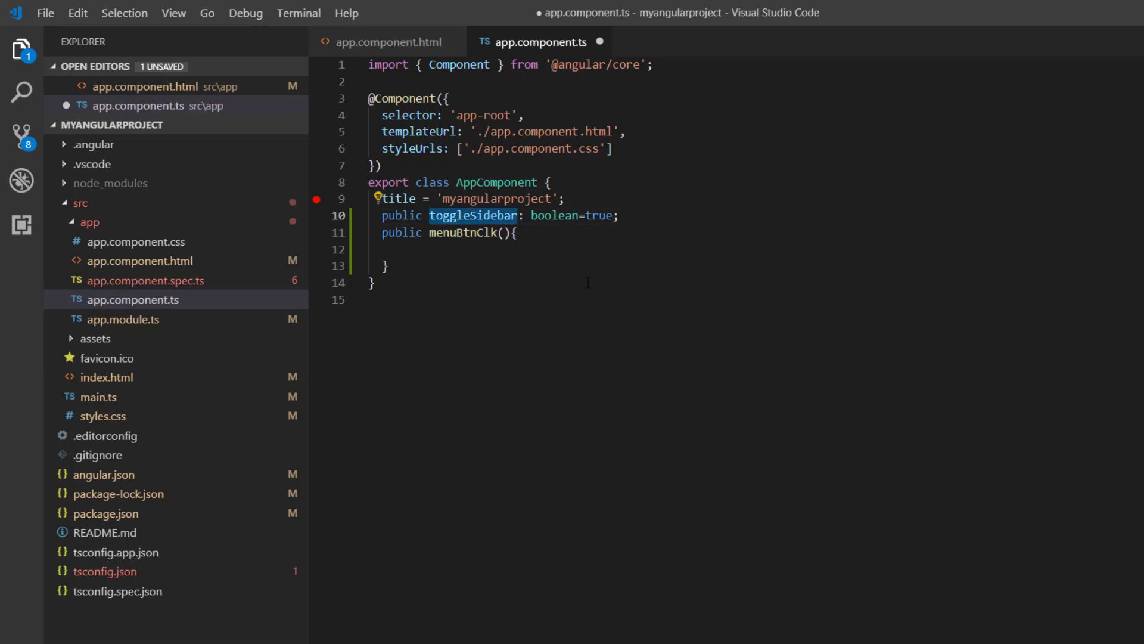
click(388, 42)
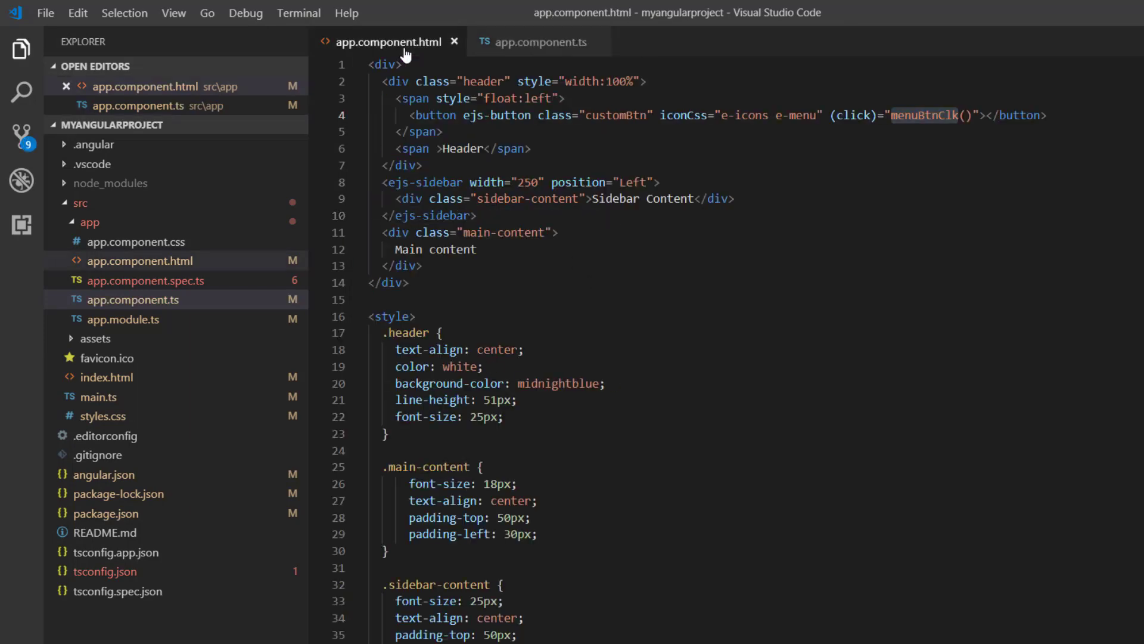
Step: Bind the ejs-sidebar's [isOpen] to toggleSidebar in the template
text([is])
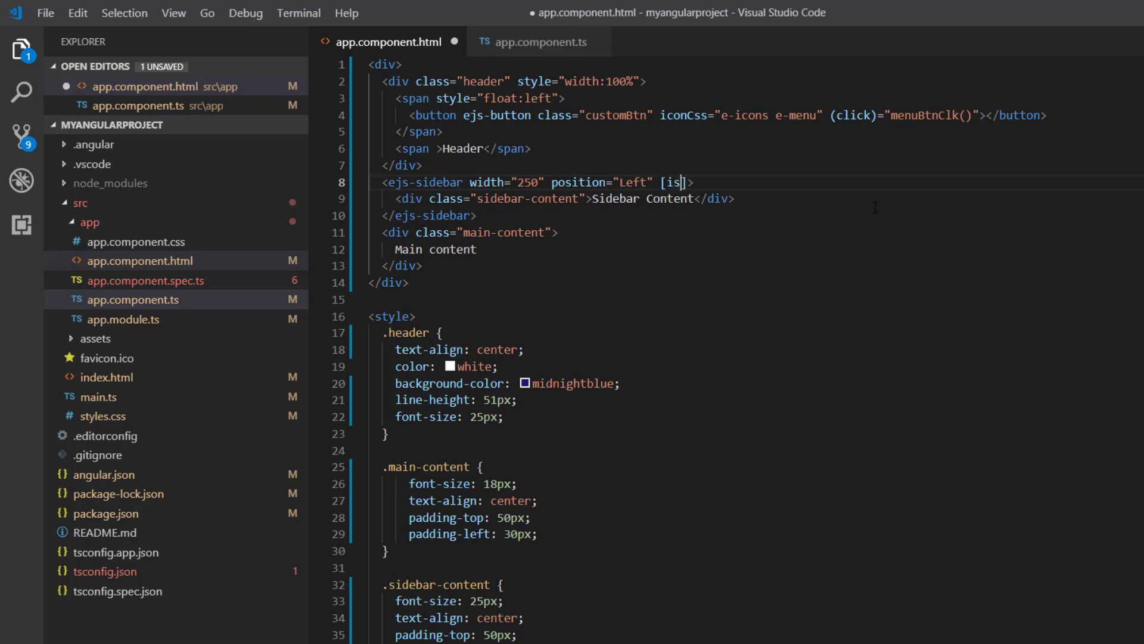
text(Open]="")
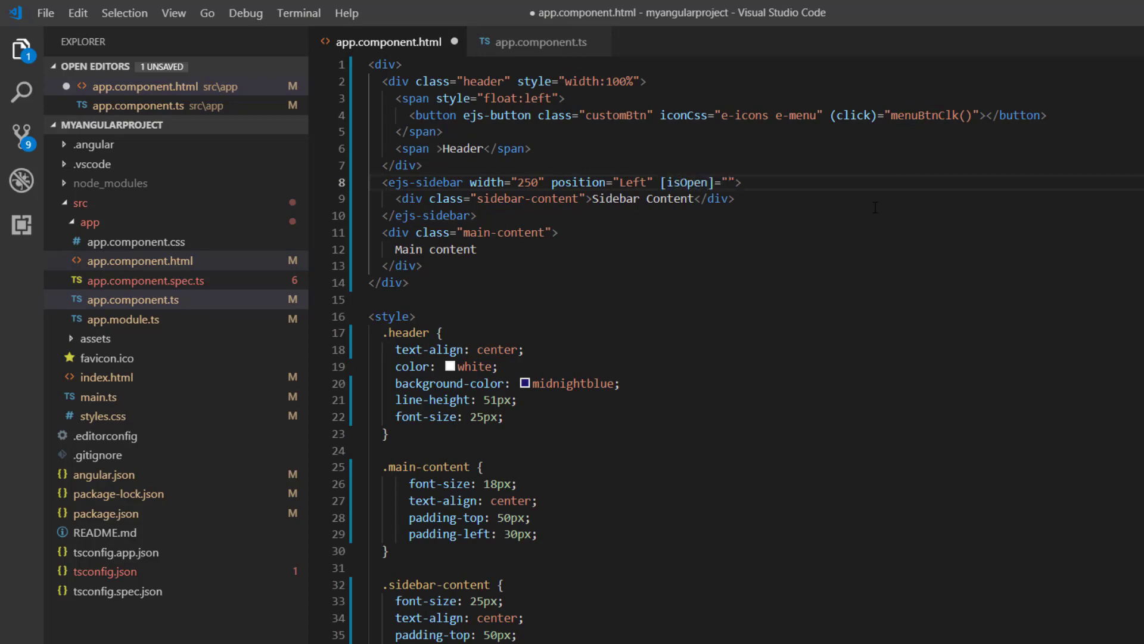
text(toggleSidebar)
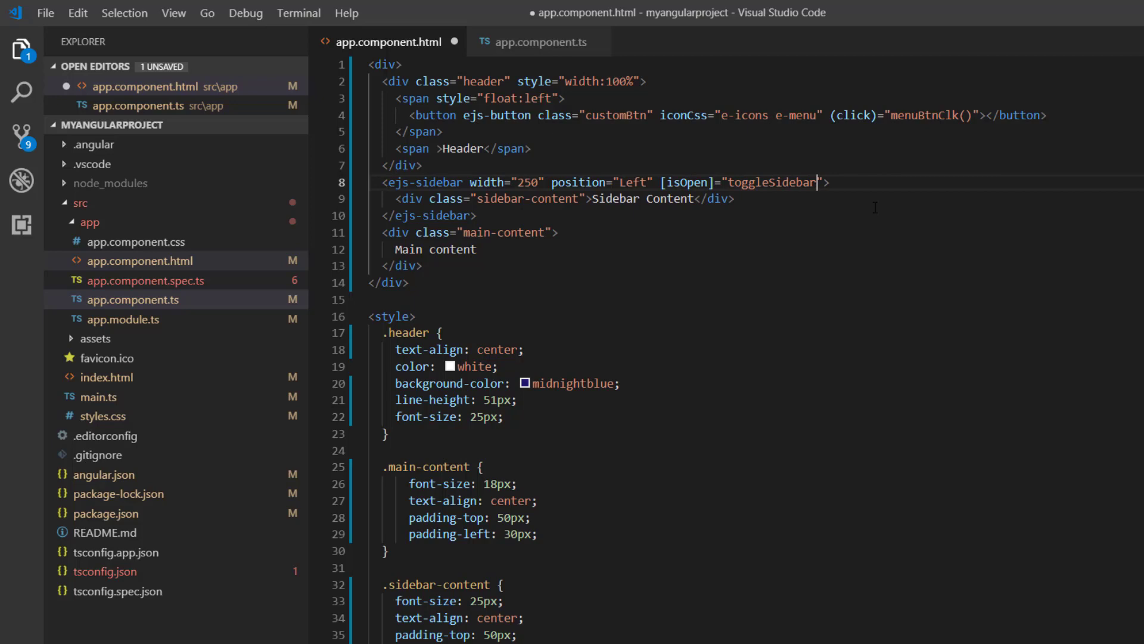
click(541, 42)
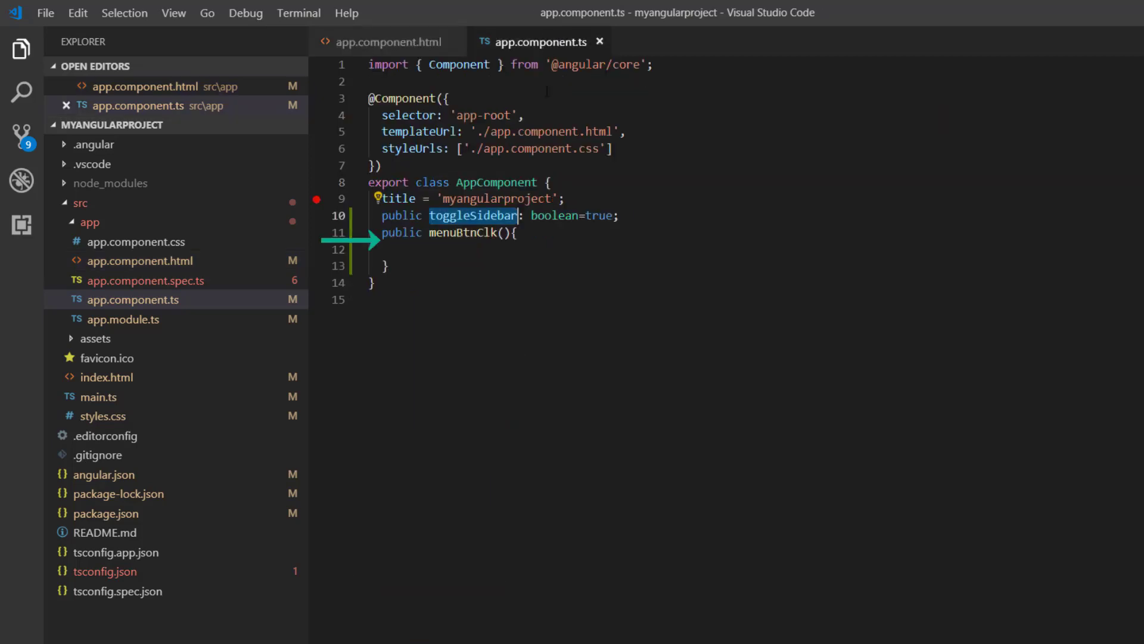
Step: Make menuBtnClk set this.toggleSidebar = !this.toggleSidebar
text(thi)
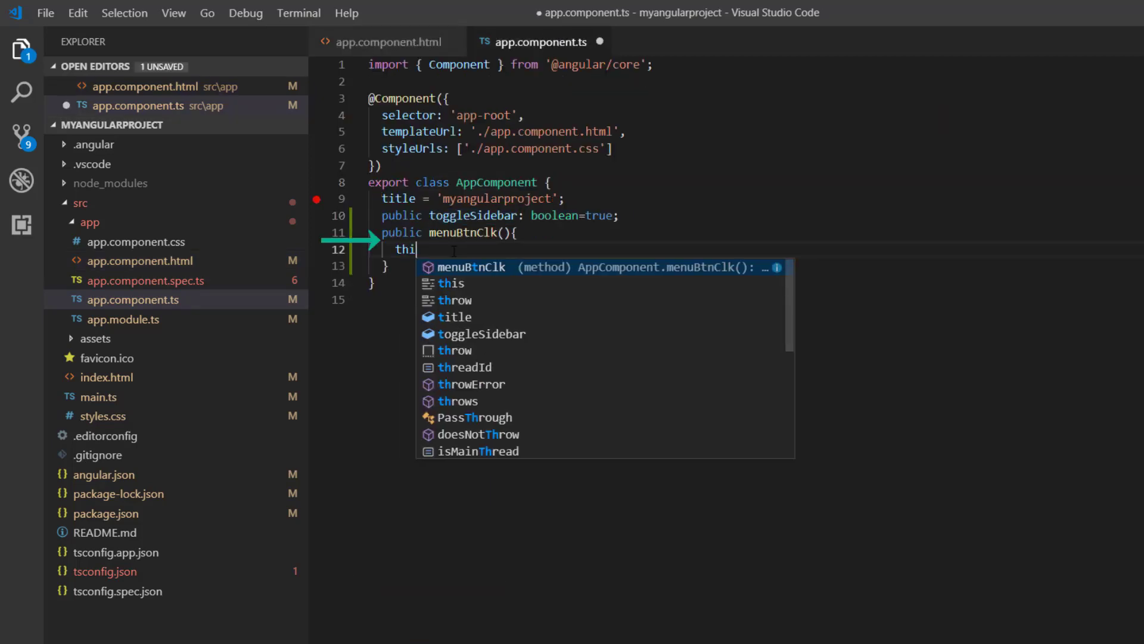
text(s.)
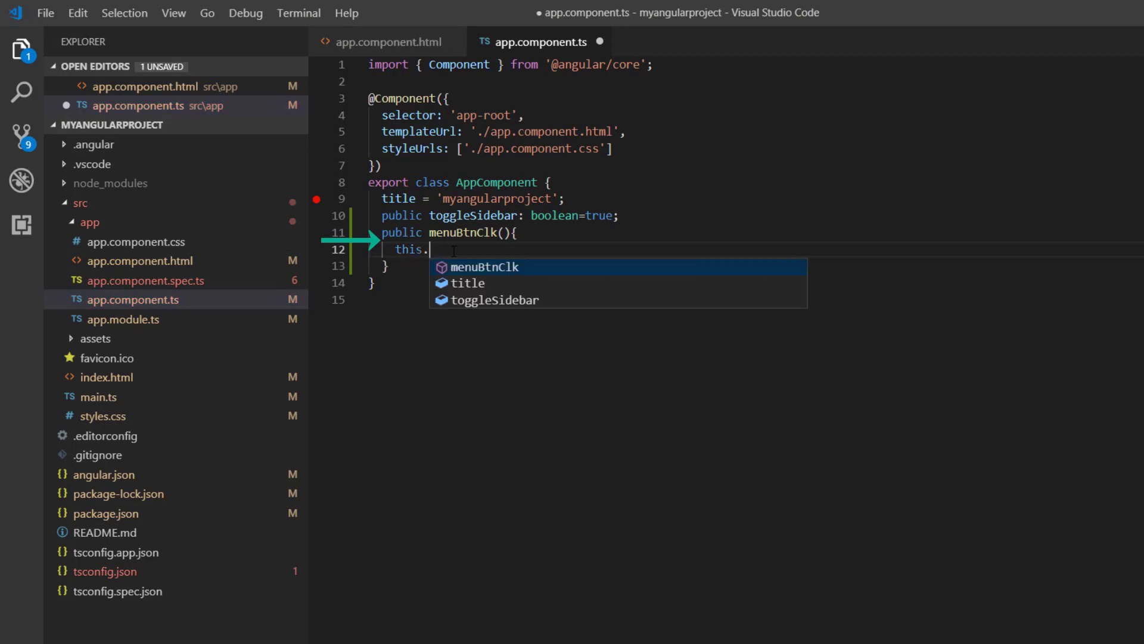
text(toggleSidebar)
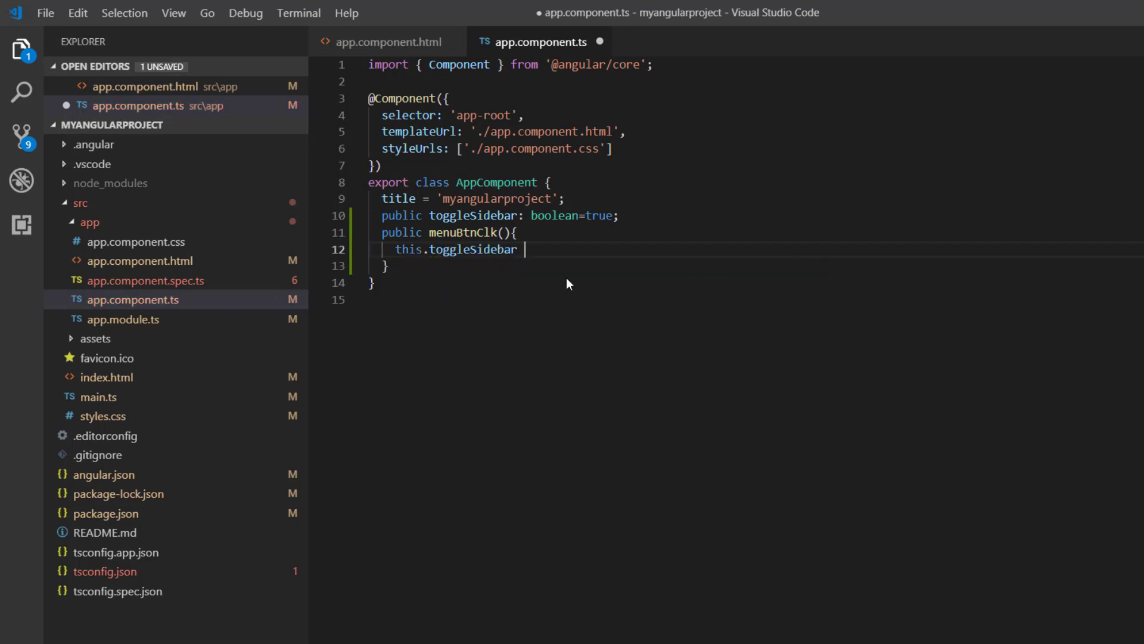
text(= !this.)
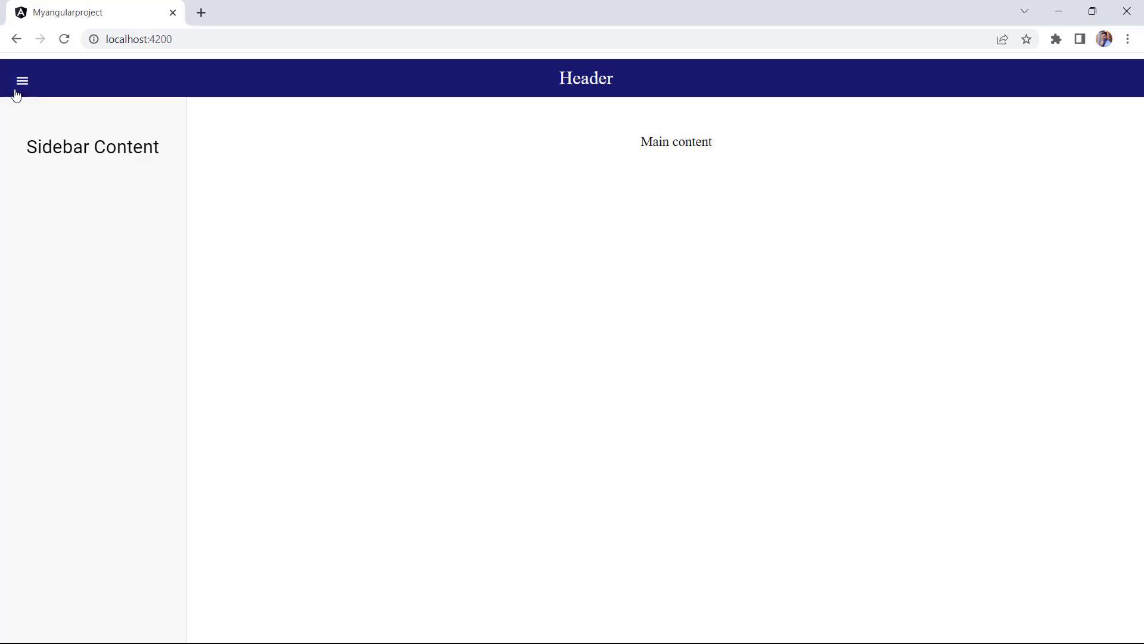
click(21, 80)
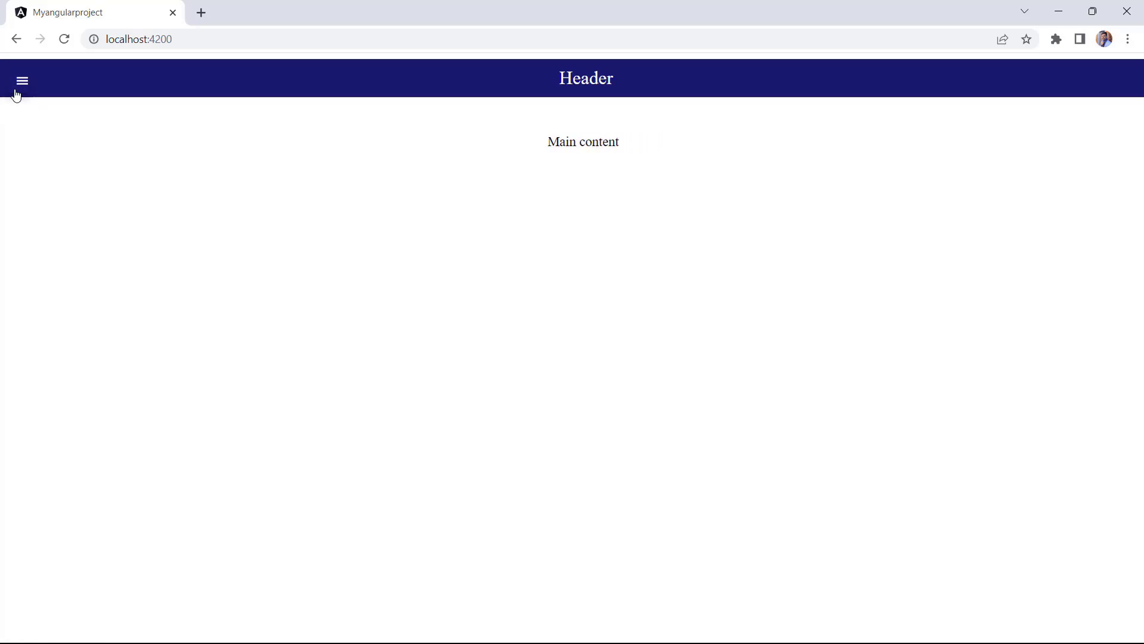
click(22, 80)
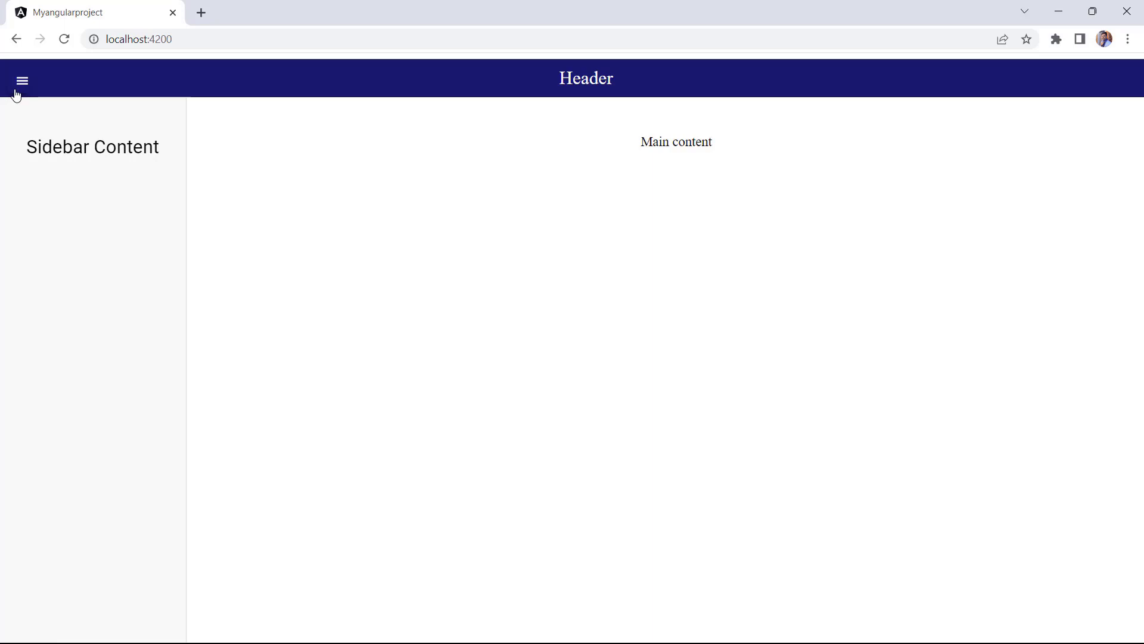
mouse_move(368, 205)
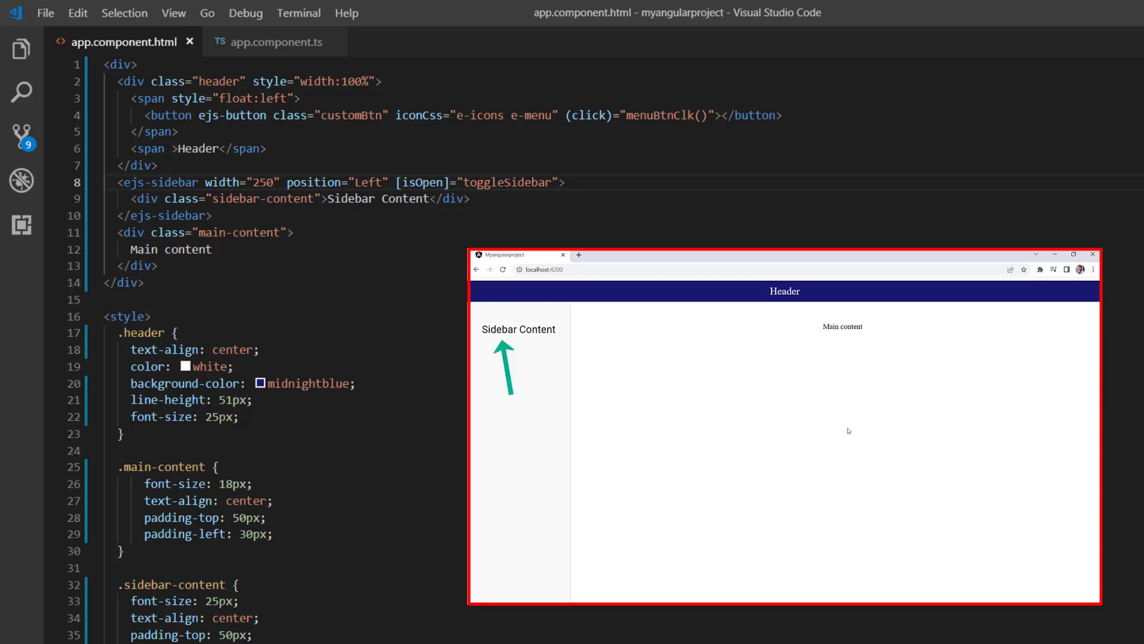
Step: Return to the template in VS Code and bring up the Terminal menu
click(552, 181)
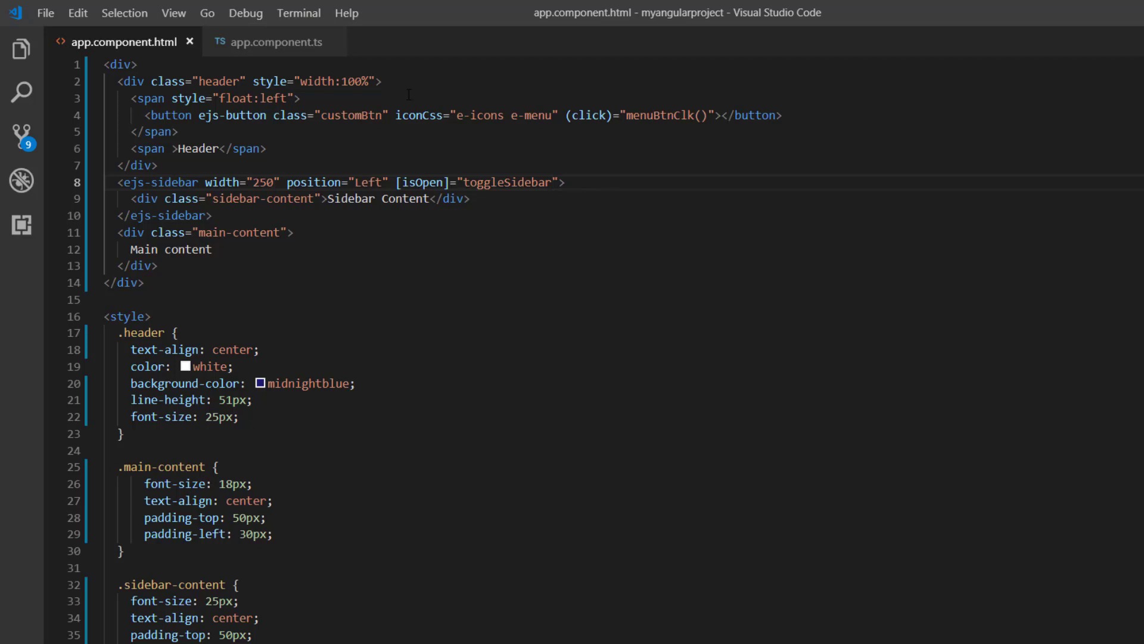
click(298, 12)
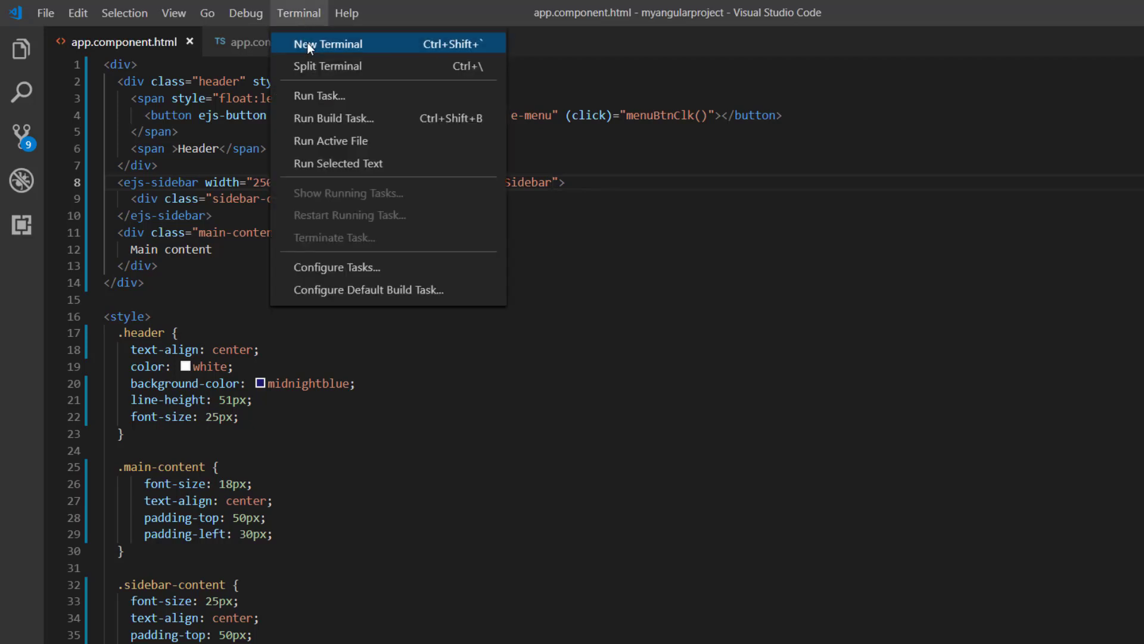
click(329, 44)
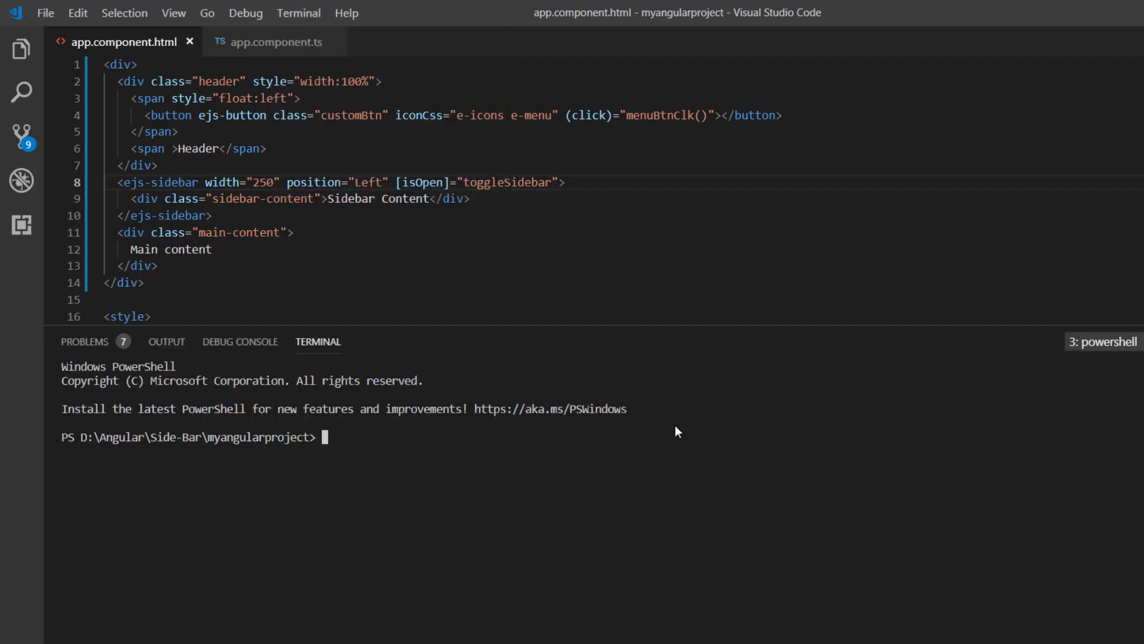
text(ng)
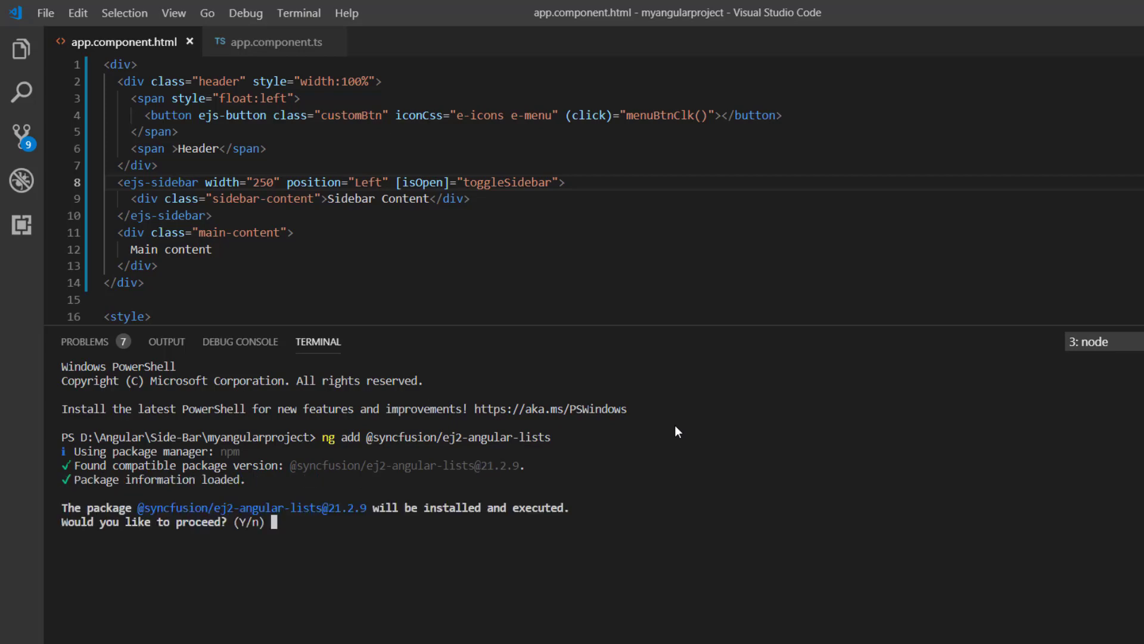
text(Y)
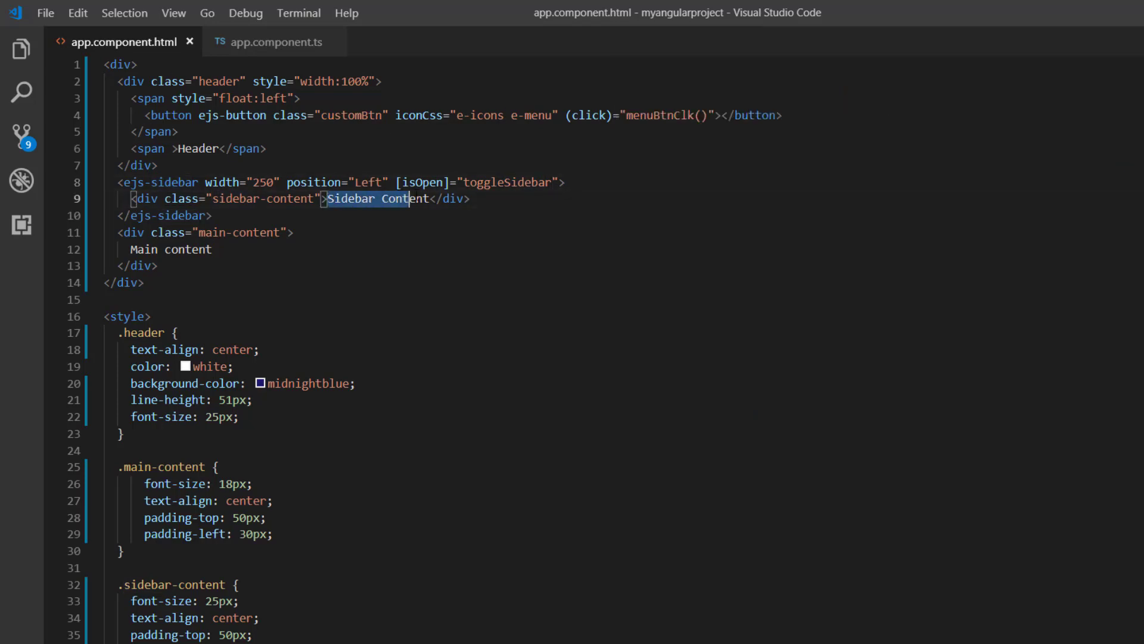
Step: Add an ejs-listview bound to listData and listFields inside sidebar-content and save
text(<ejs-listview [dataSource]="listData" [fields]="listFields"></ejs-listview>)
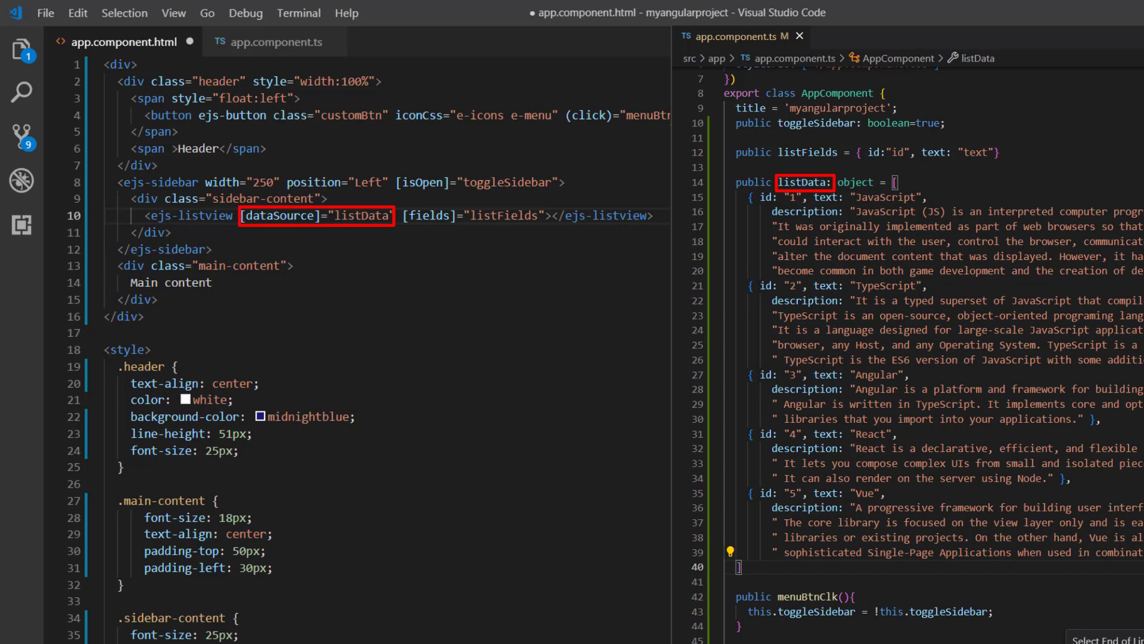
click(539, 216)
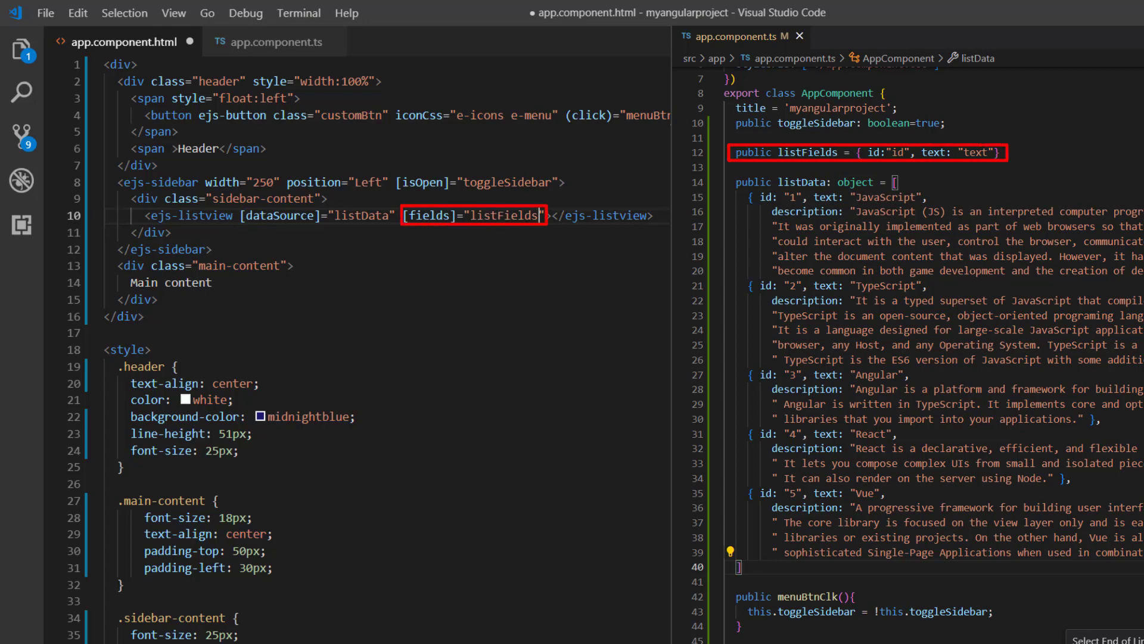
click(799, 37)
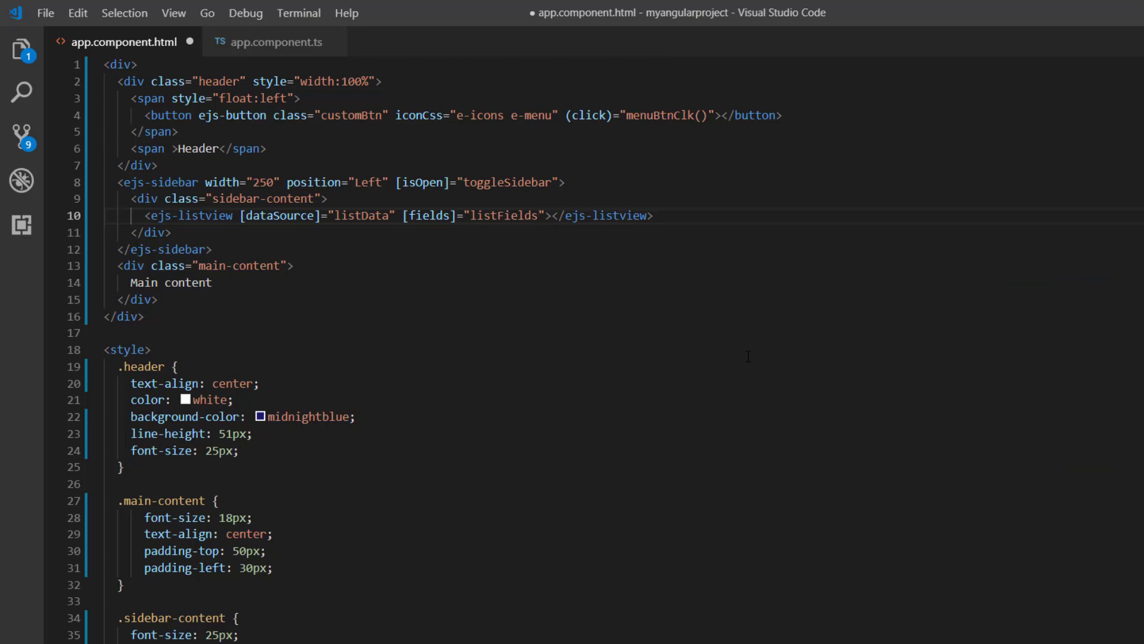
key(ctrl+s)
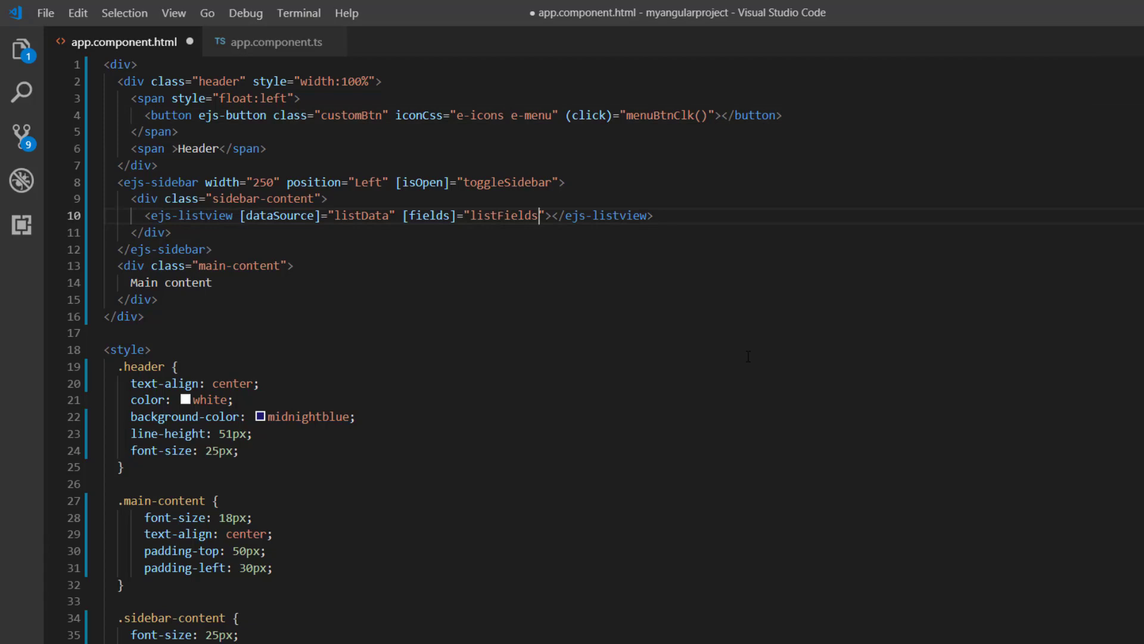
key(ctrl+s)
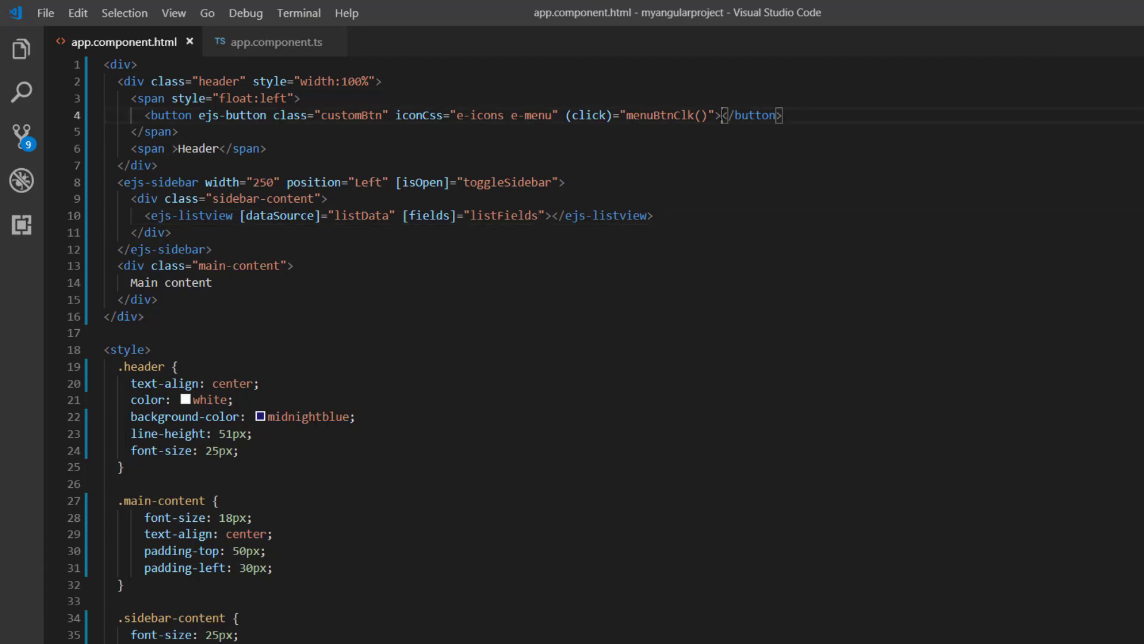
Step: Label the button Language, put the intro paragraph in main-content, and save
text(Language)
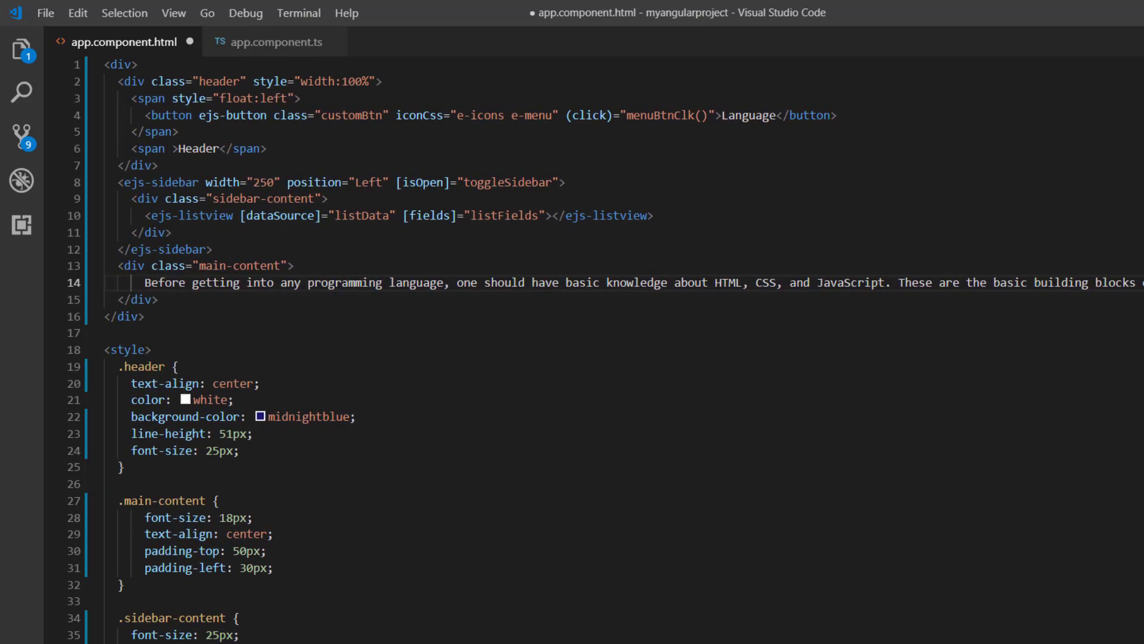
scroll(down, 3)
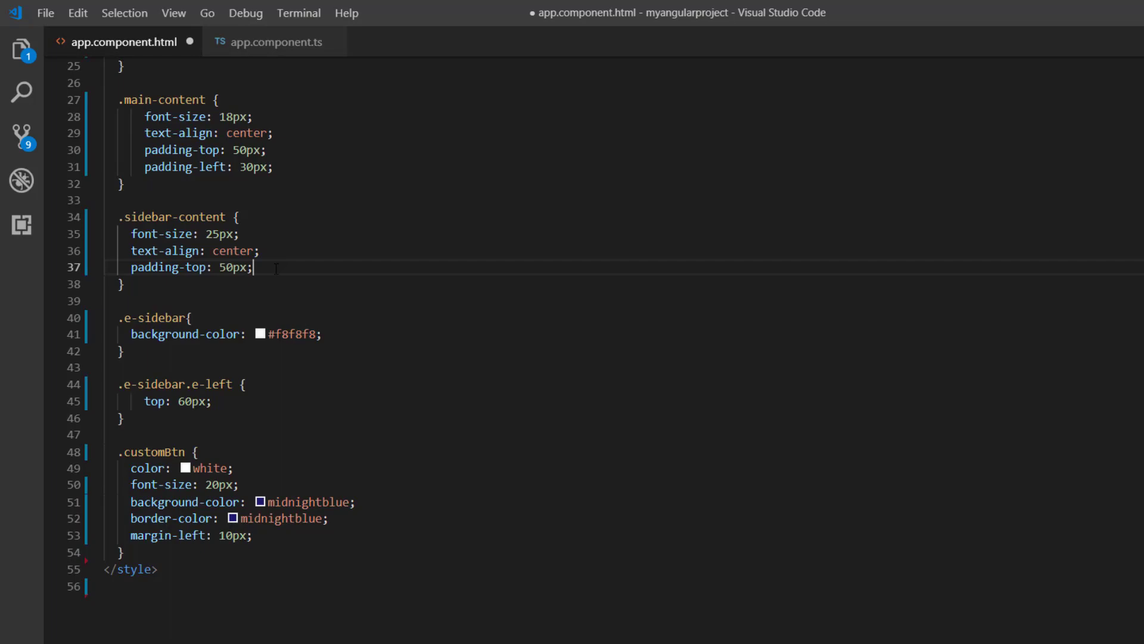
key(ctrl+/)
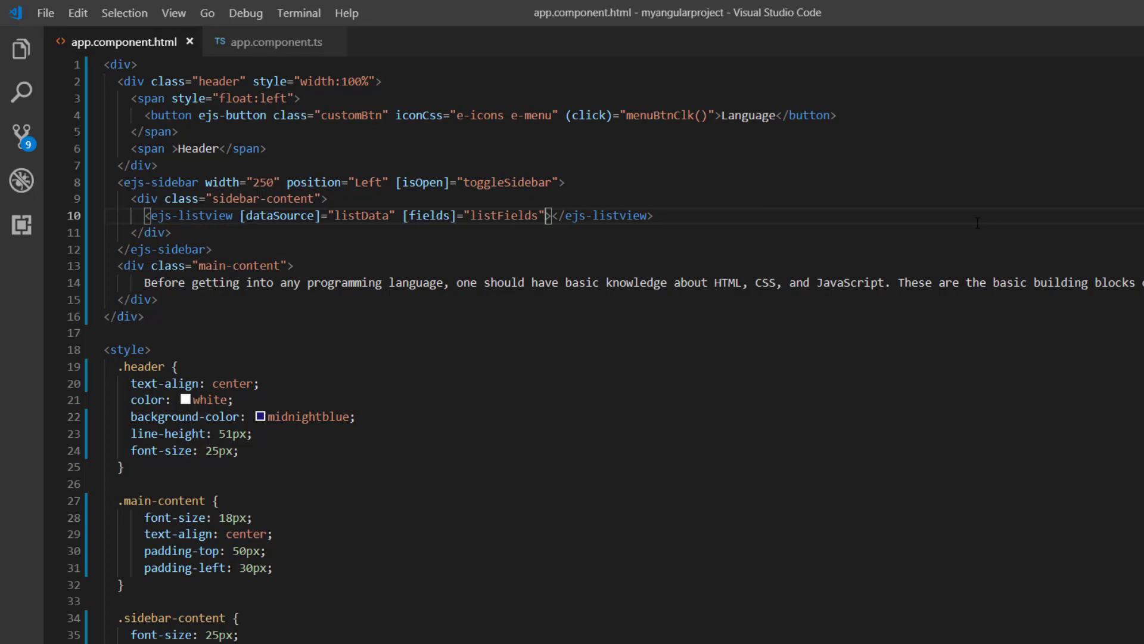
Step: Bind the list view's (select) event to onSelect($event)
text((select))
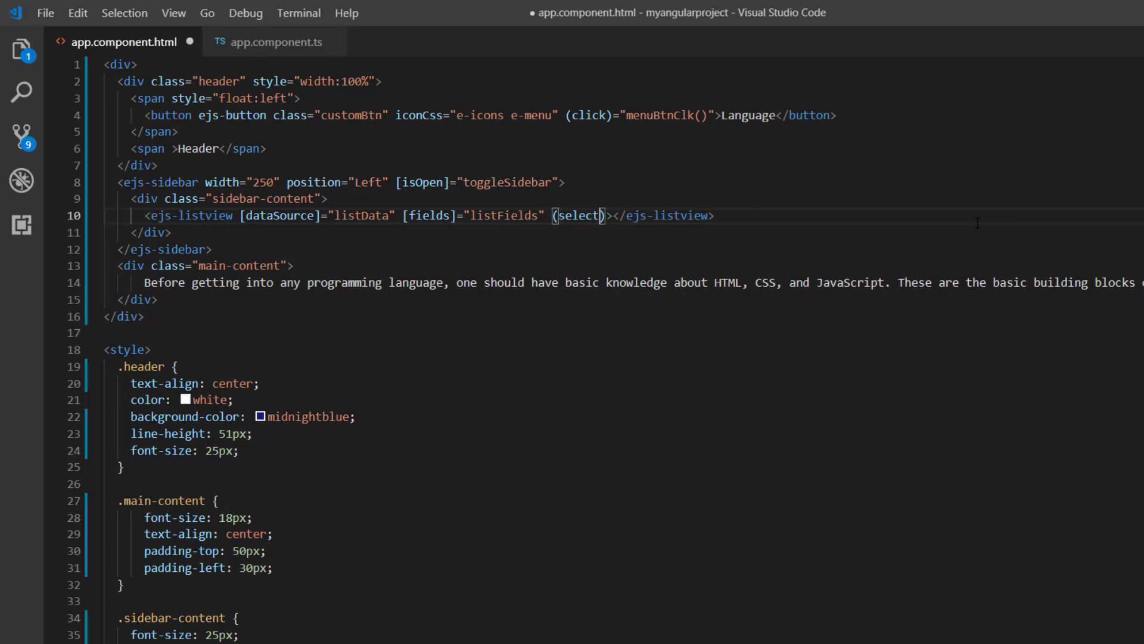
text(="onSe")
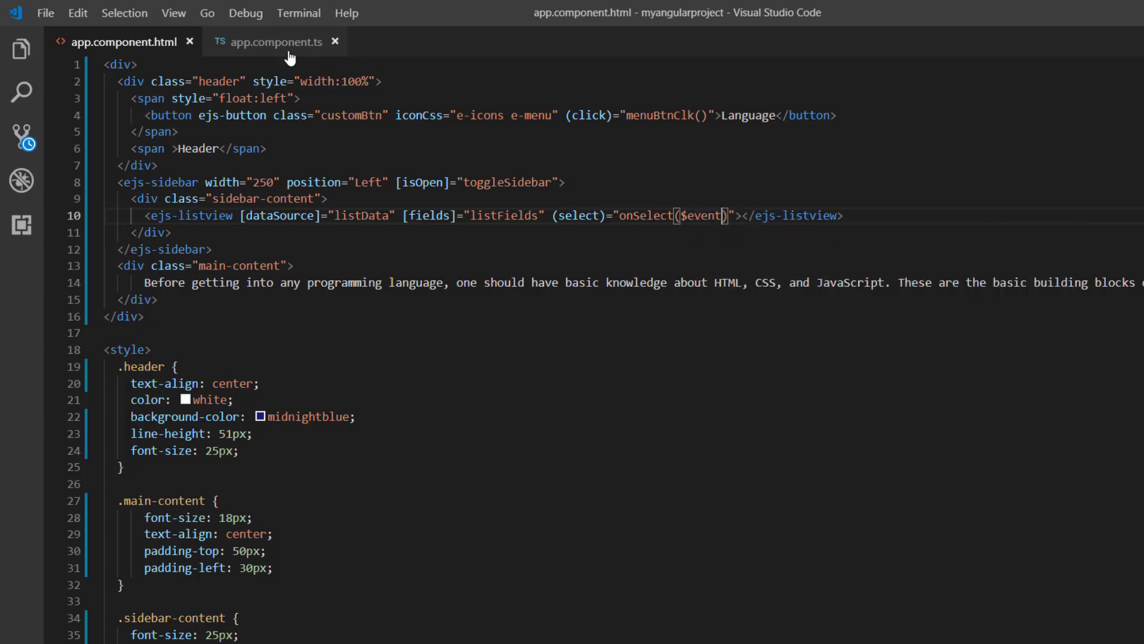
click(275, 42)
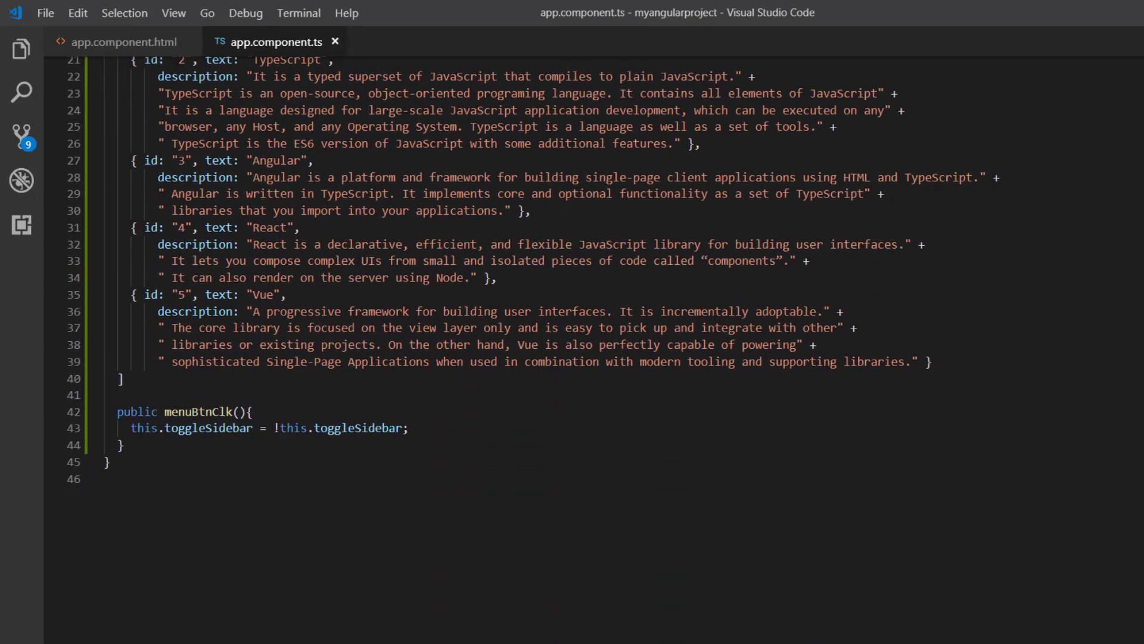
Step: Add onSelect(args:any) writing args.data.description into main-content, and save
text(public onSelec)
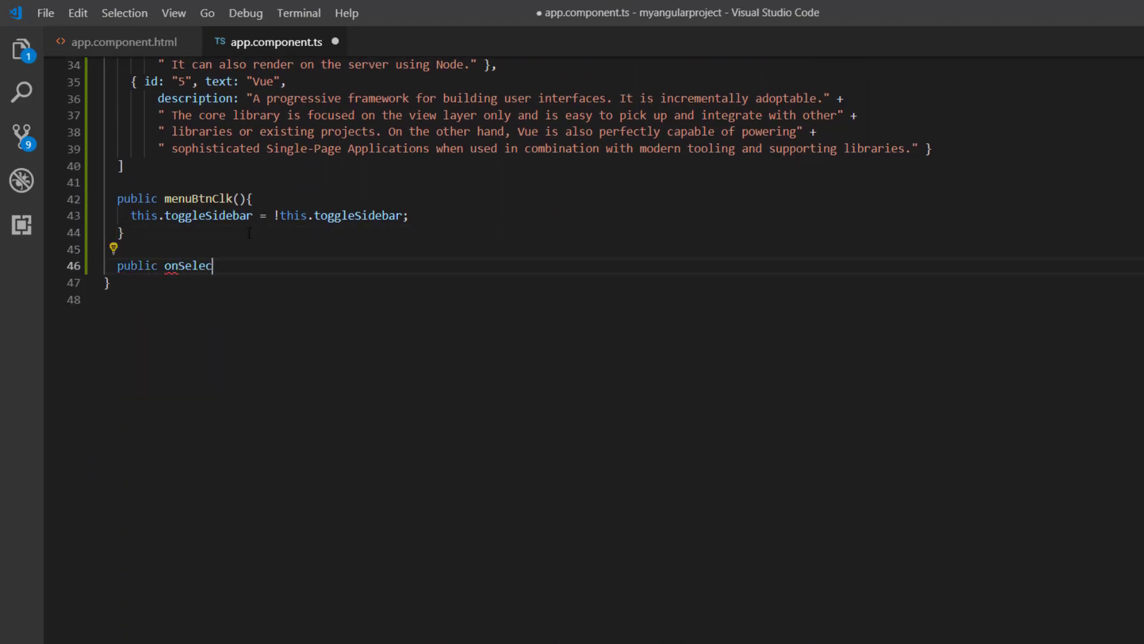
text(t(args:any){)
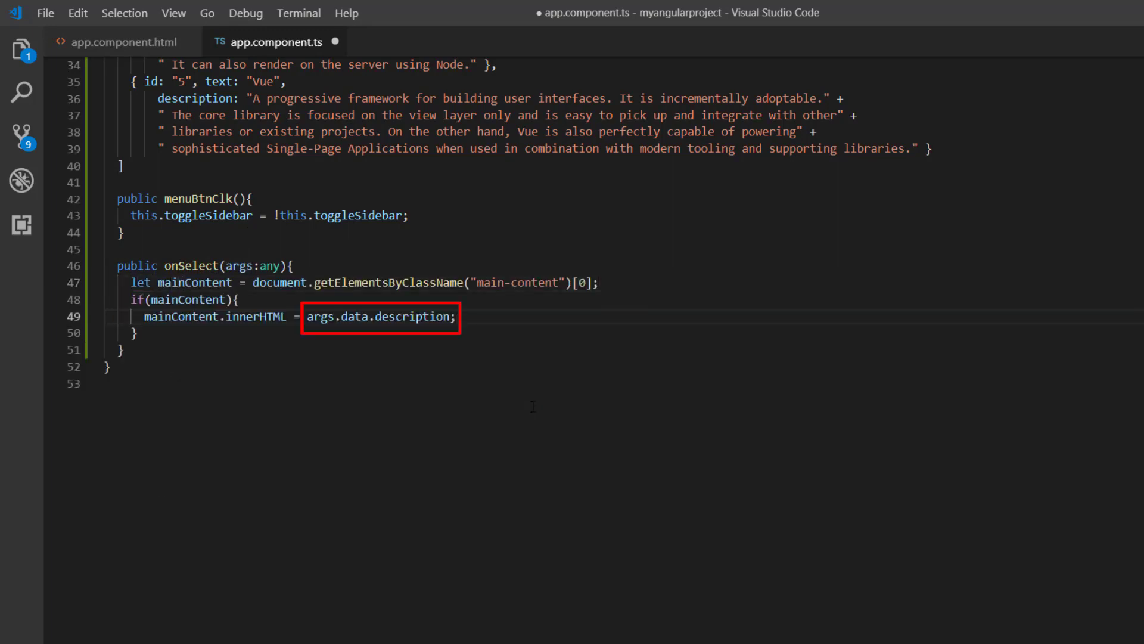
key(ctrl+s)
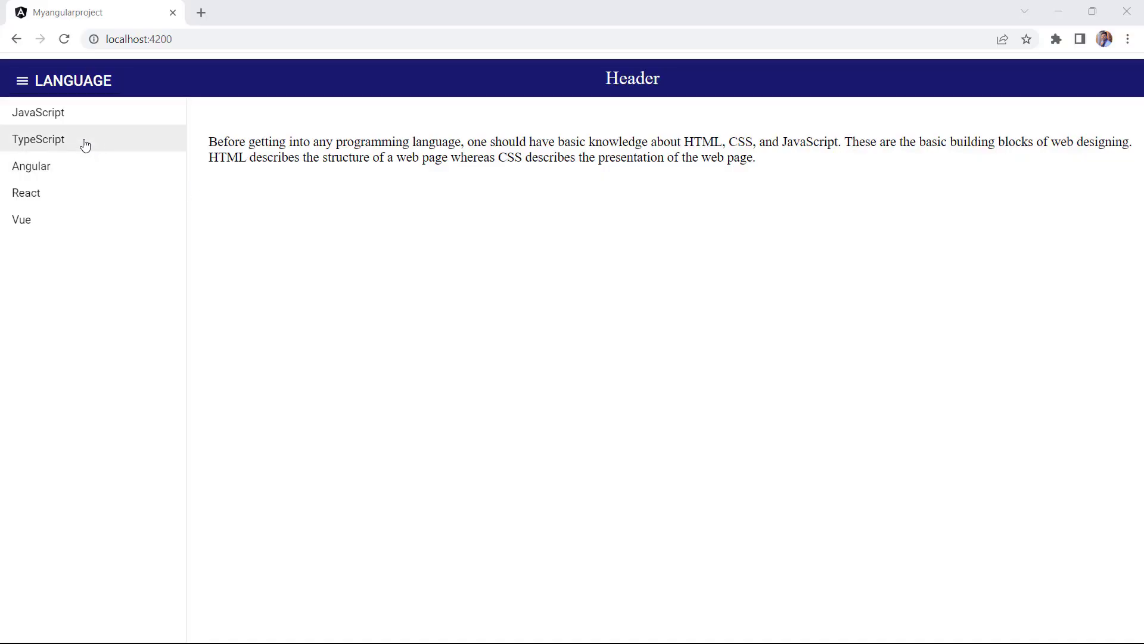
Step: Select TypeScript then Angular in the sidebar to show their descriptions
click(31, 166)
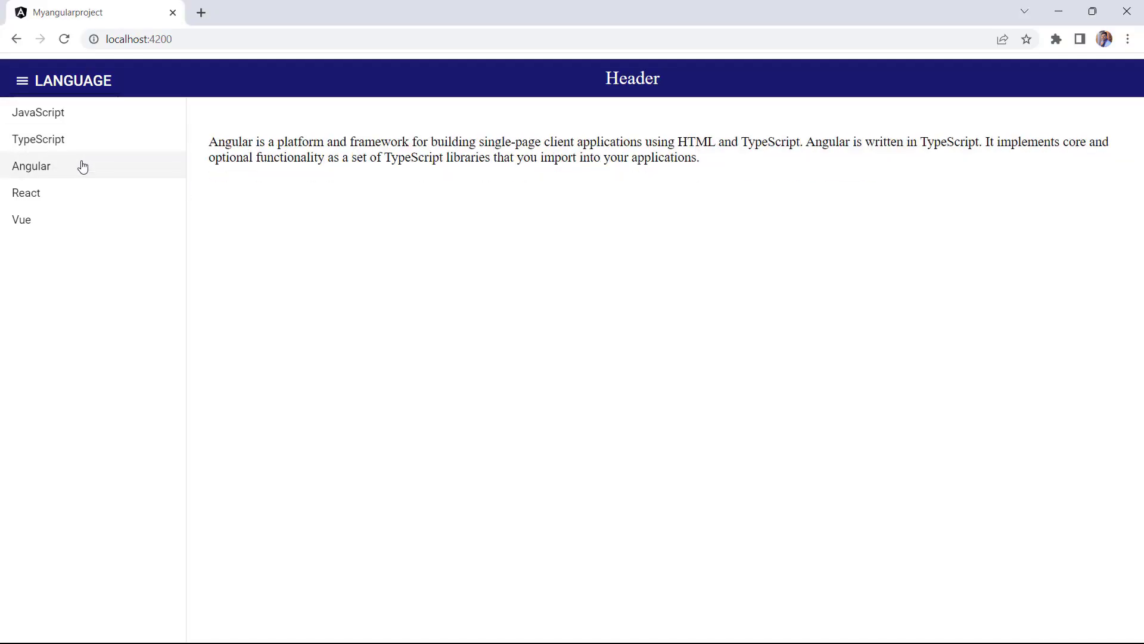
click(38, 112)
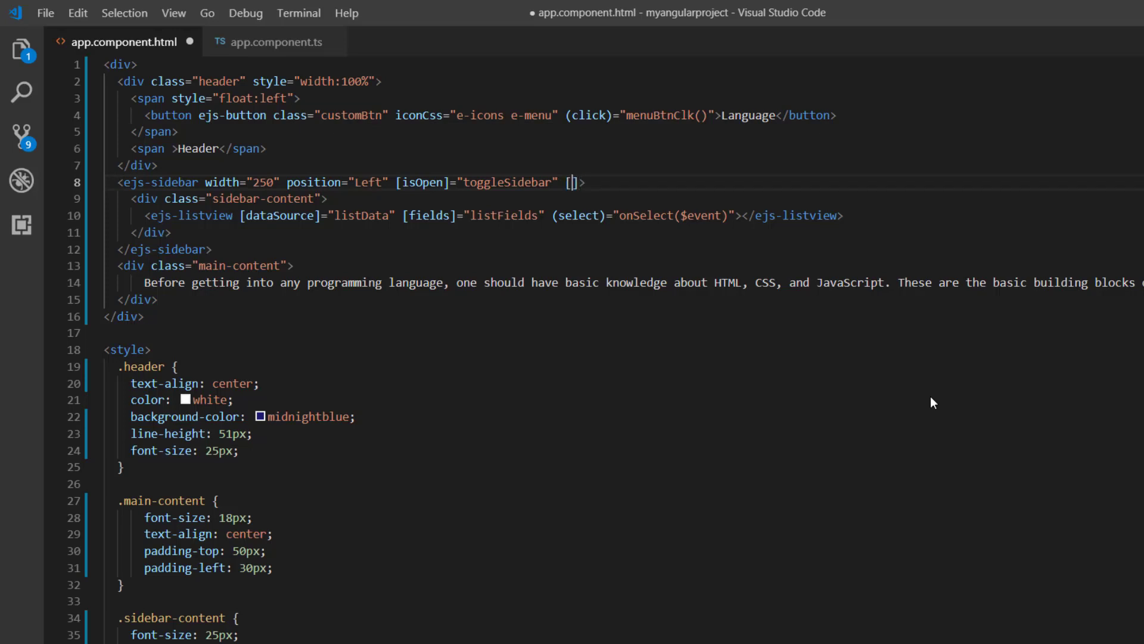
Step: Add [enableDock]="true" and [dockSize]="72" to ejs-sidebar and save
text(enableDock)
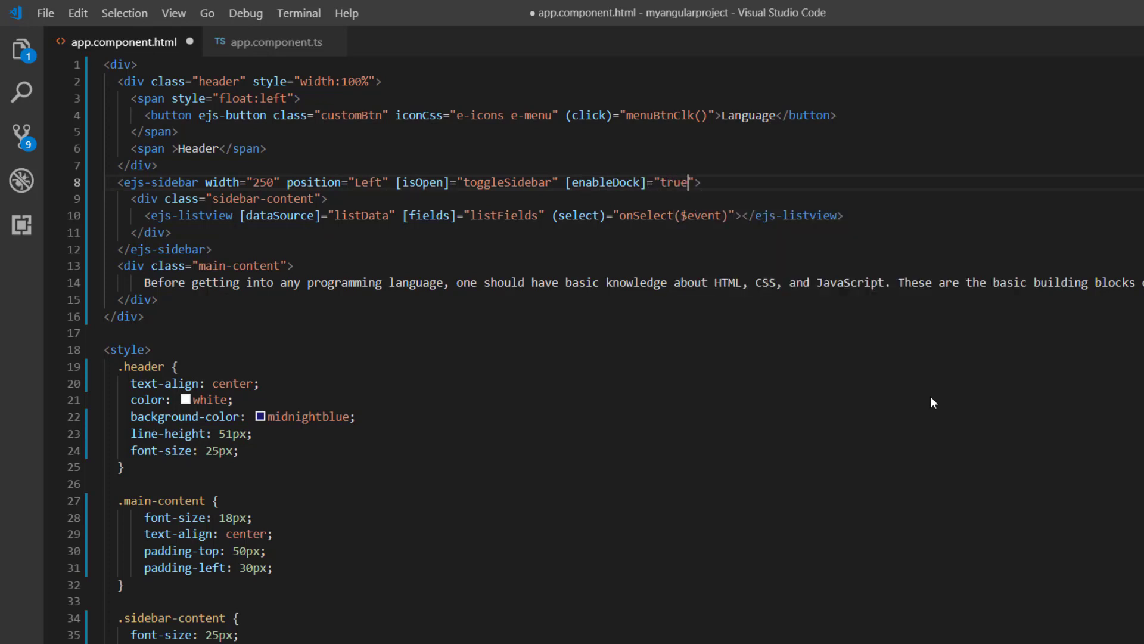
text([doc])
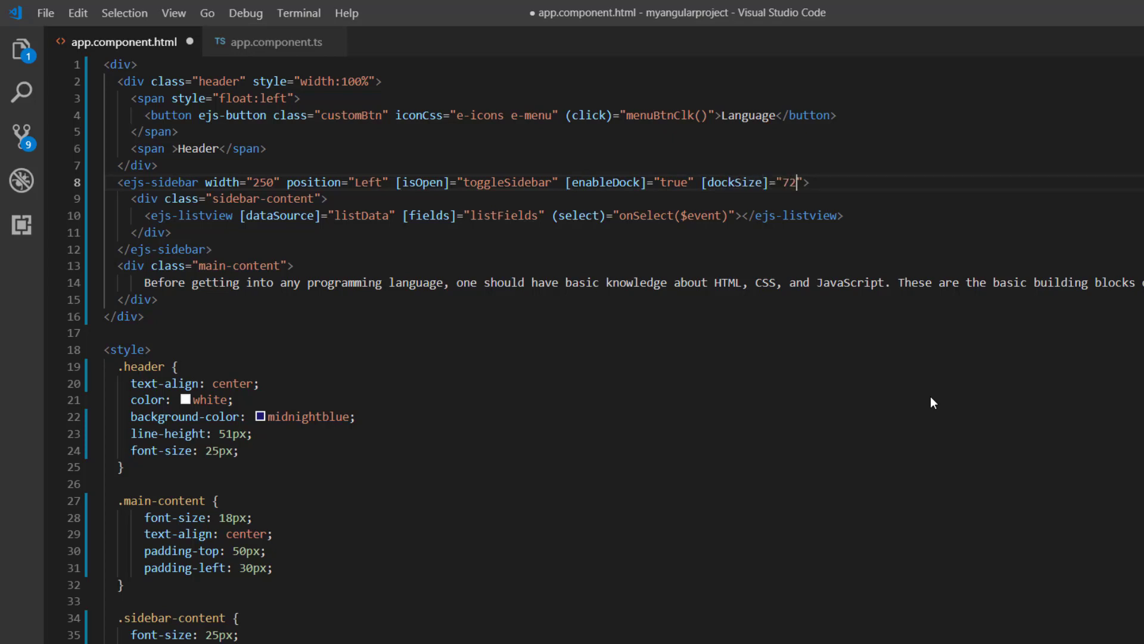
key(ctrl+s)
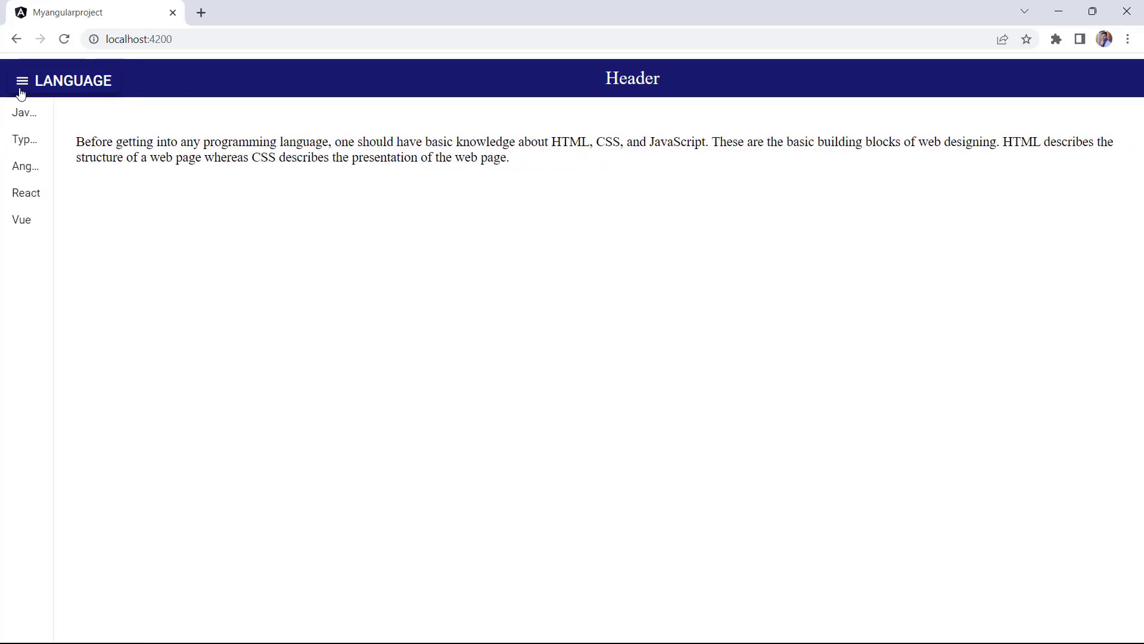
mouse_move(109, 110)
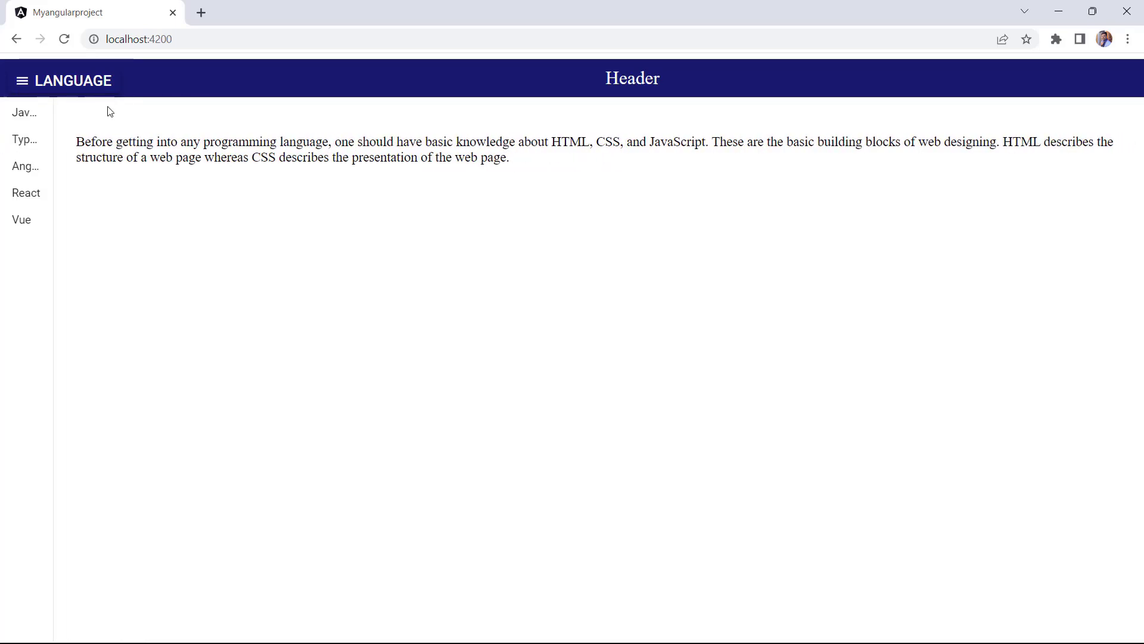
Step: Expand the docked sidebar via the Language hamburger button to reveal full language names
click(22, 80)
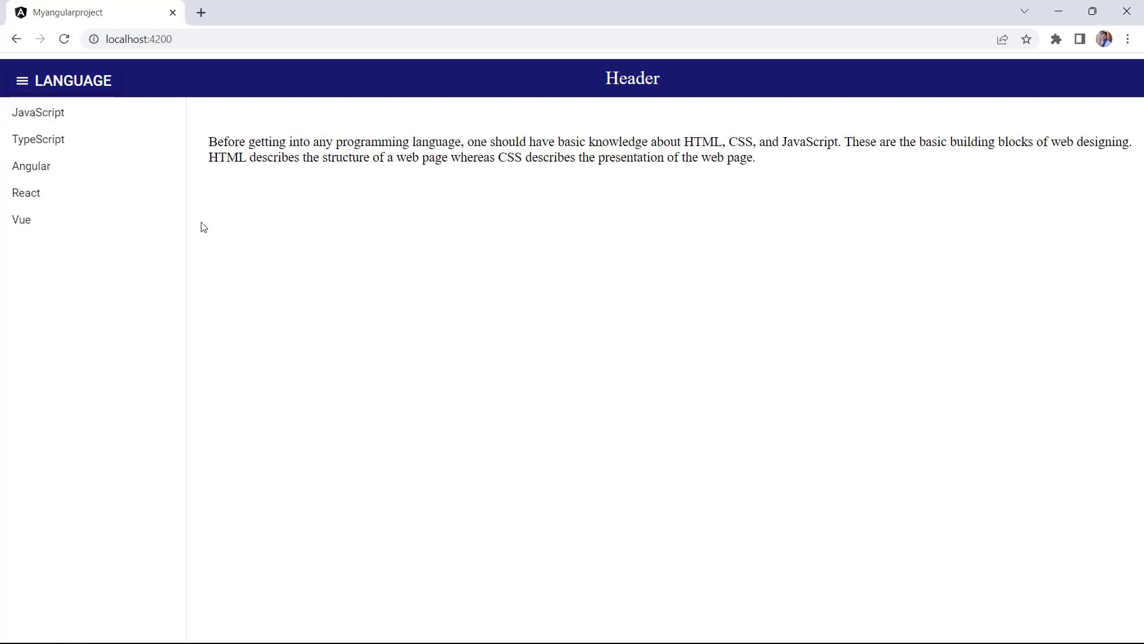
mouse_move(250, 248)
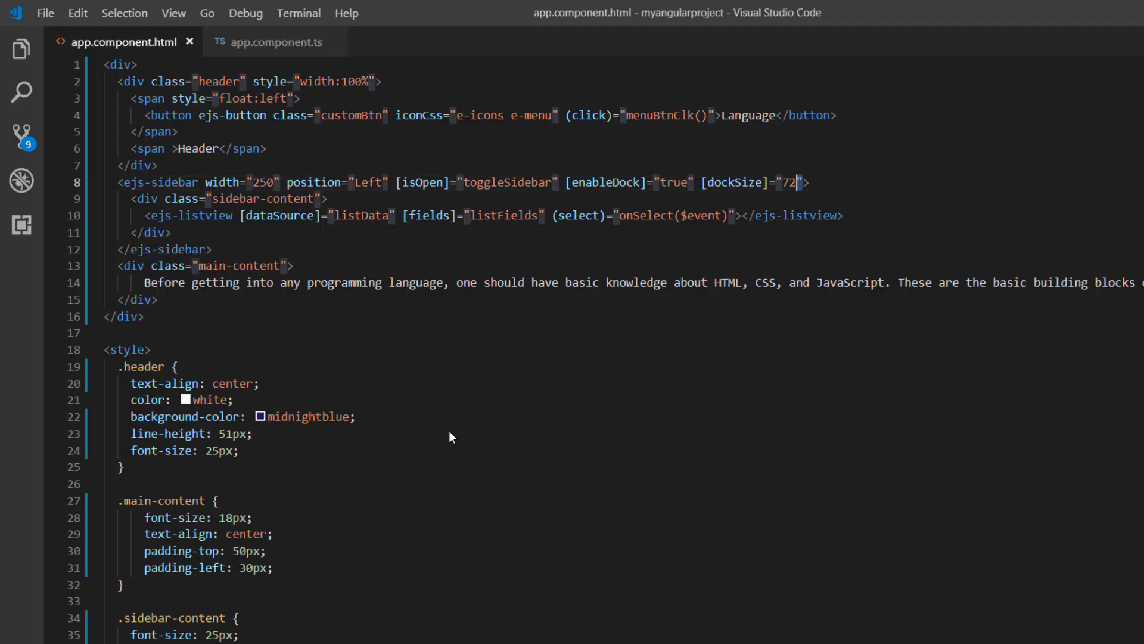
Step: Remove enableDock and dockSize from ejs-sidebar and add type="Over" instead
drag(565, 181, 799, 182)
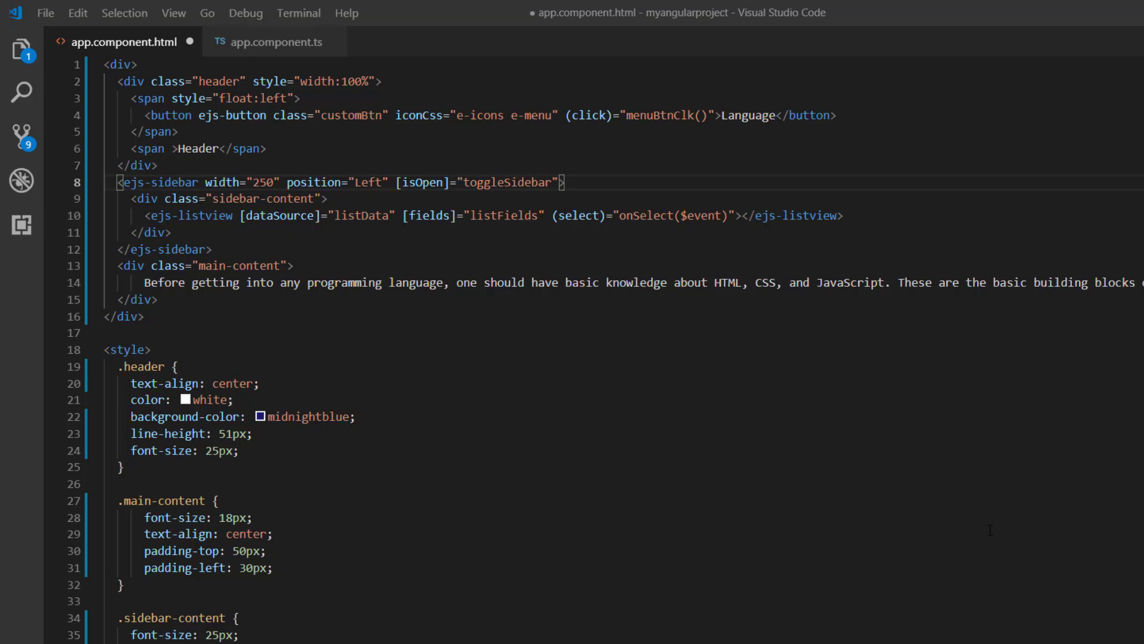
text(type=)
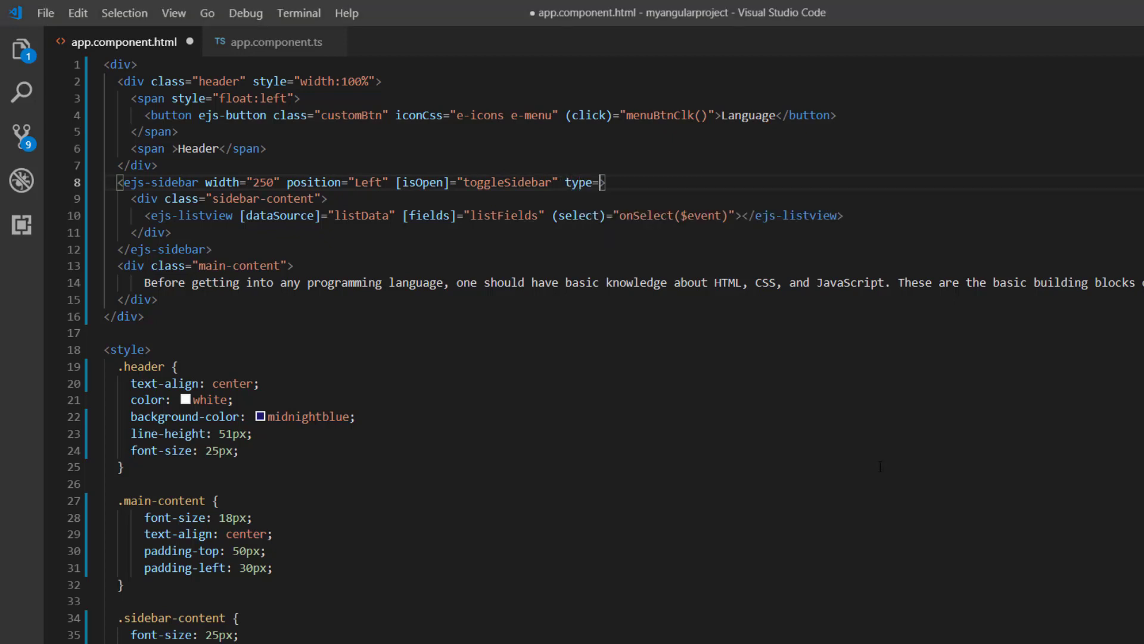
text(Over)
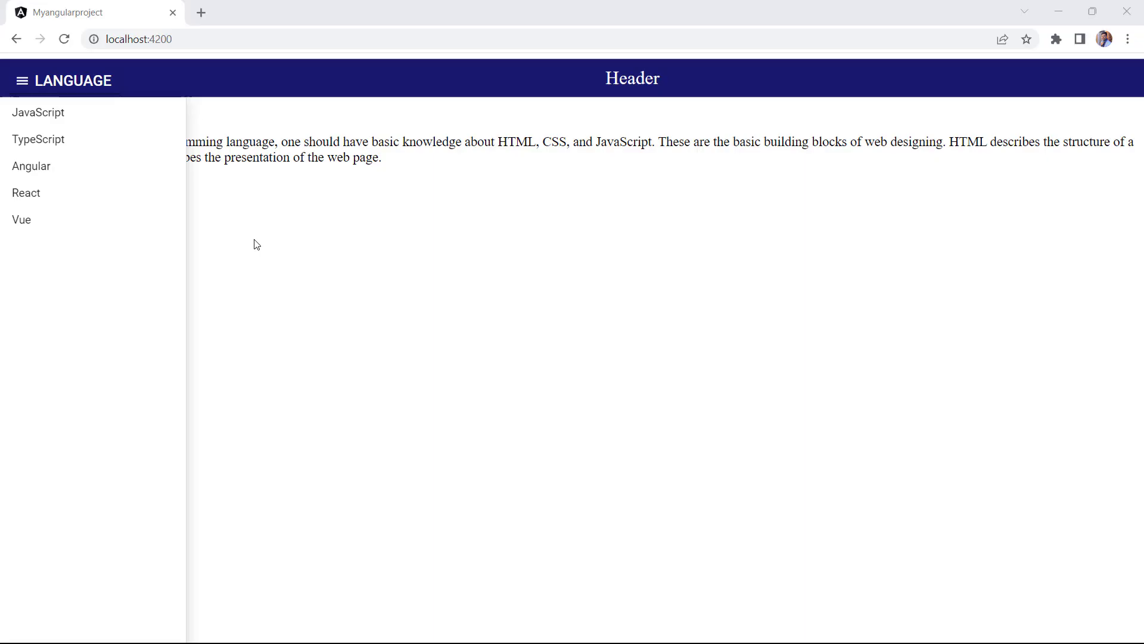
mouse_move(92, 113)
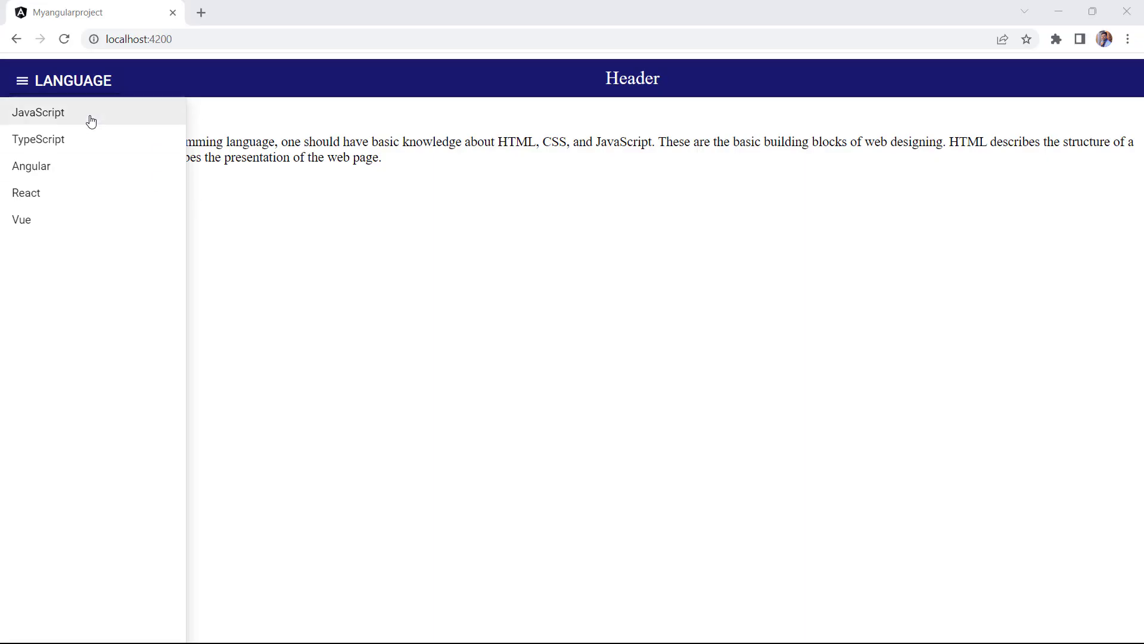
Step: Select JavaScript in the overlay sidebar, then close it with the Language button
click(23, 80)
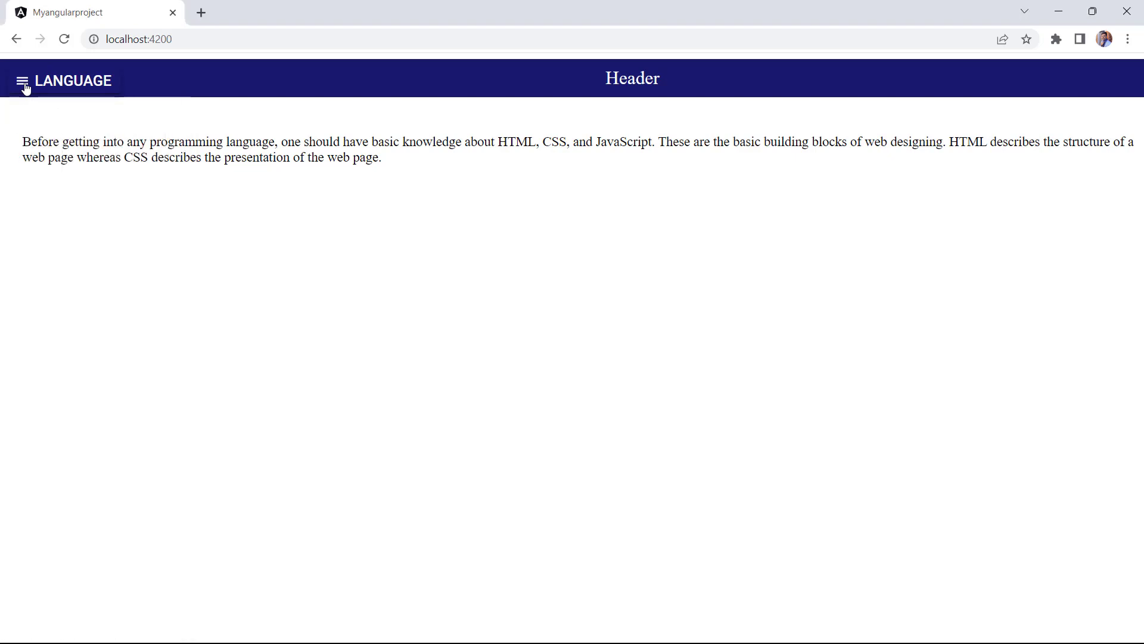
click(22, 80)
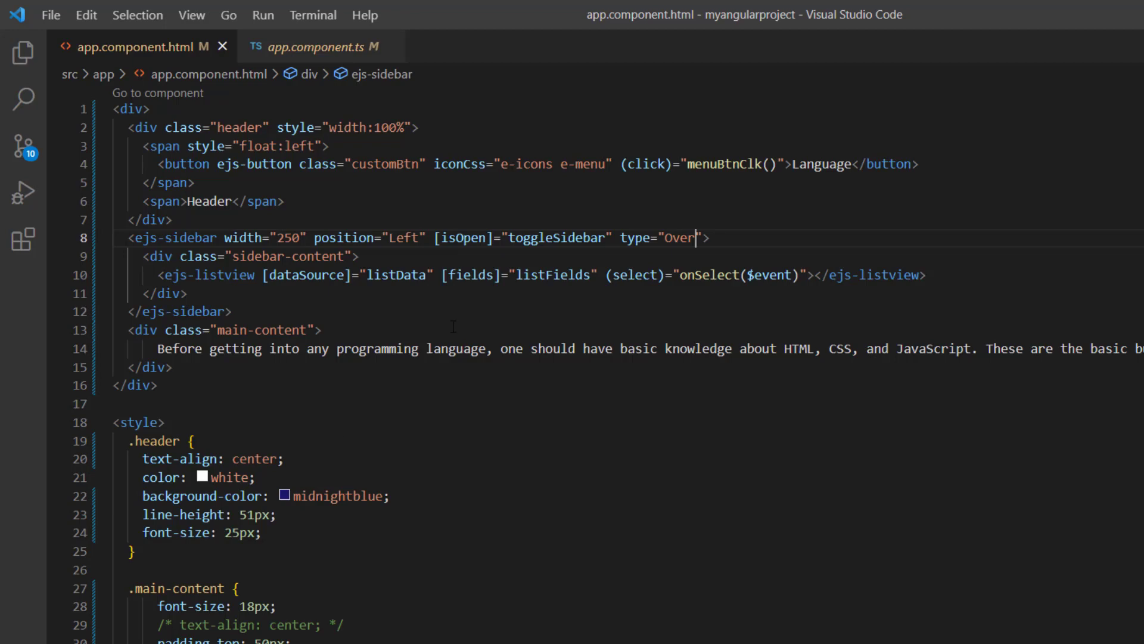
Step: Retype the ejs-sidebar type attribute value as "Push"
text(P)
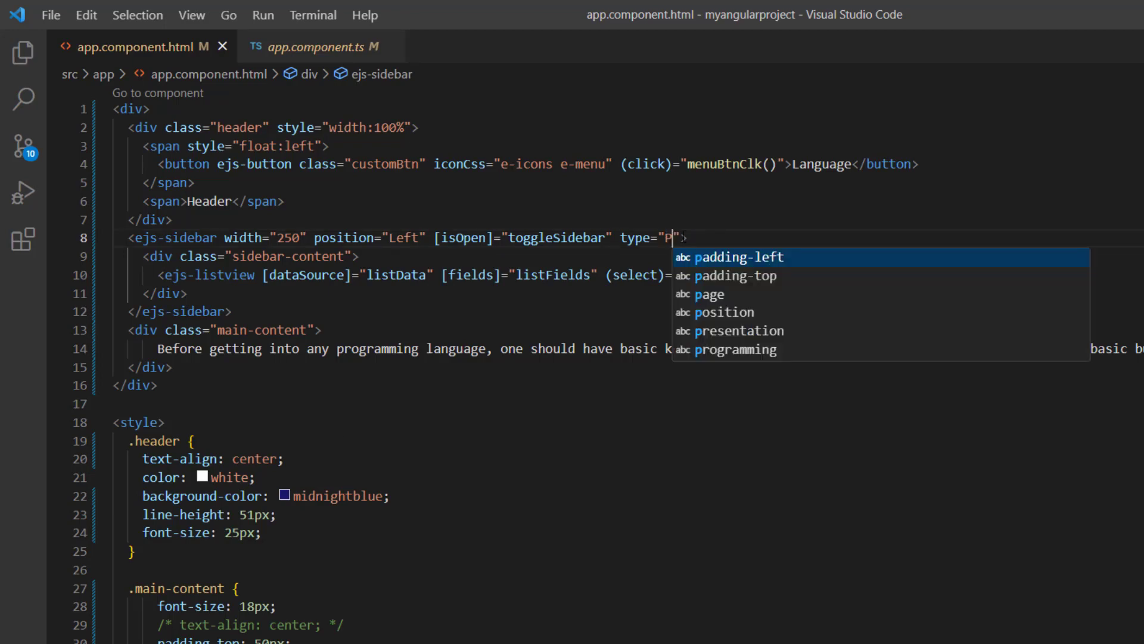
text(ush)
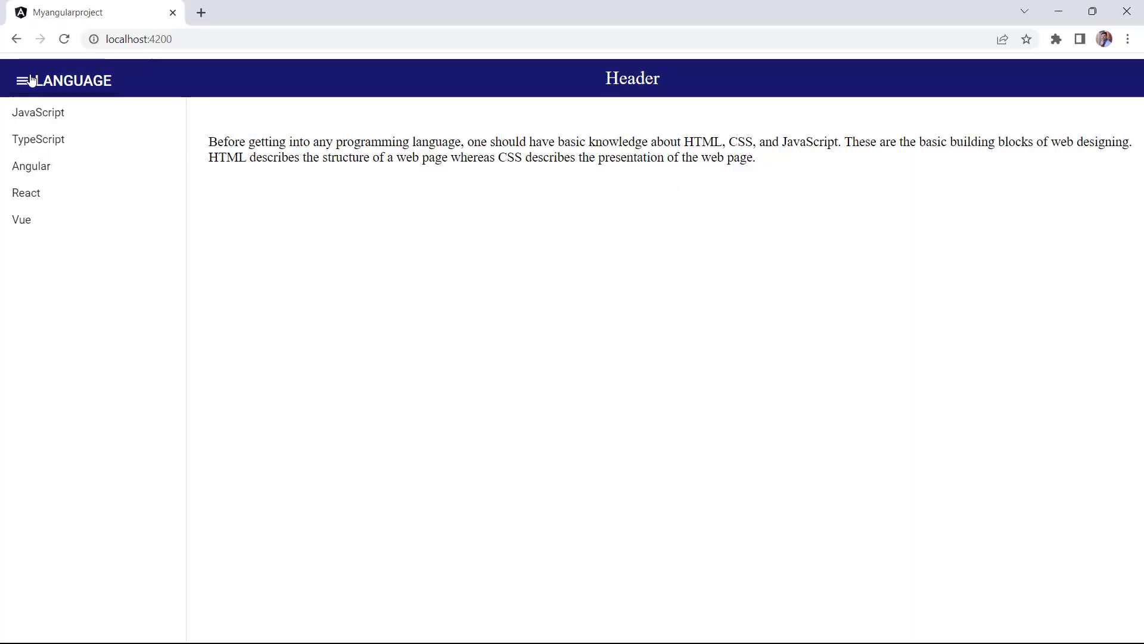
Step: Toggle the sidebar to test push mode, then set its type to "Slide"
click(24, 80)
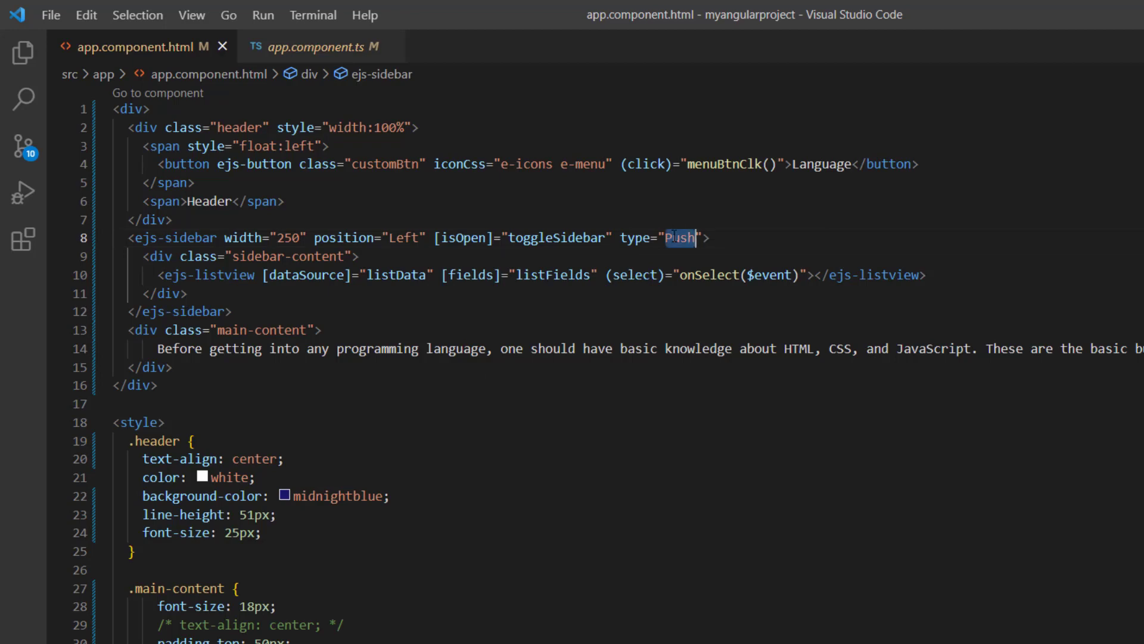
text(Slide)
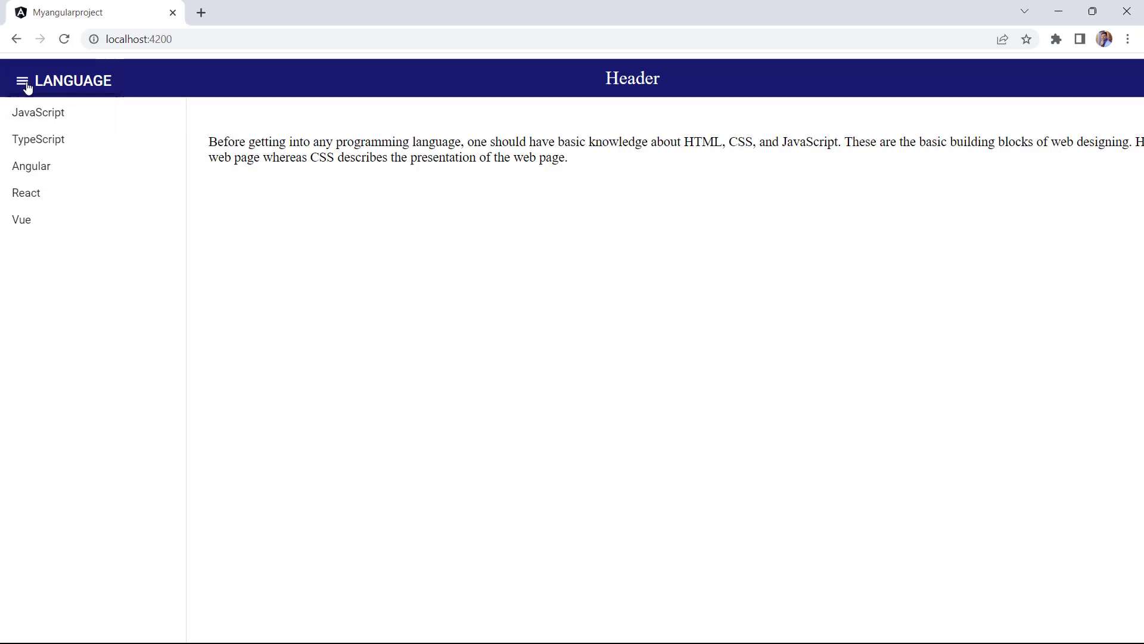
click(22, 80)
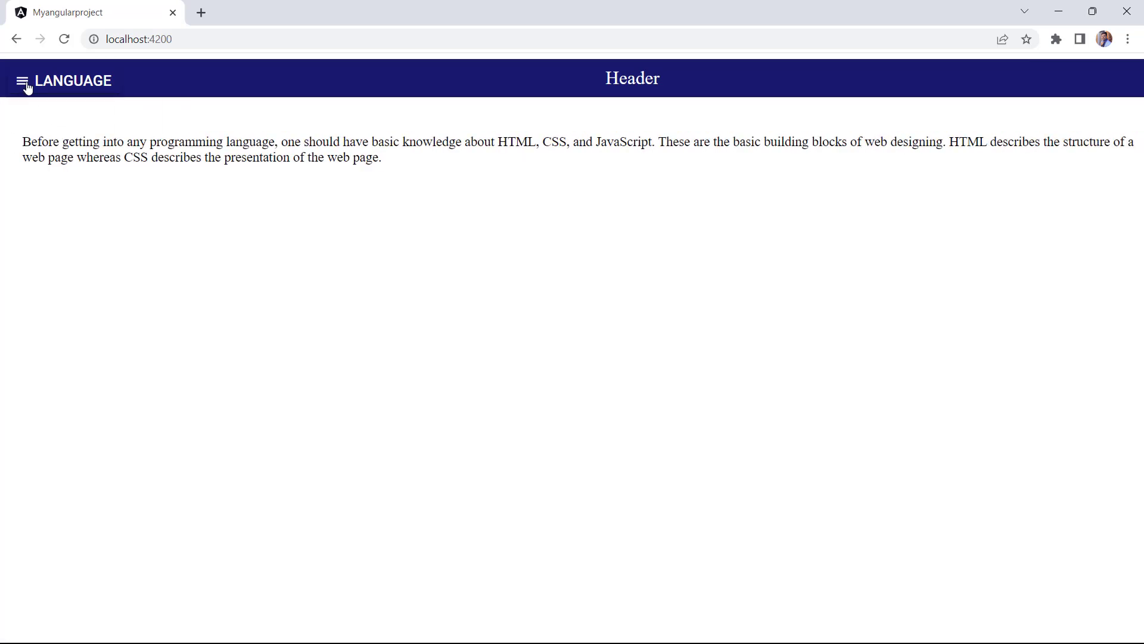
click(21, 80)
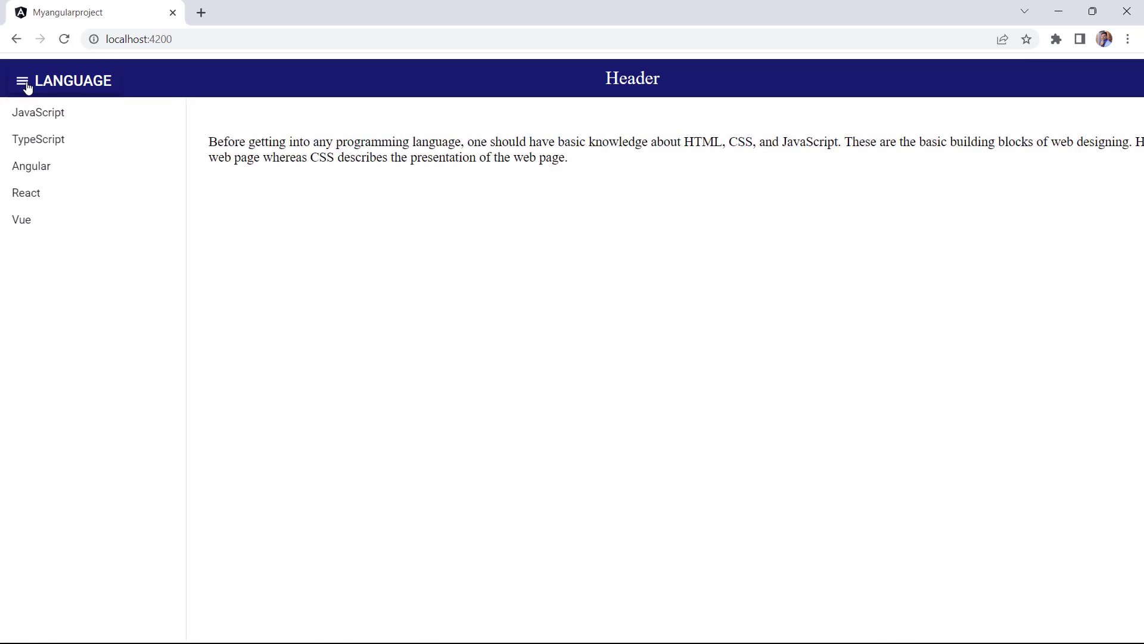